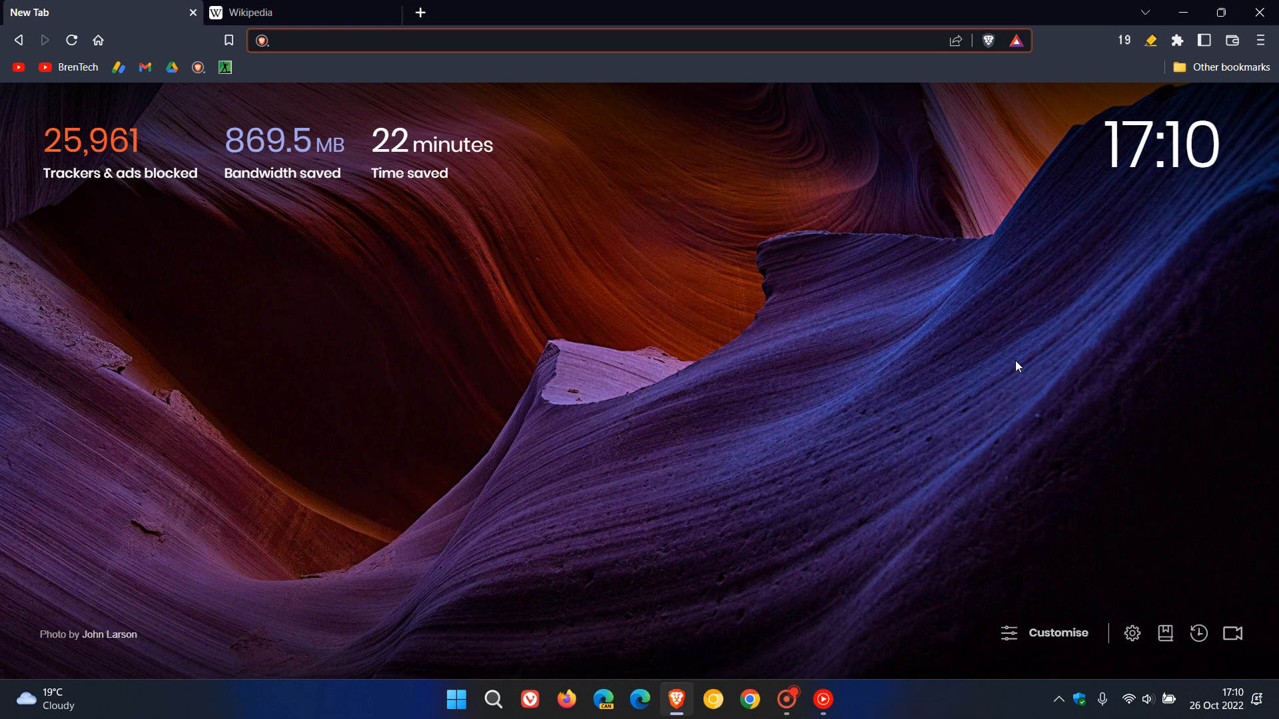
pyautogui.moveTo(984, 240)
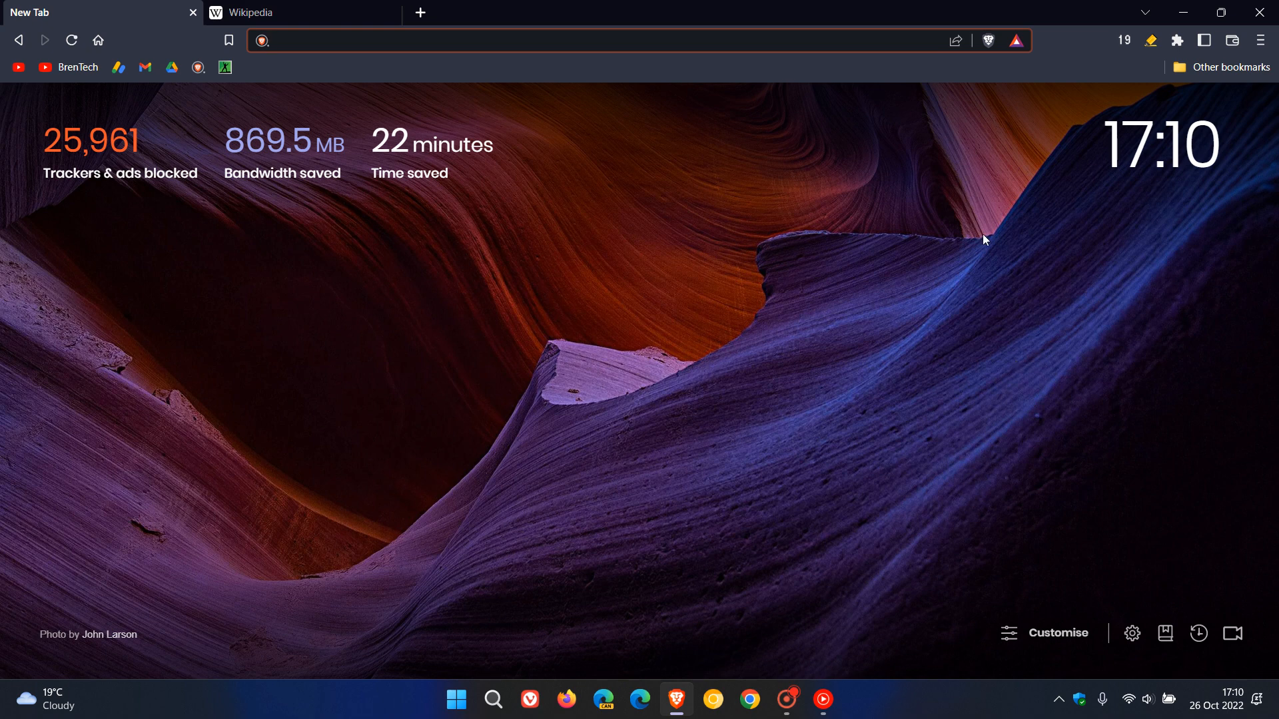
pyautogui.moveTo(982, 340)
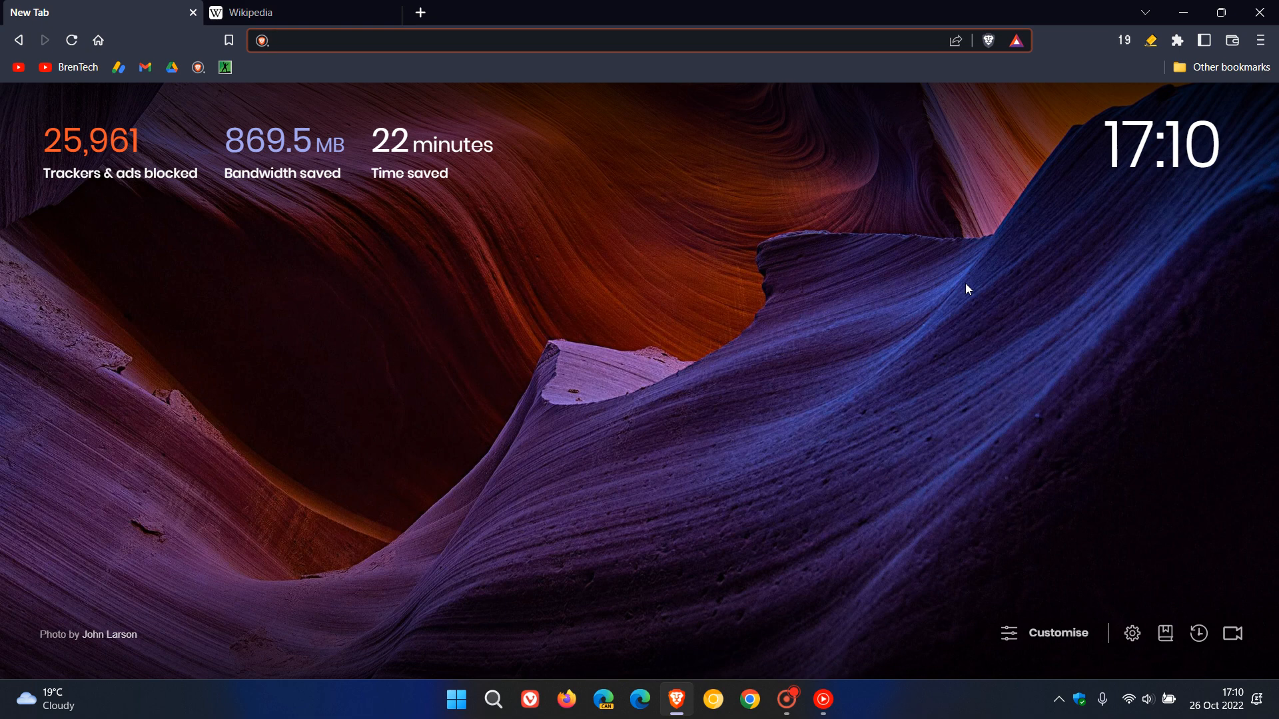
pyautogui.moveTo(942, 330)
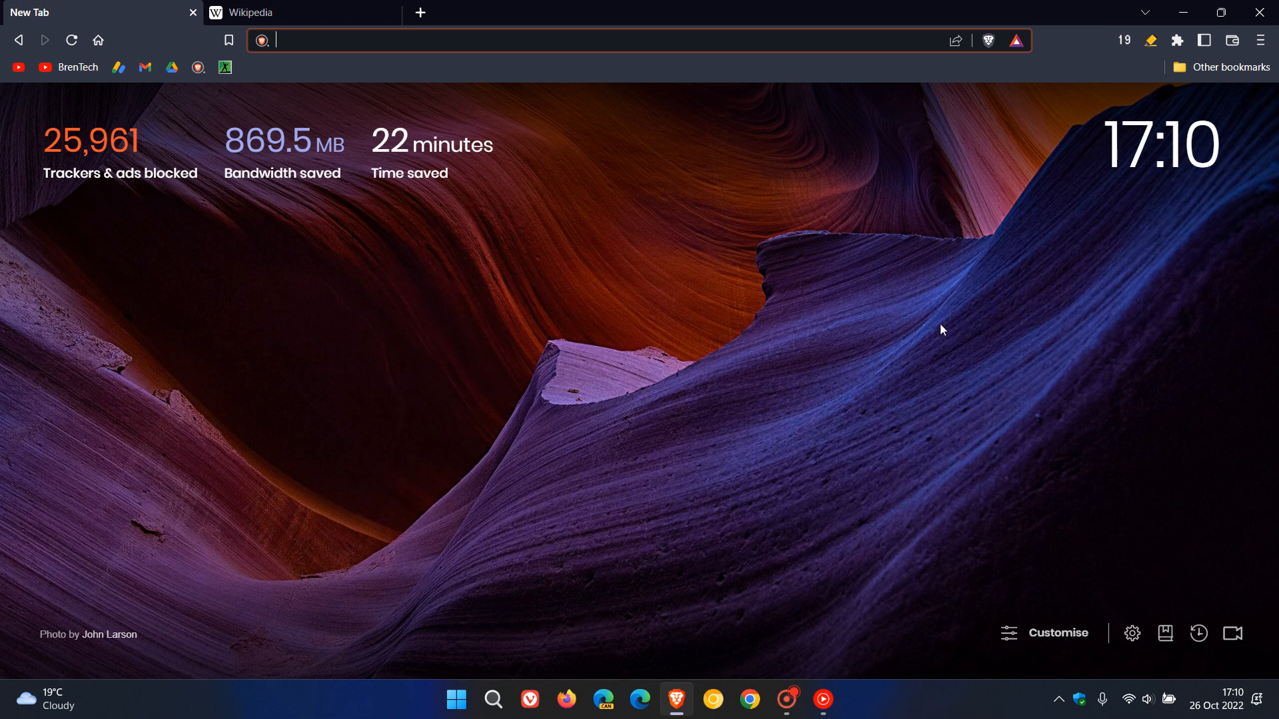
pyautogui.moveTo(932, 303)
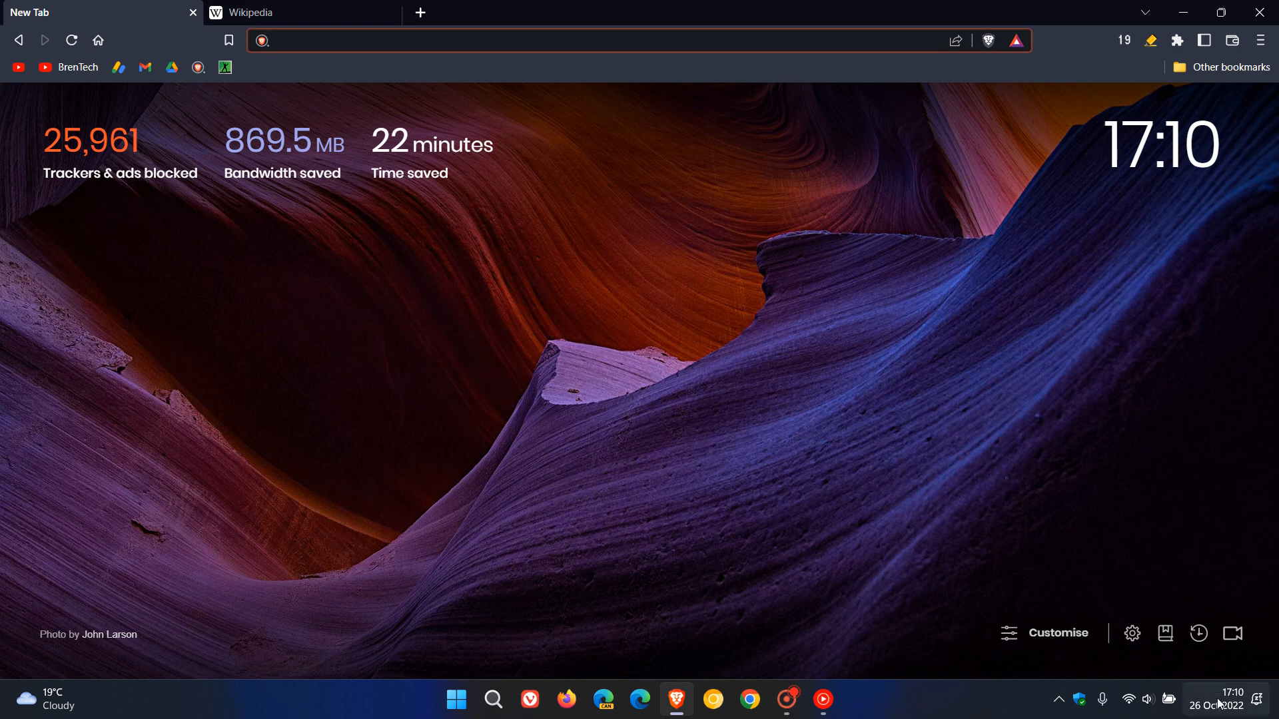
pyautogui.moveTo(919, 313)
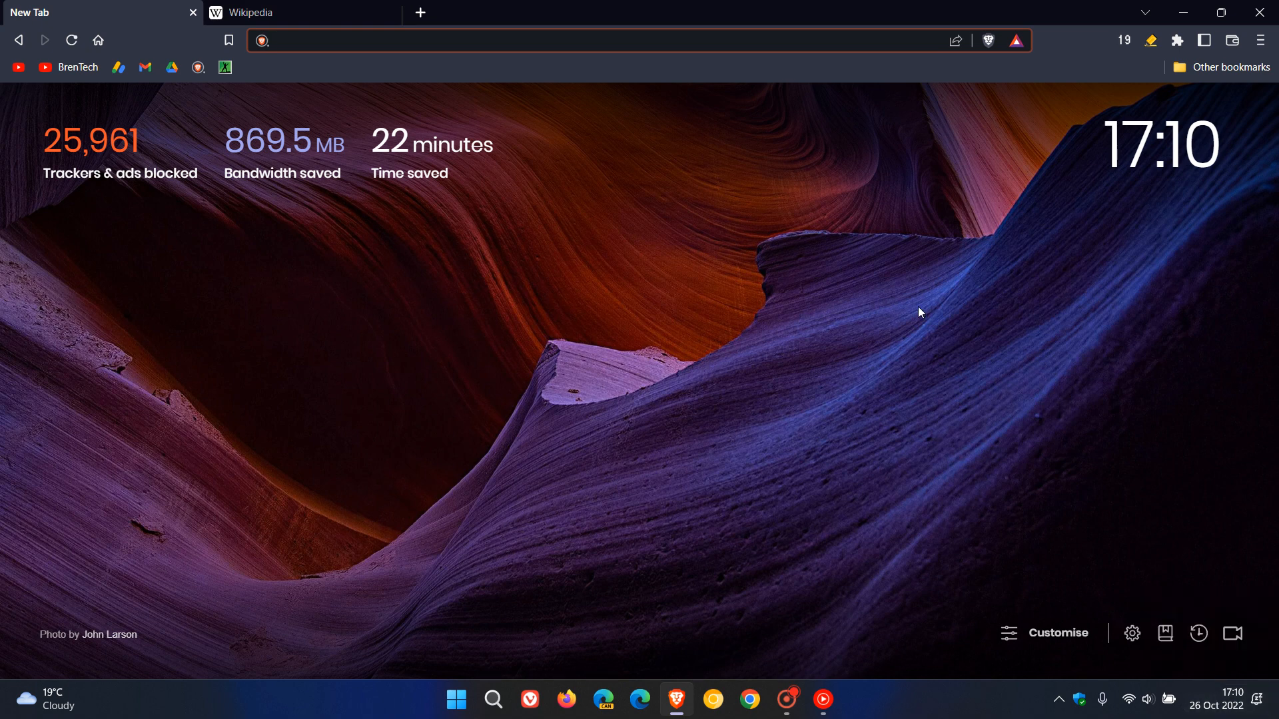
pyautogui.moveTo(951, 280)
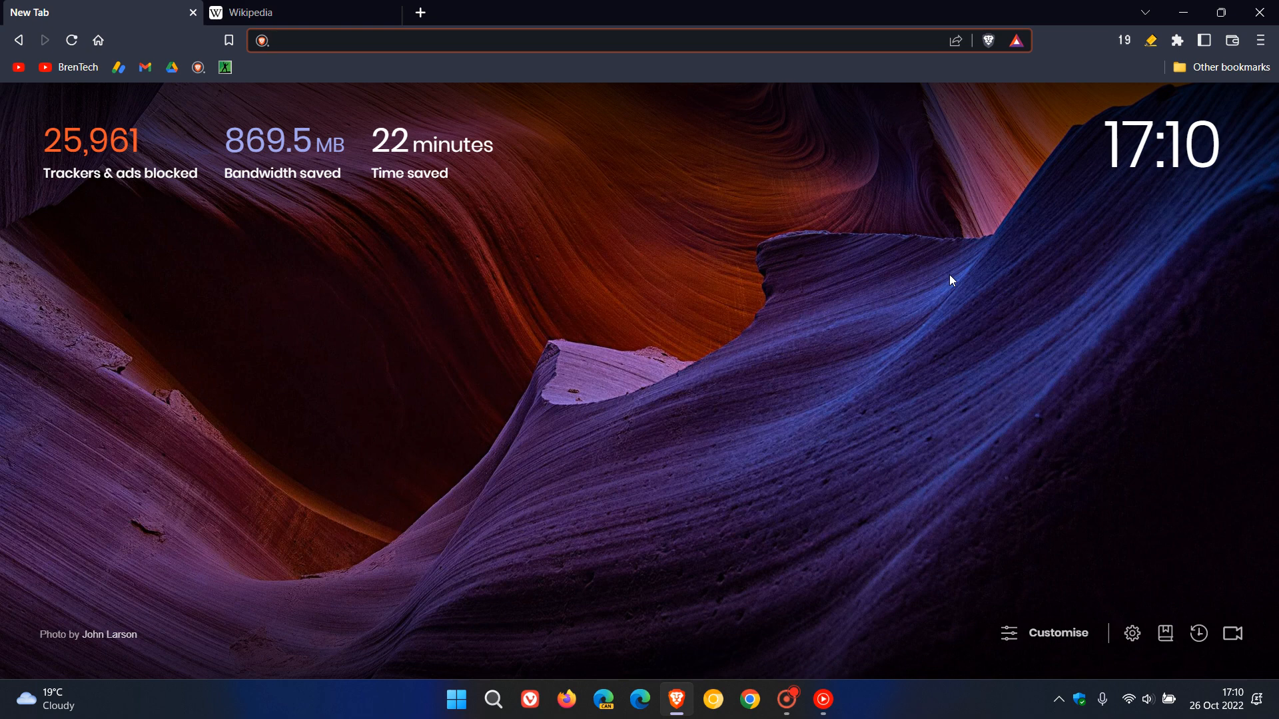
pyautogui.moveTo(1010, 273)
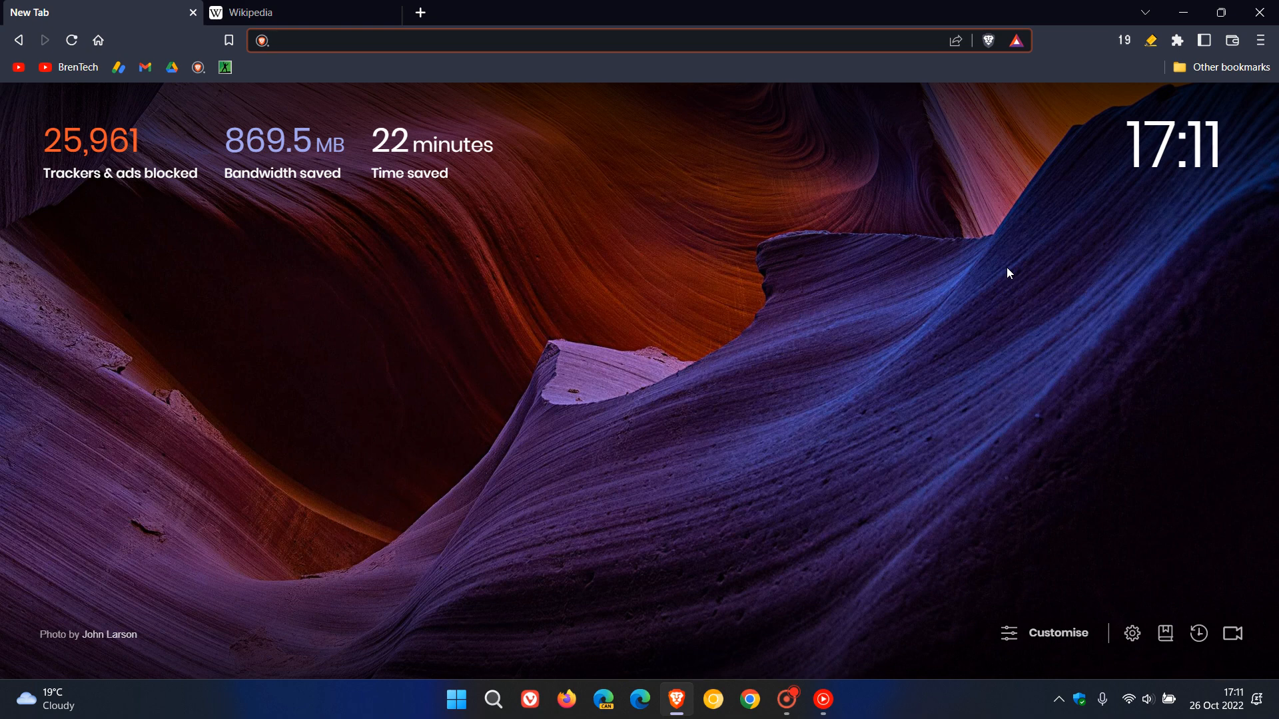
pyautogui.moveTo(1010, 286)
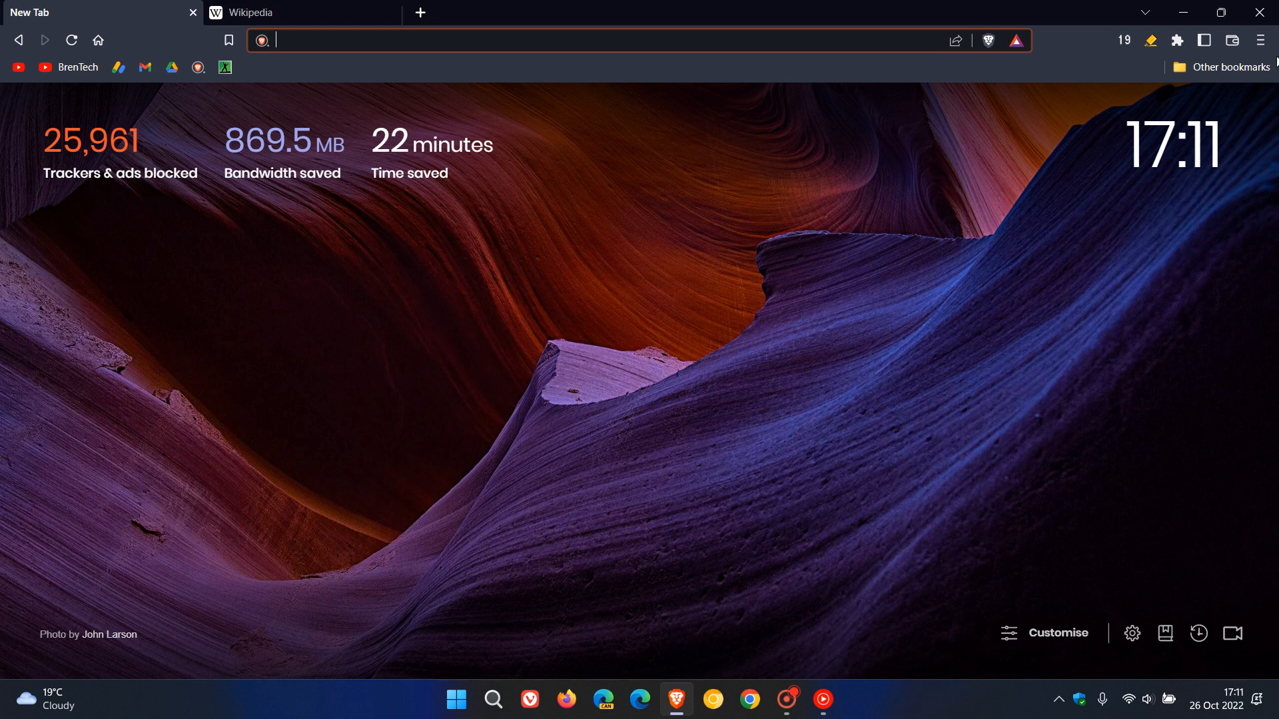
# In Shields settings, search the filter lists for 'cookie' to show the enabled Easylist-Cookie List.
pyautogui.click(1261, 40)
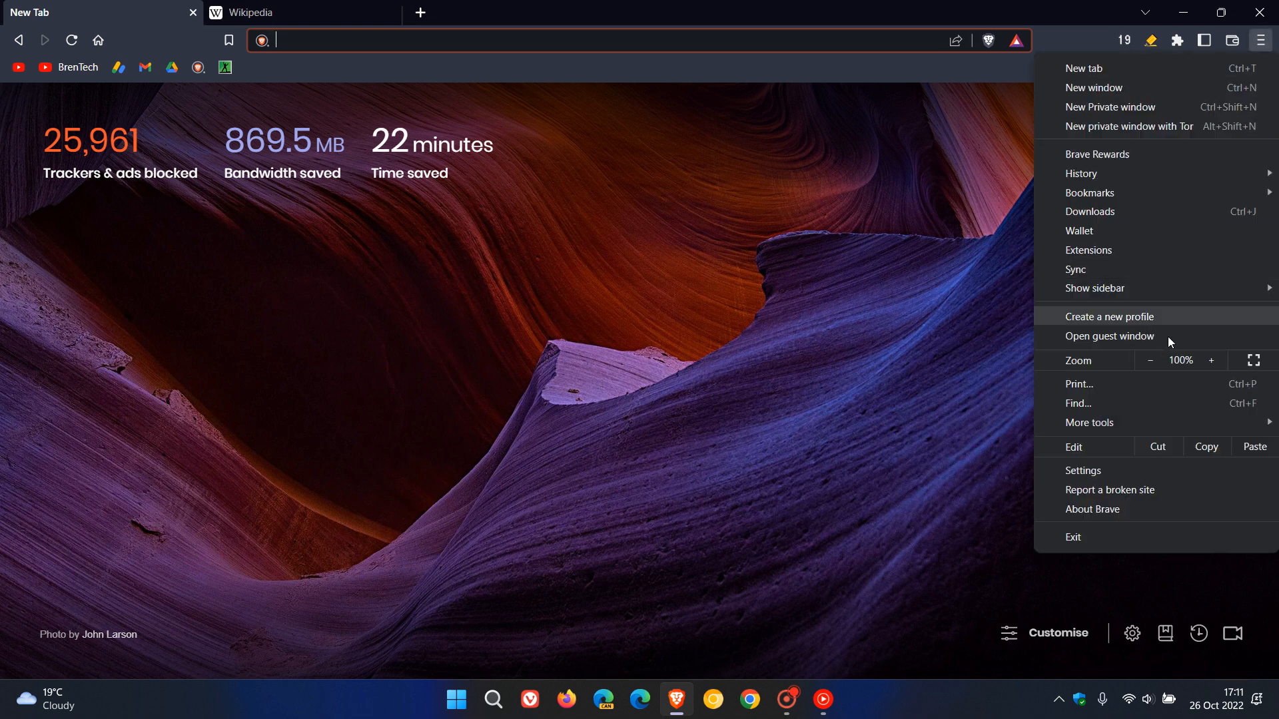
pyautogui.click(1082, 469)
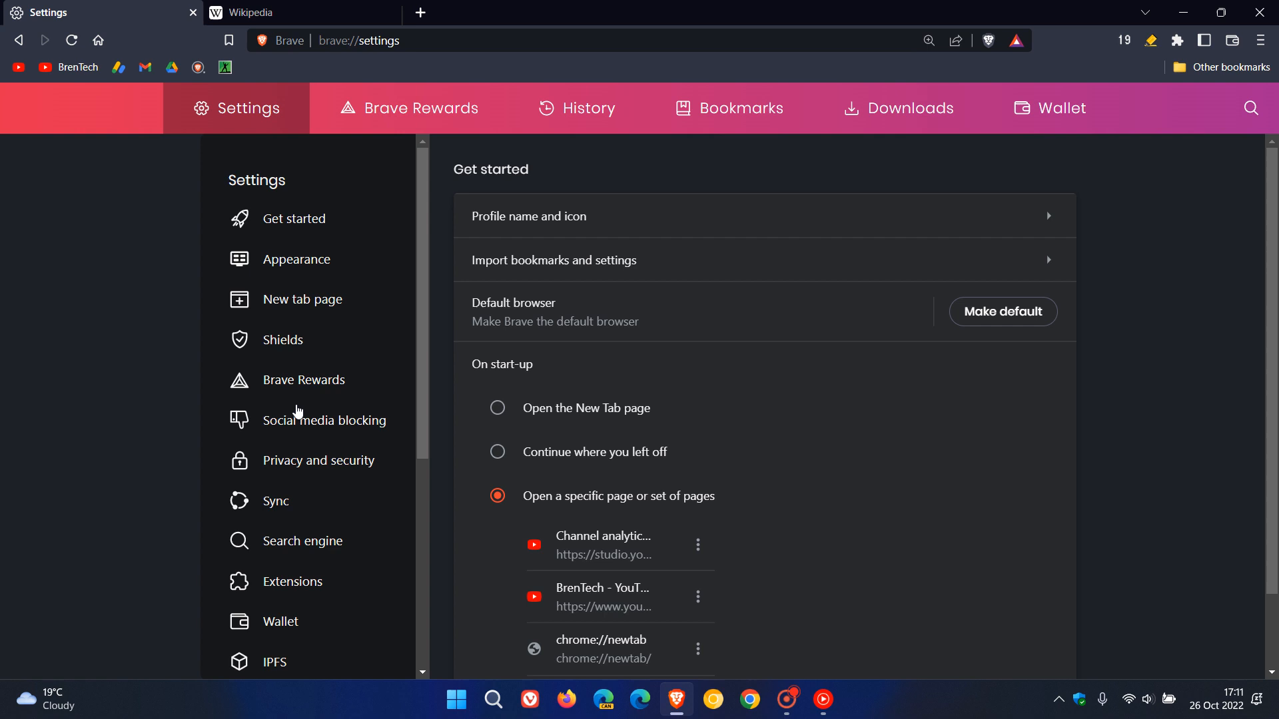
pyautogui.click(283, 339)
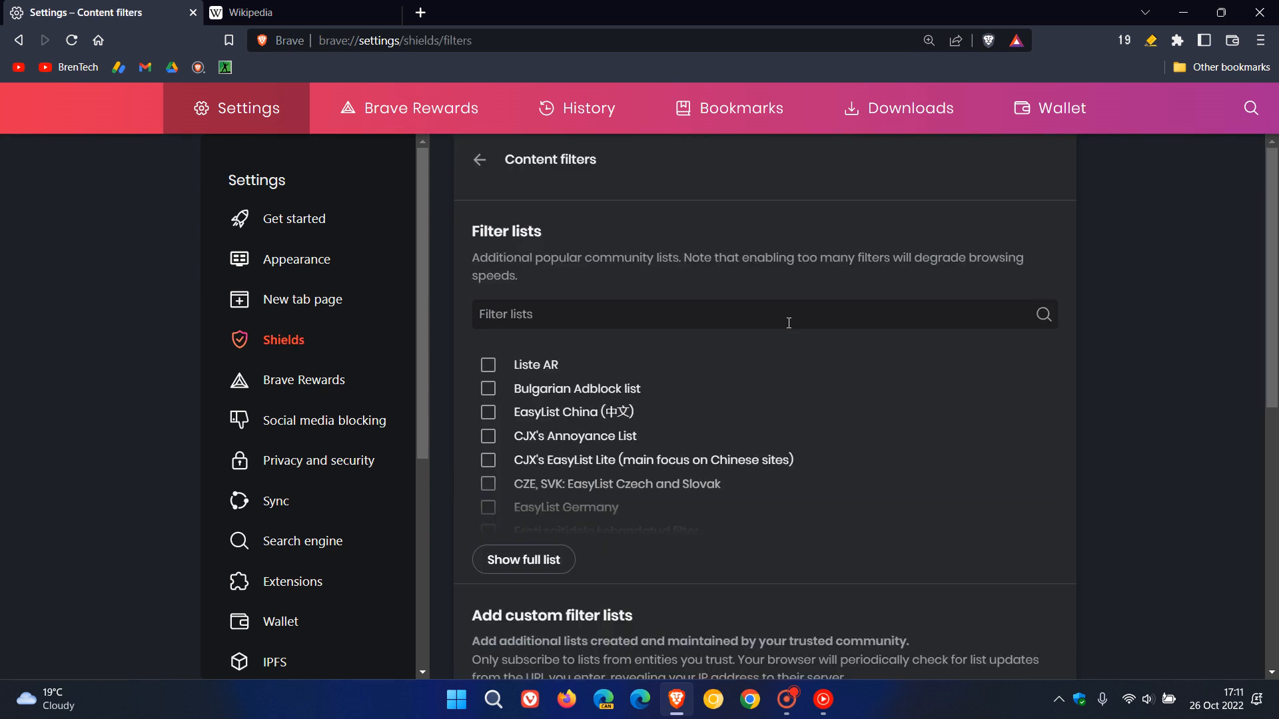
pyautogui.click(763, 313)
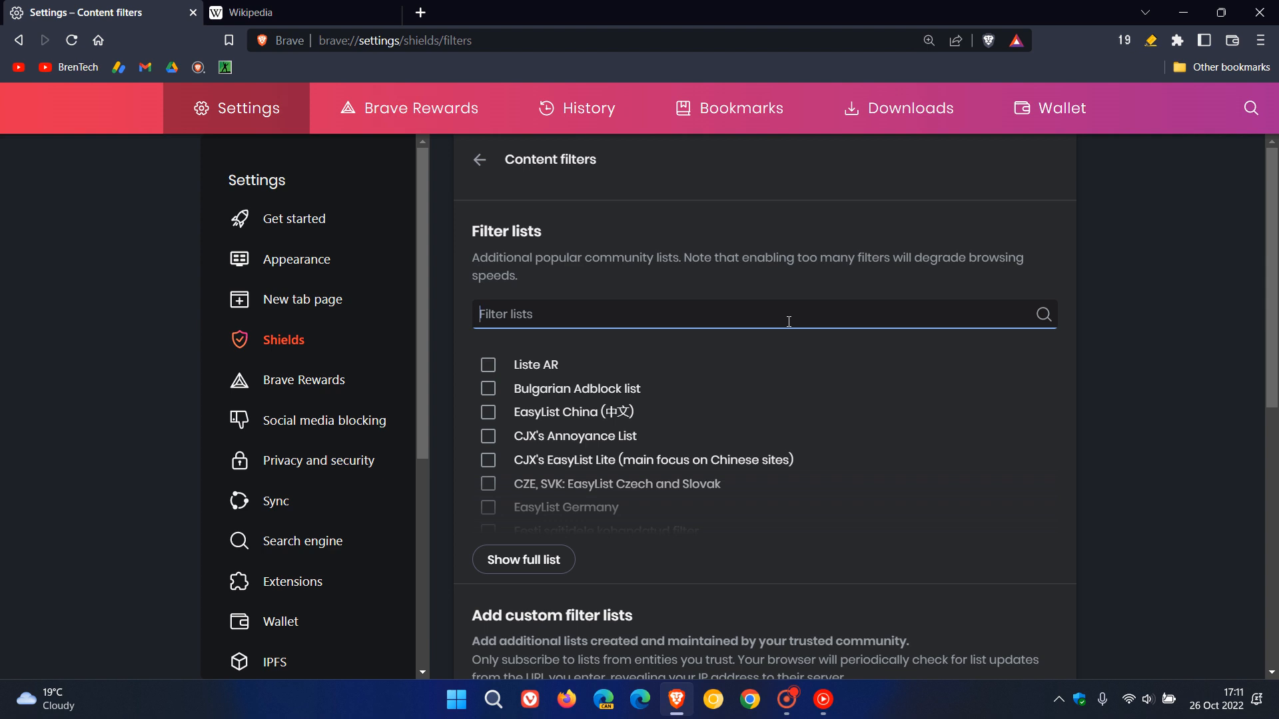
pyautogui.write('cook')
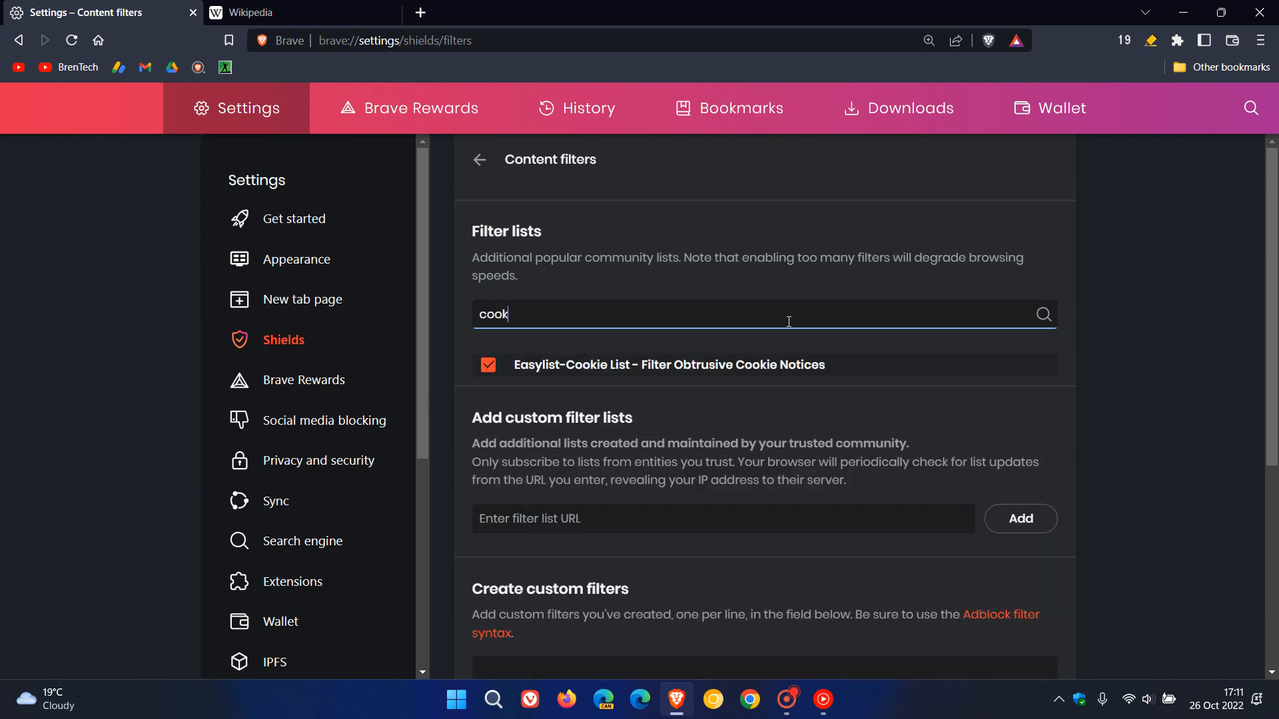
pyautogui.write('ie')
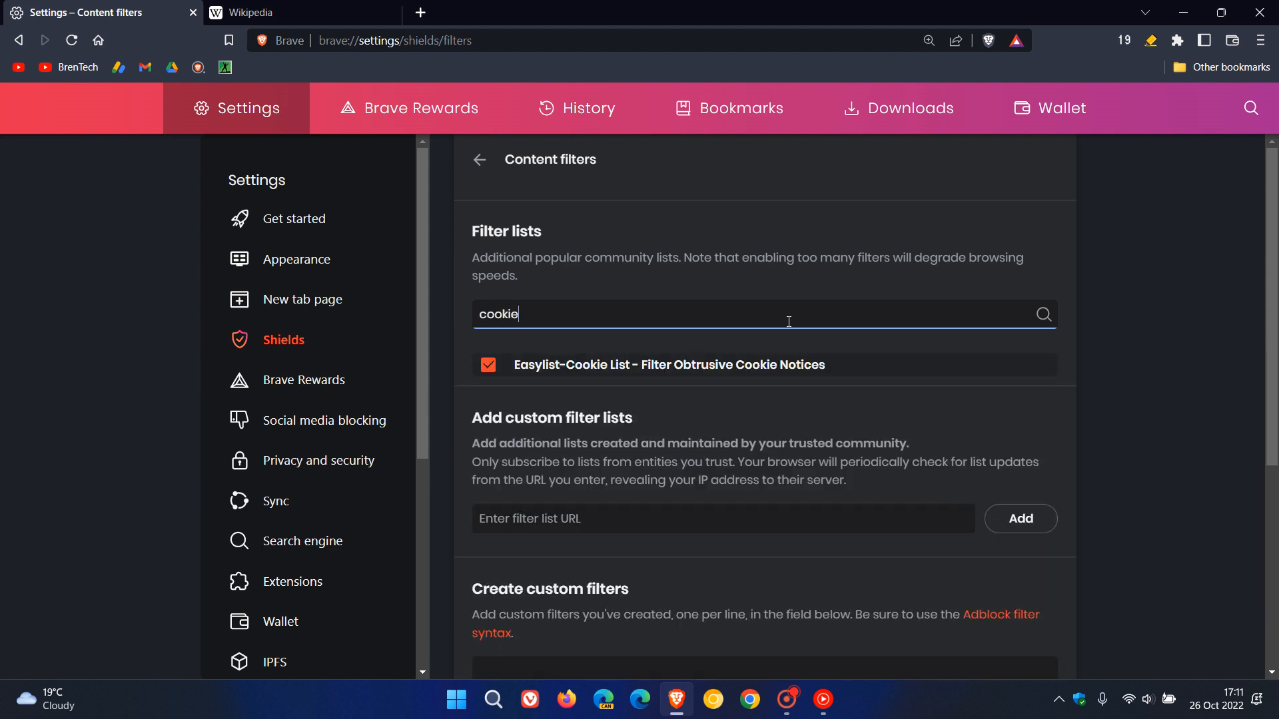
pyautogui.moveTo(738, 393)
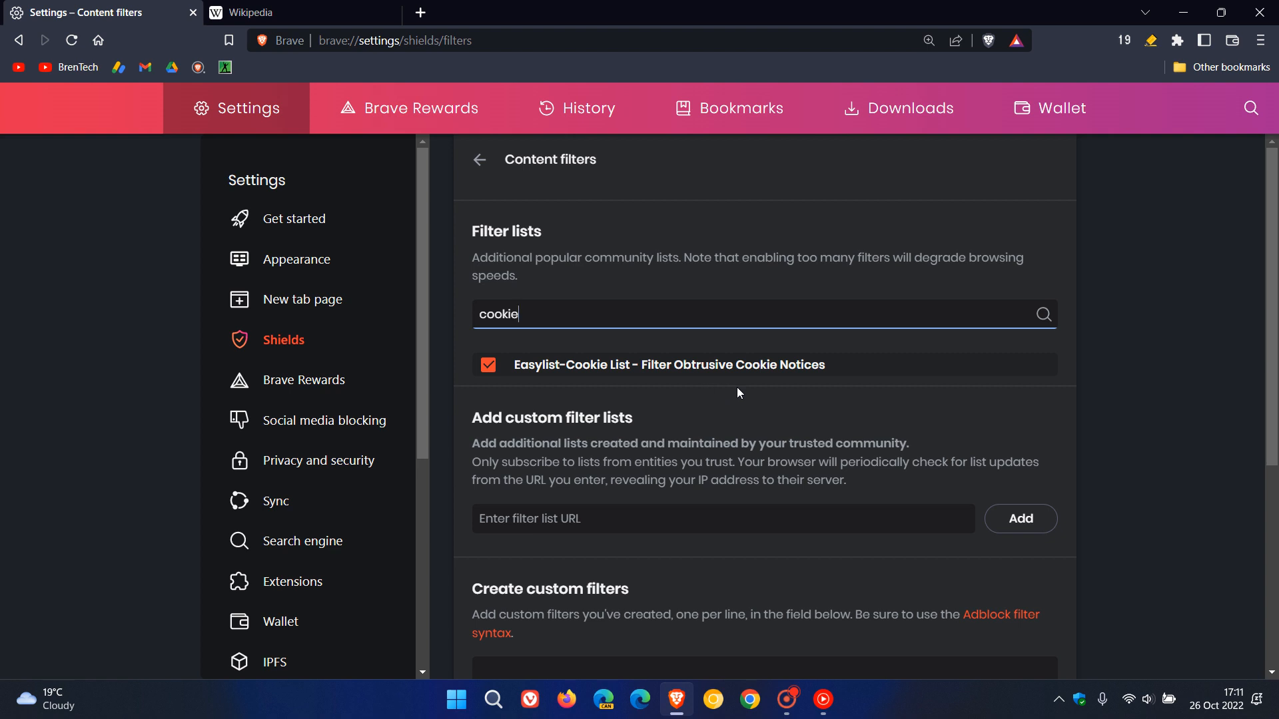
pyautogui.moveTo(970, 387)
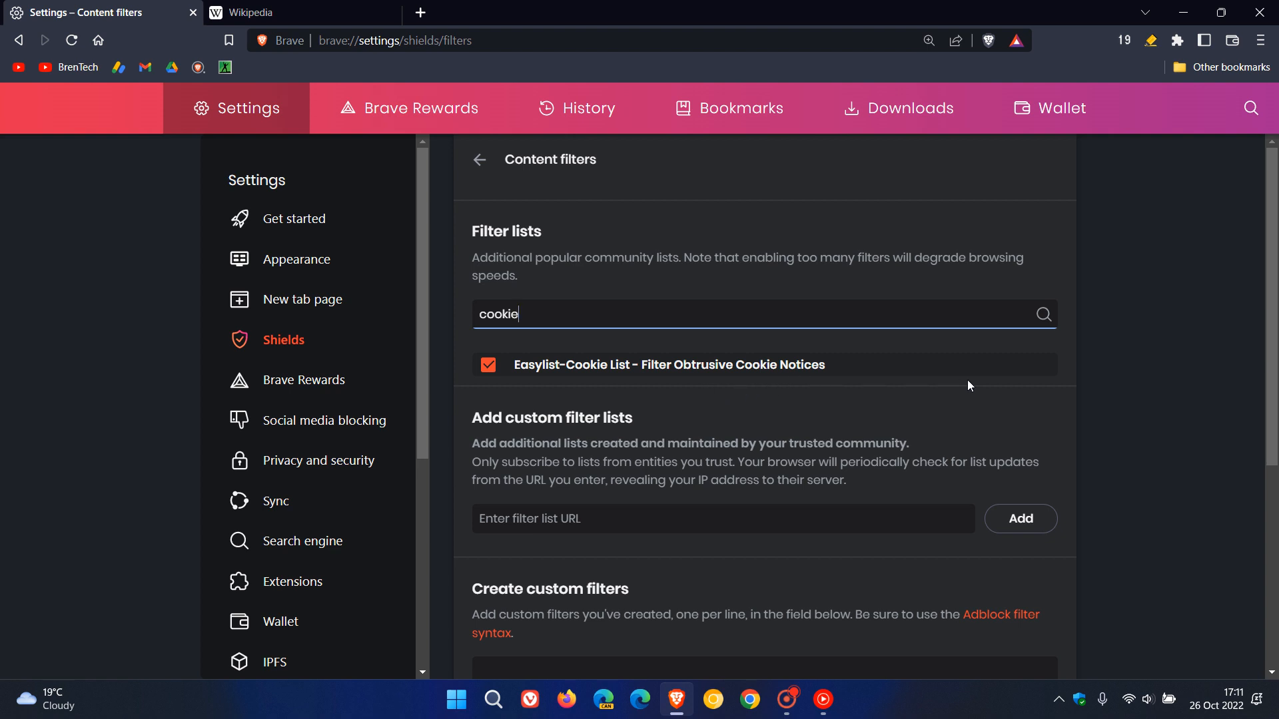
pyautogui.moveTo(1000, 383)
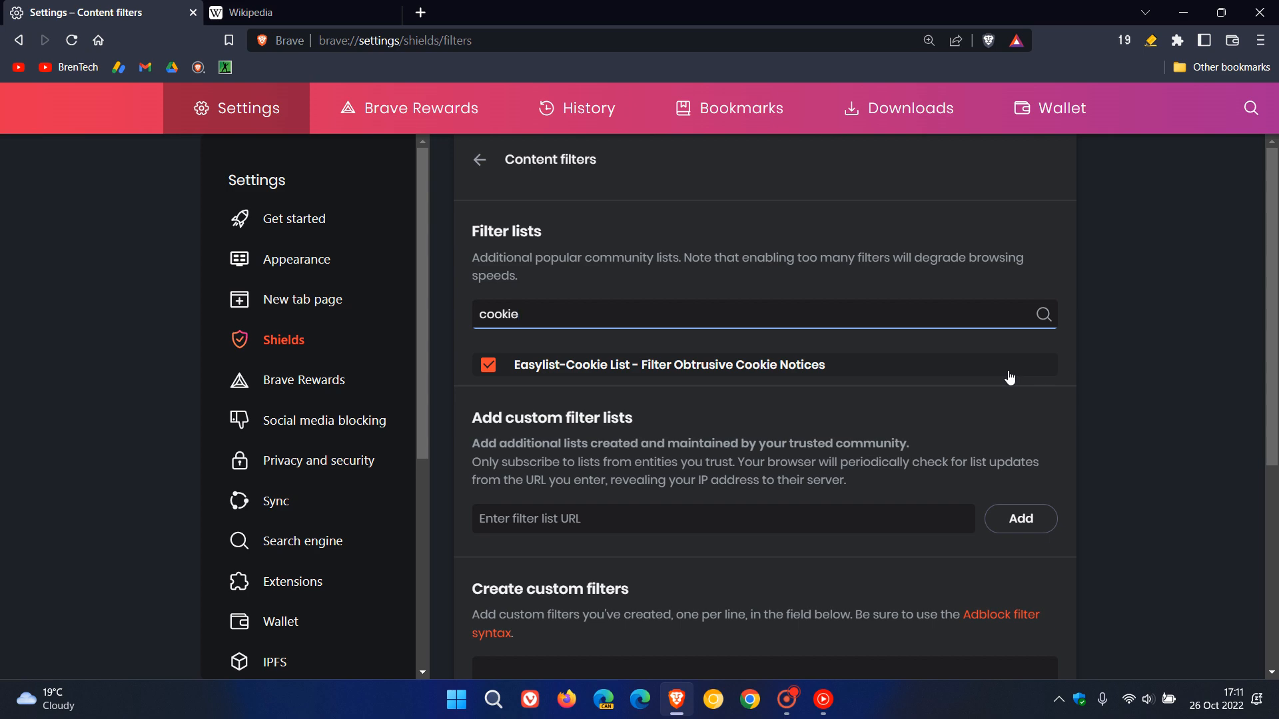
pyautogui.click(98, 40)
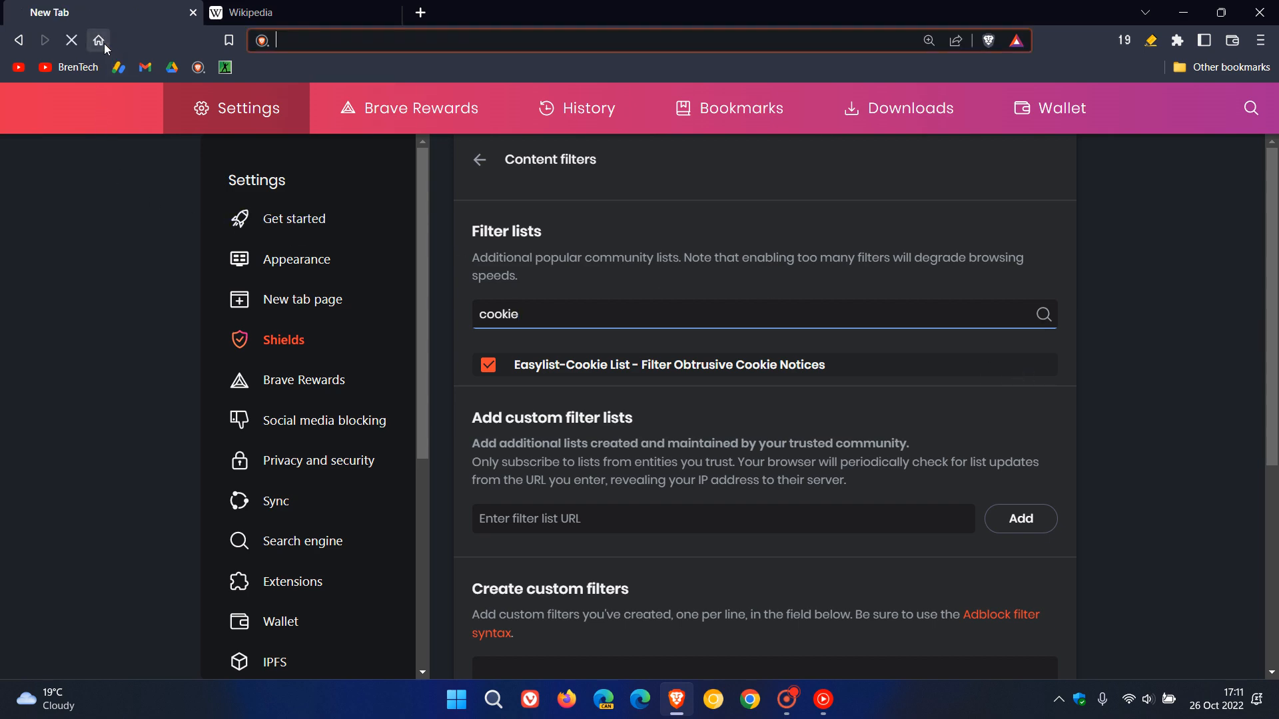
# Return to the new tab page, then load the Italiano edition from the Wikipedia portal tab.
pyautogui.click(97, 40)
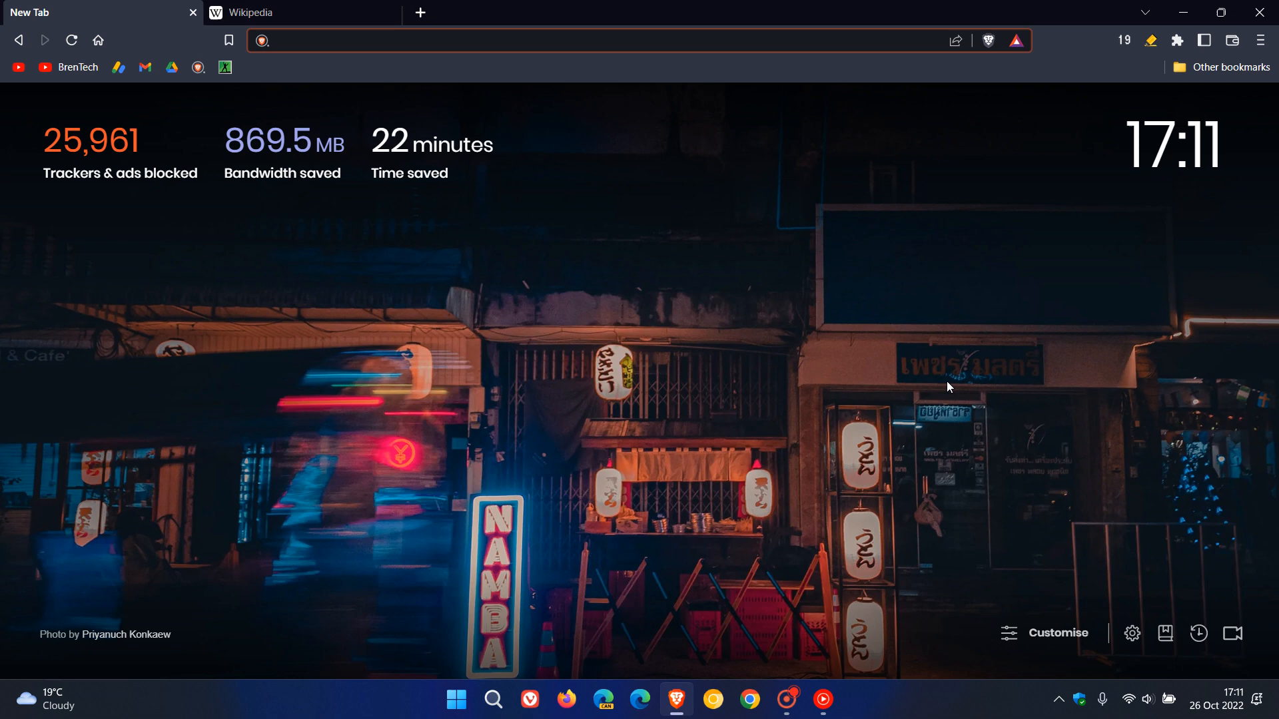
pyautogui.click(301, 12)
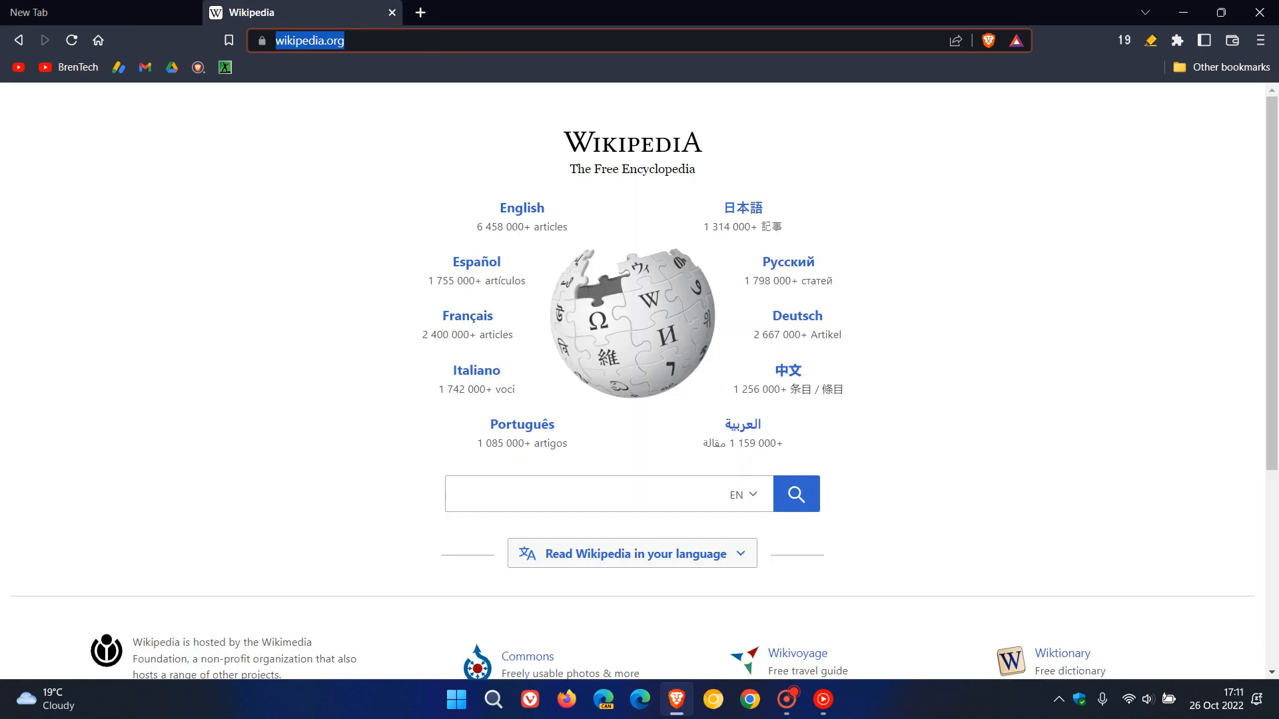
pyautogui.moveTo(1008, 339)
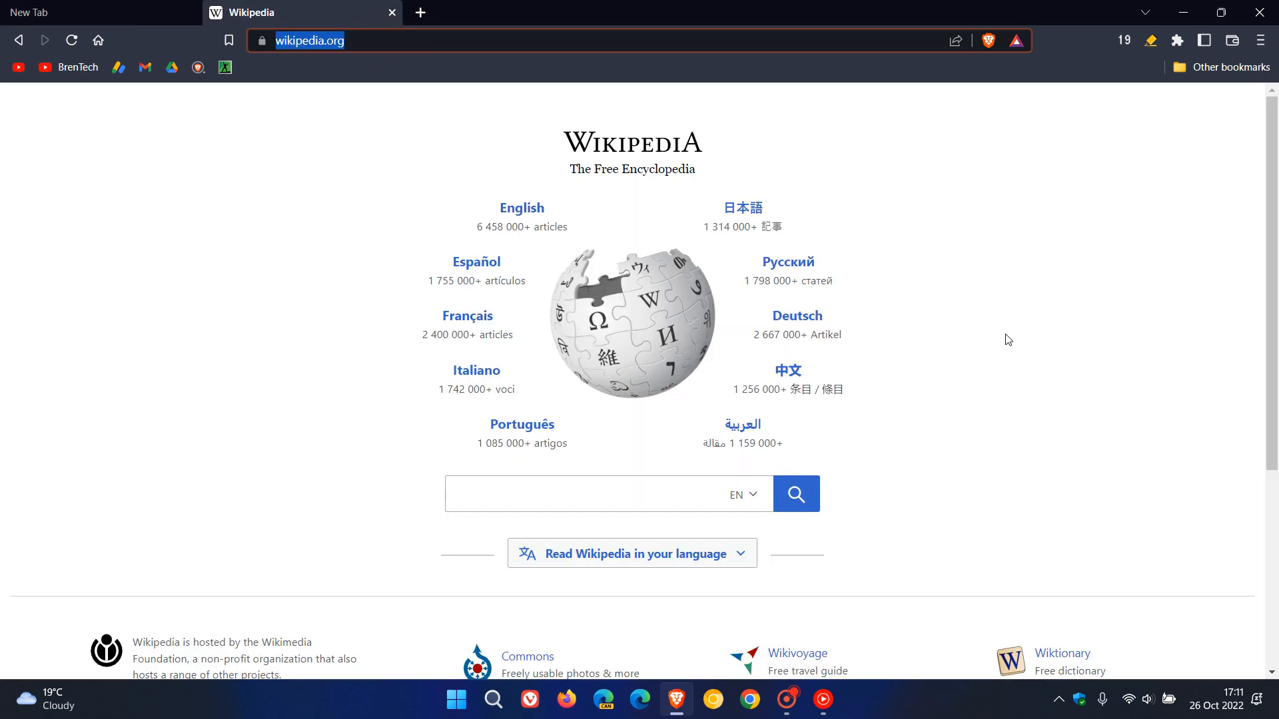
pyautogui.moveTo(1024, 323)
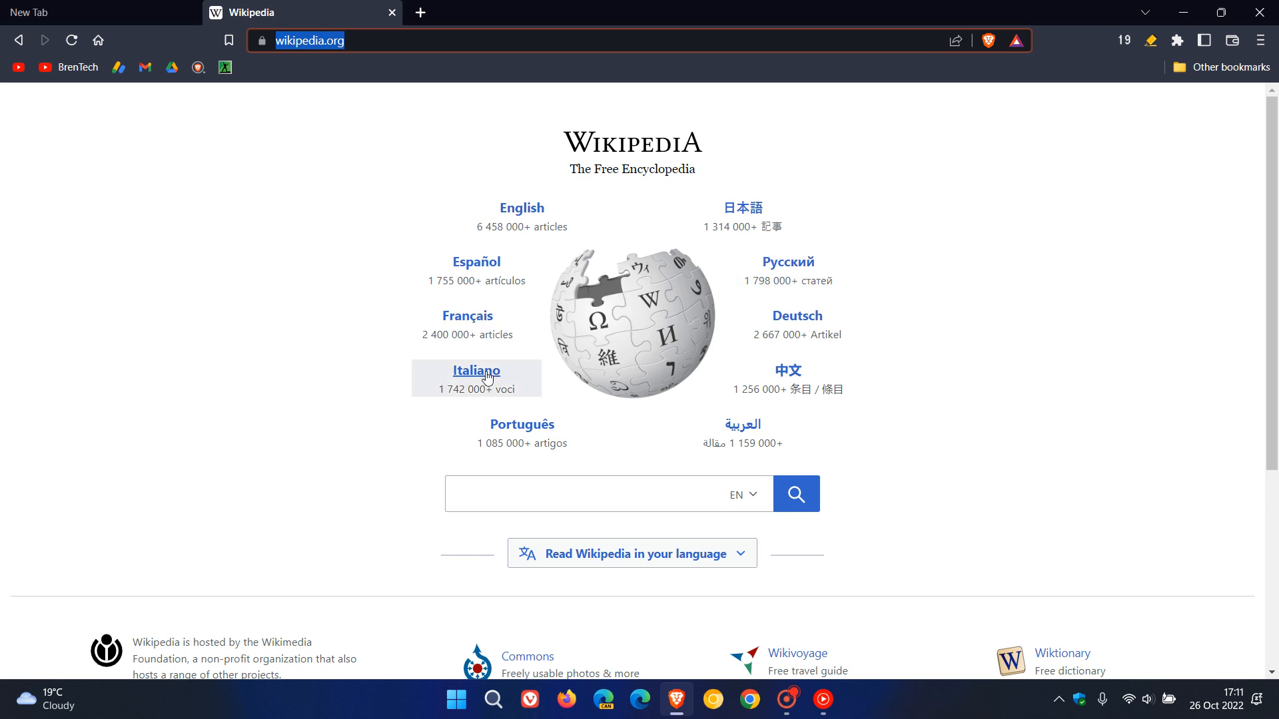
pyautogui.click(476, 370)
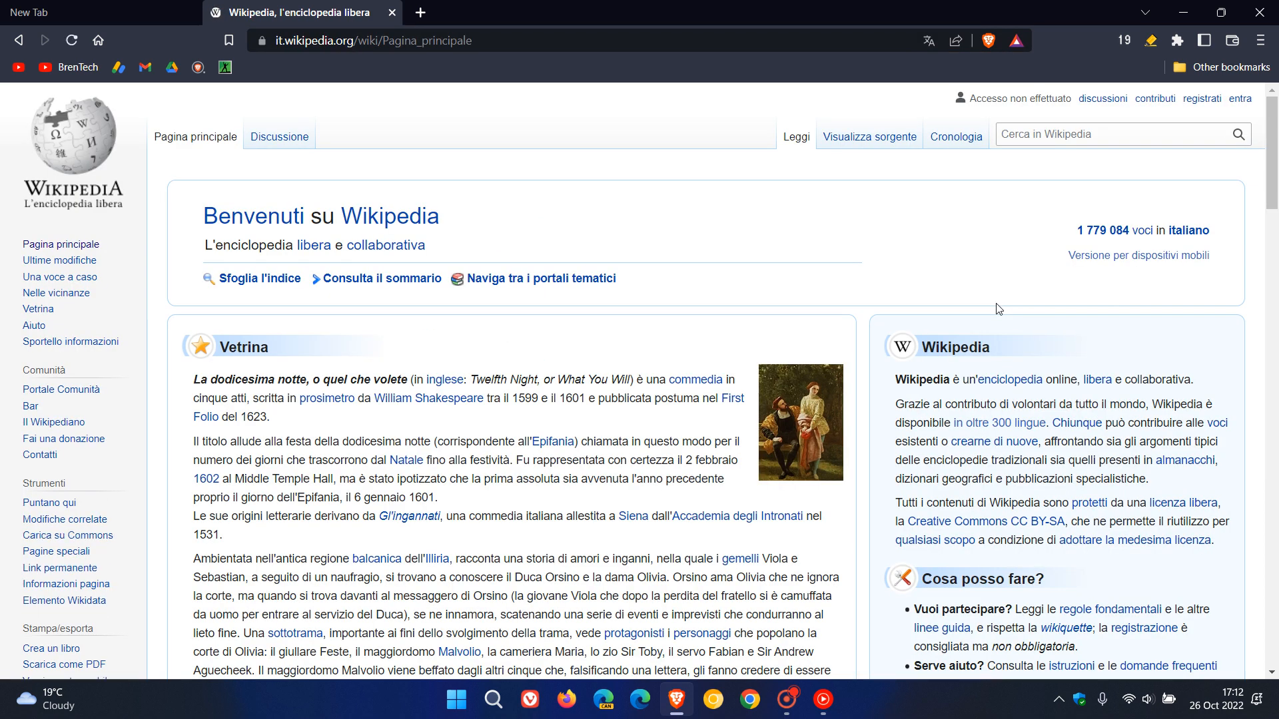
pyautogui.moveTo(978, 265)
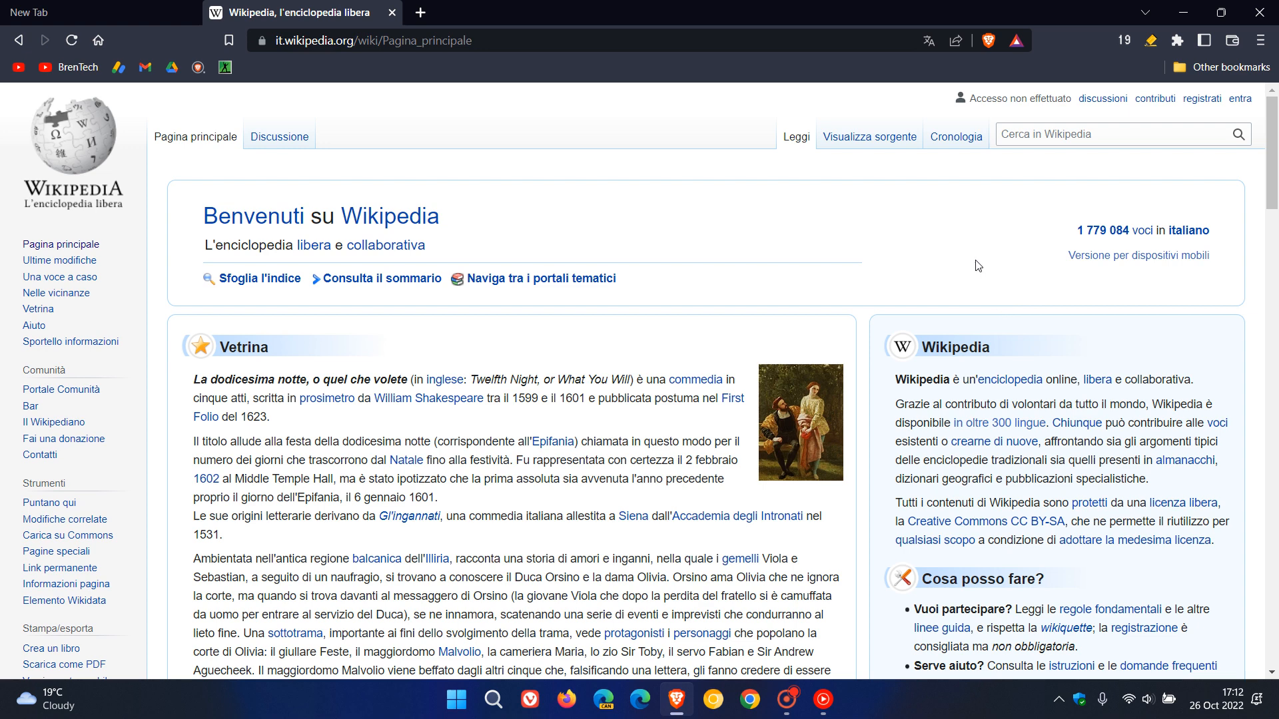
pyautogui.moveTo(947, 214)
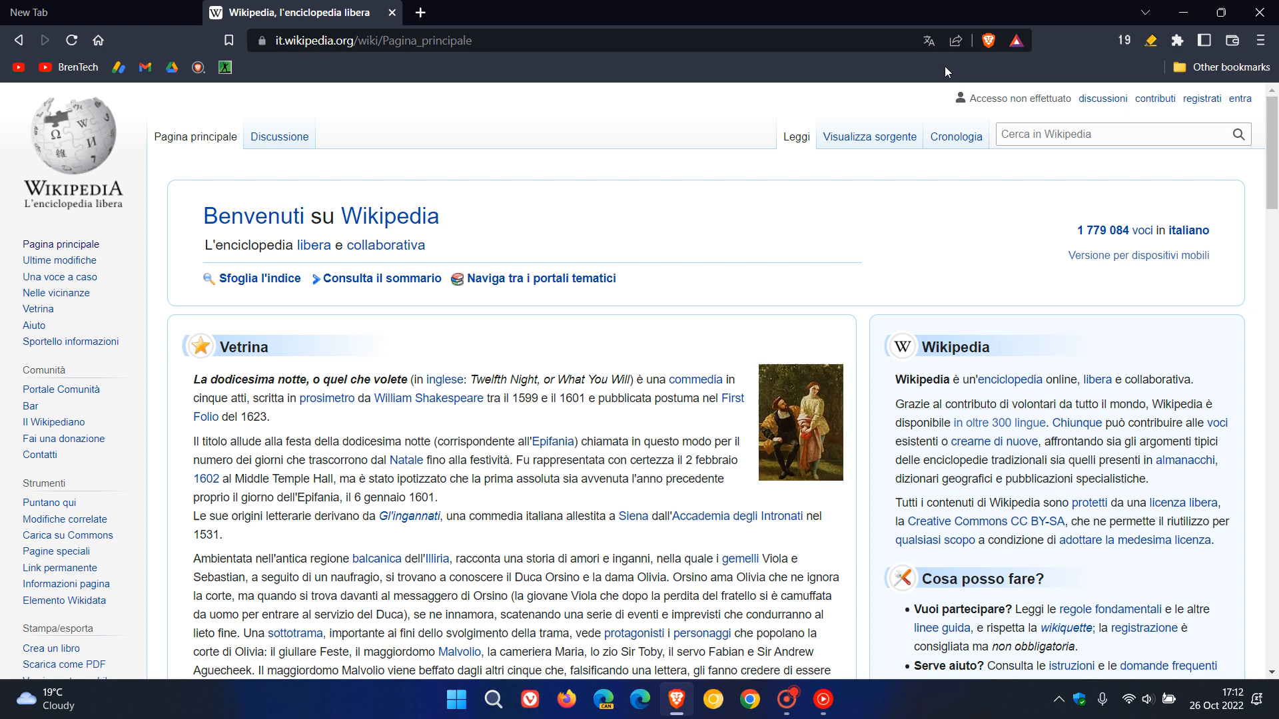
pyautogui.moveTo(928, 40)
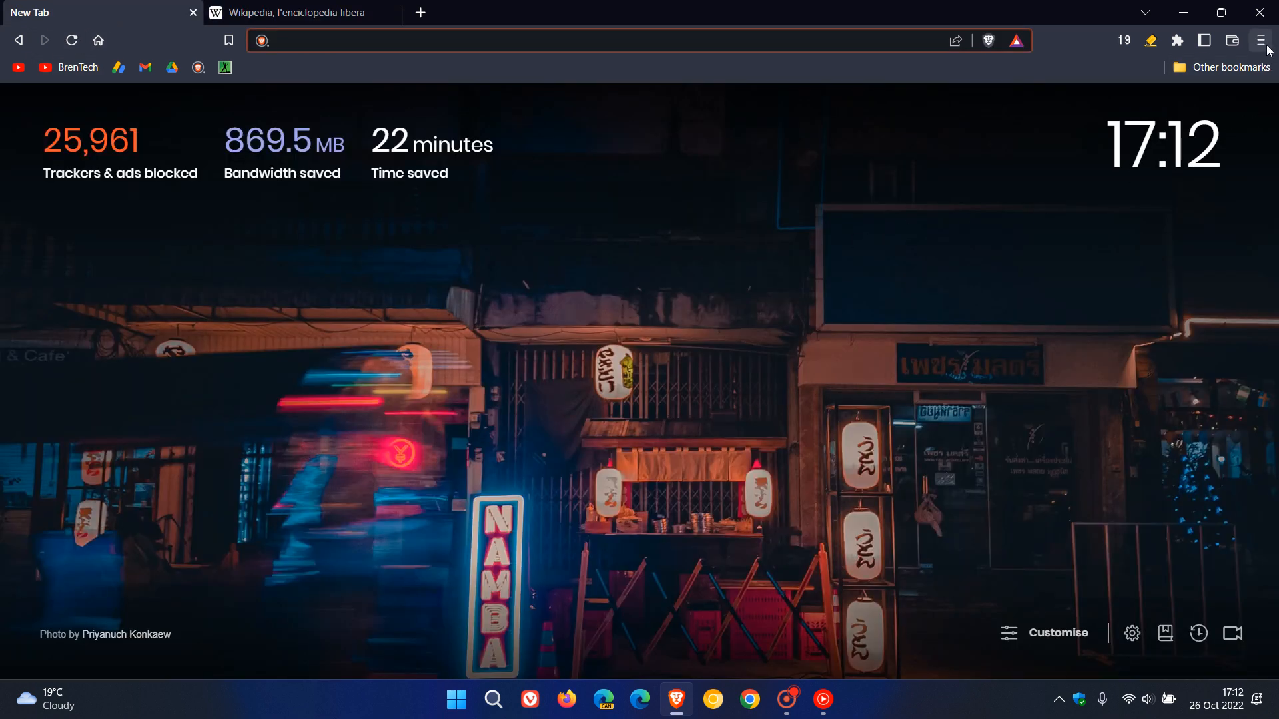
# Bring up the browser's main menu to reach the language settings.
pyautogui.click(1259, 40)
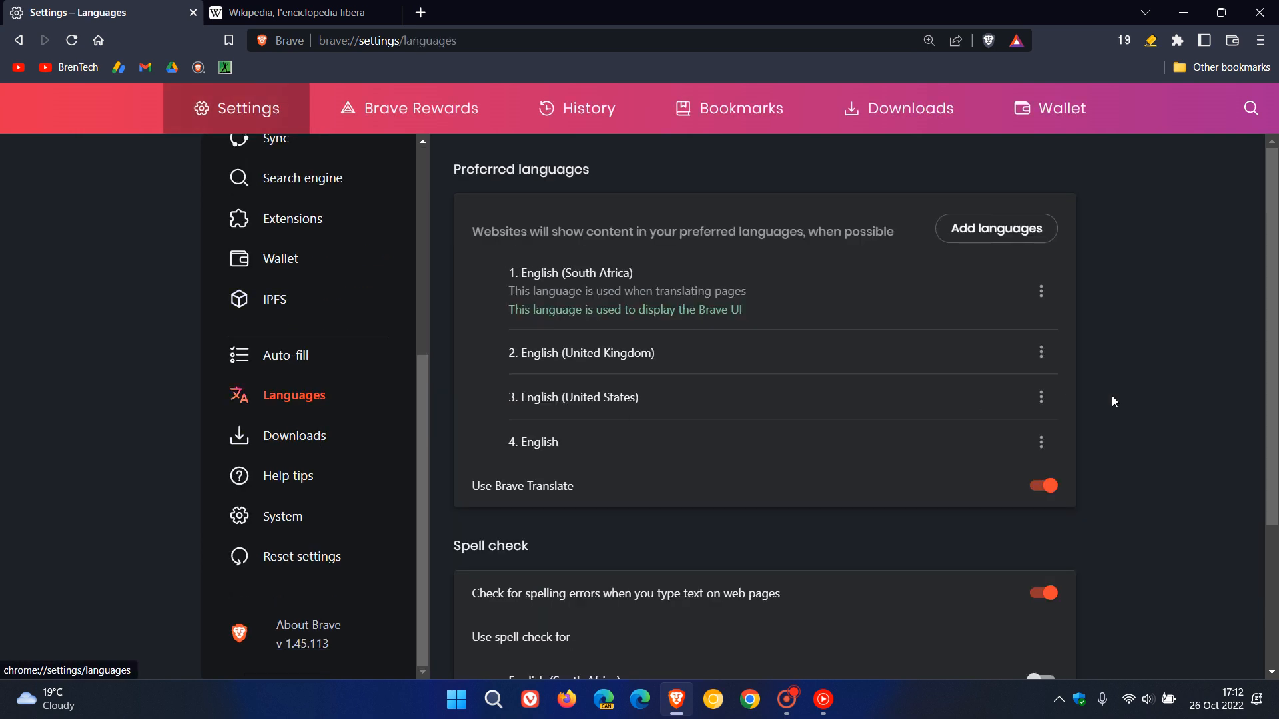
pyautogui.moveTo(1128, 435)
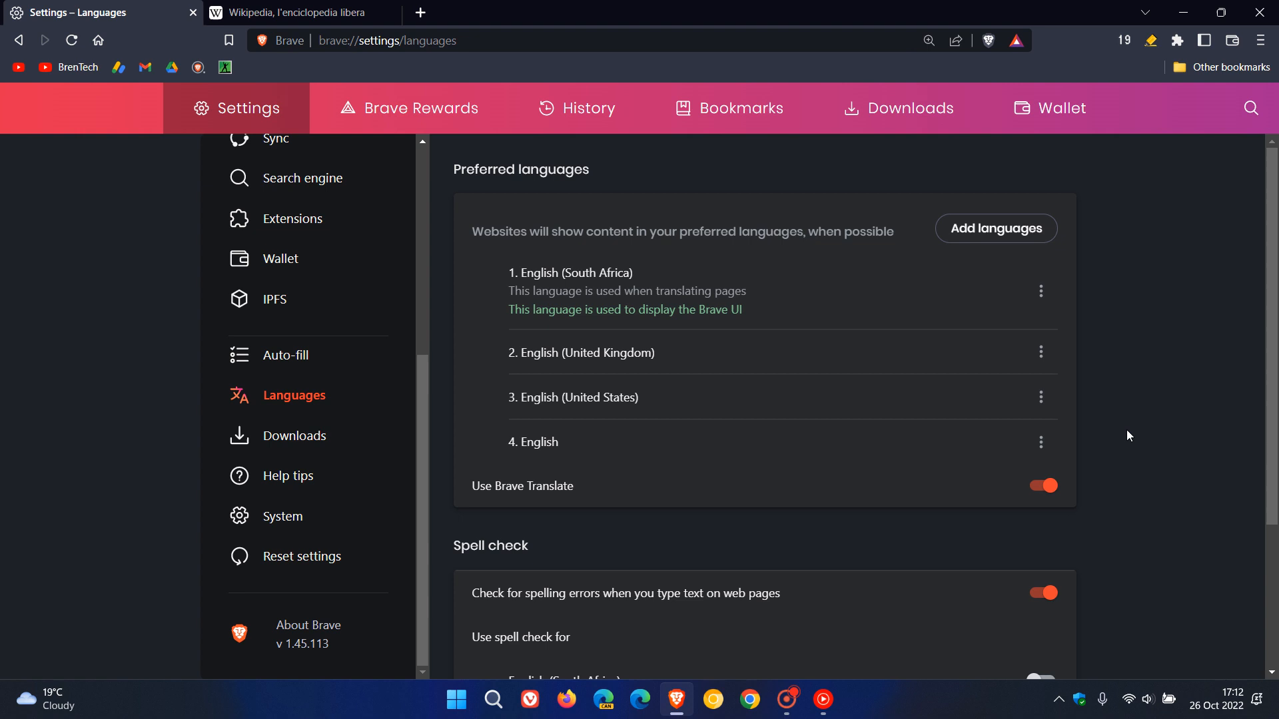
pyautogui.moveTo(1141, 417)
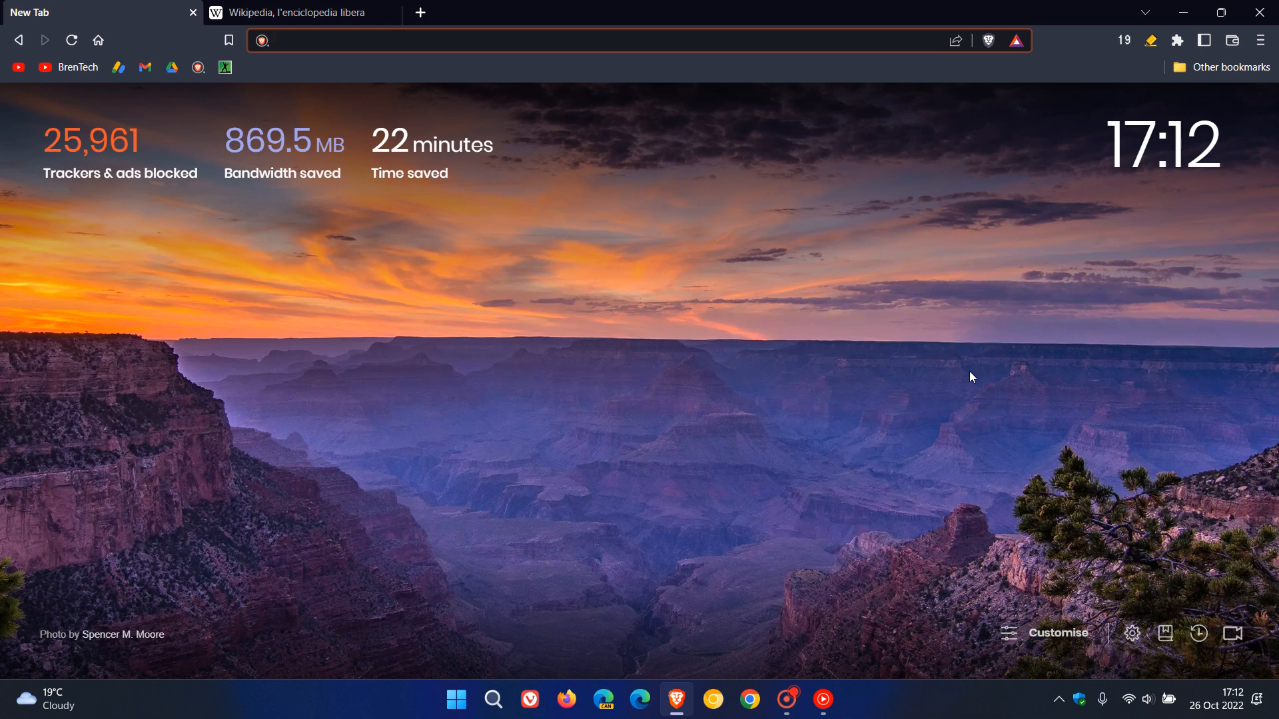
pyautogui.moveTo(970, 299)
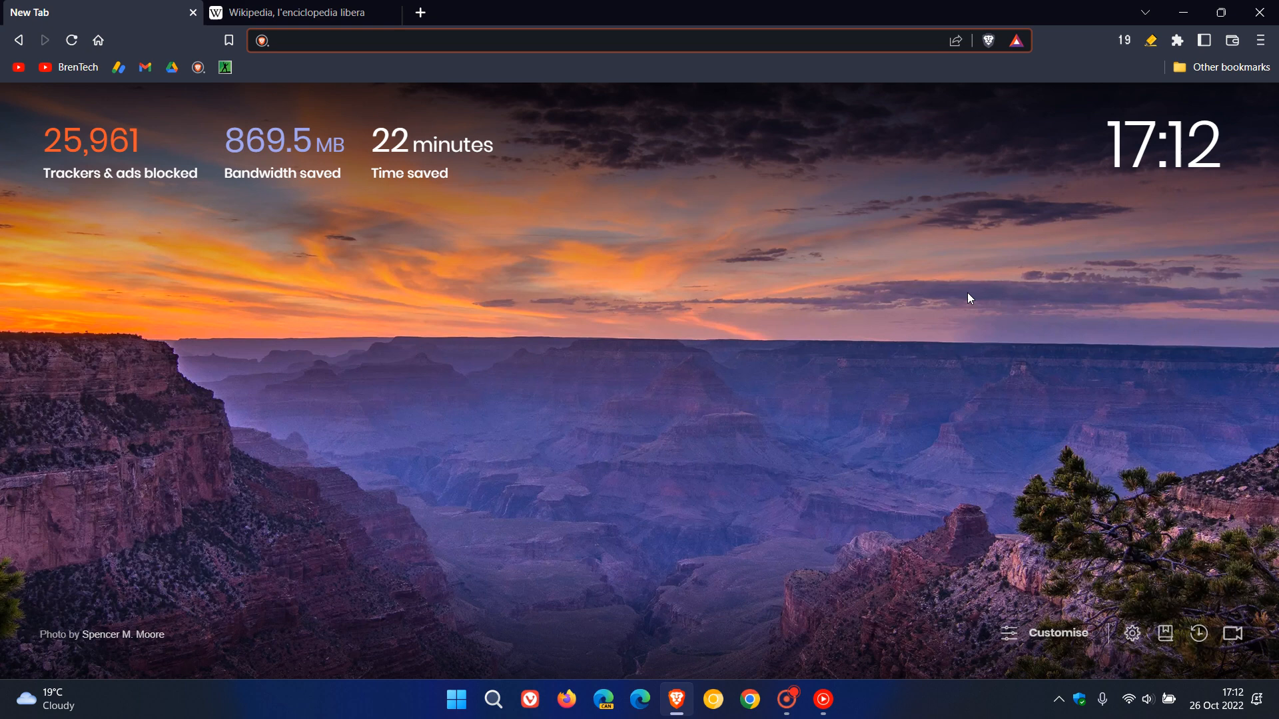
pyautogui.moveTo(923, 251)
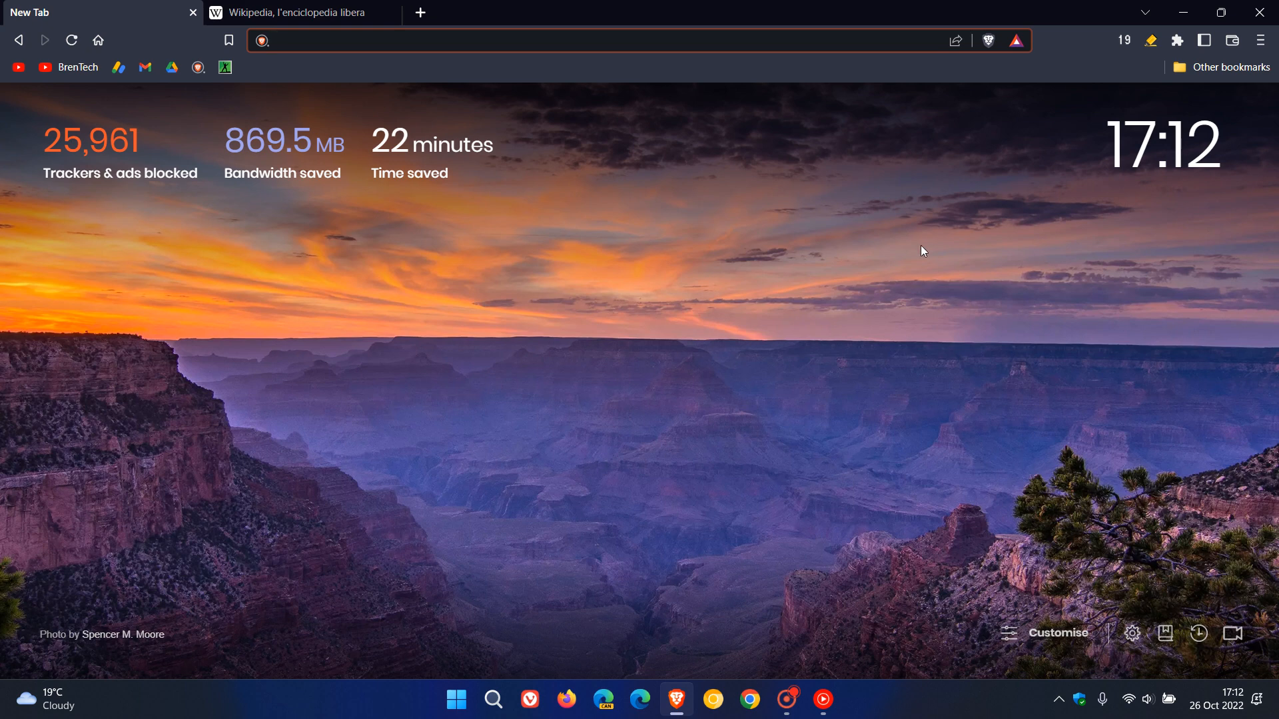
pyautogui.click(459, 31)
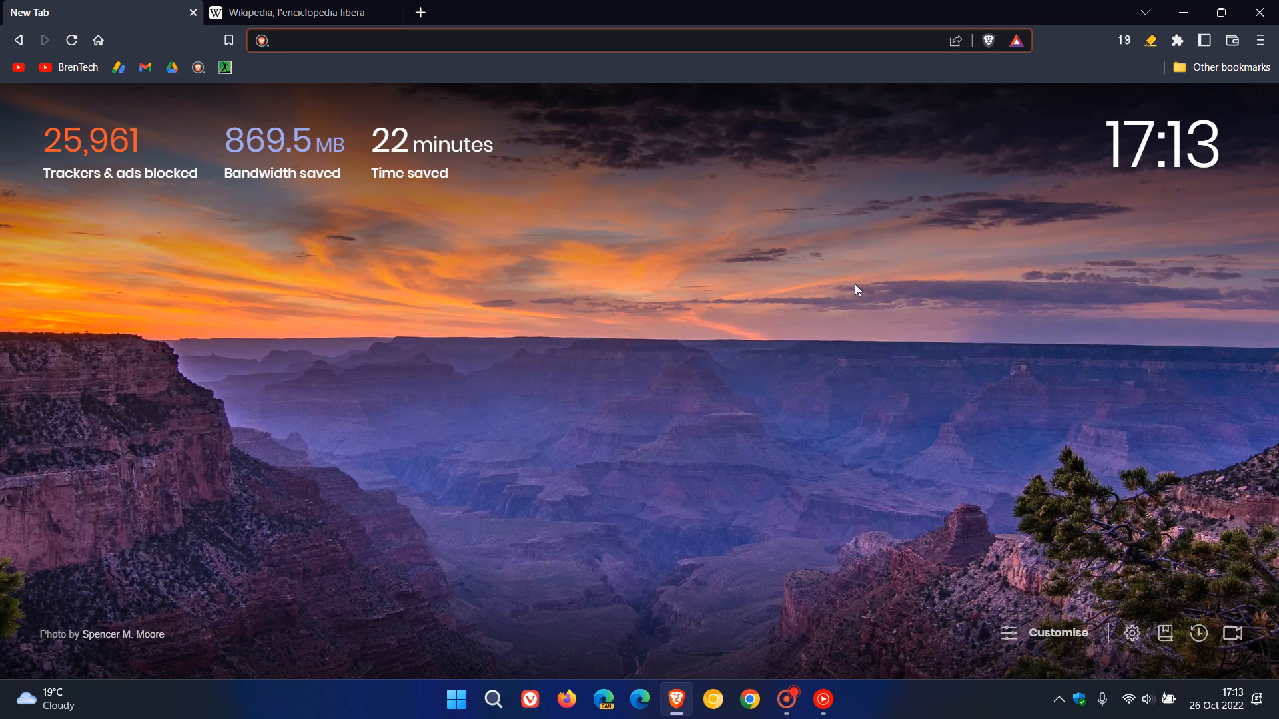
pyautogui.moveTo(836, 262)
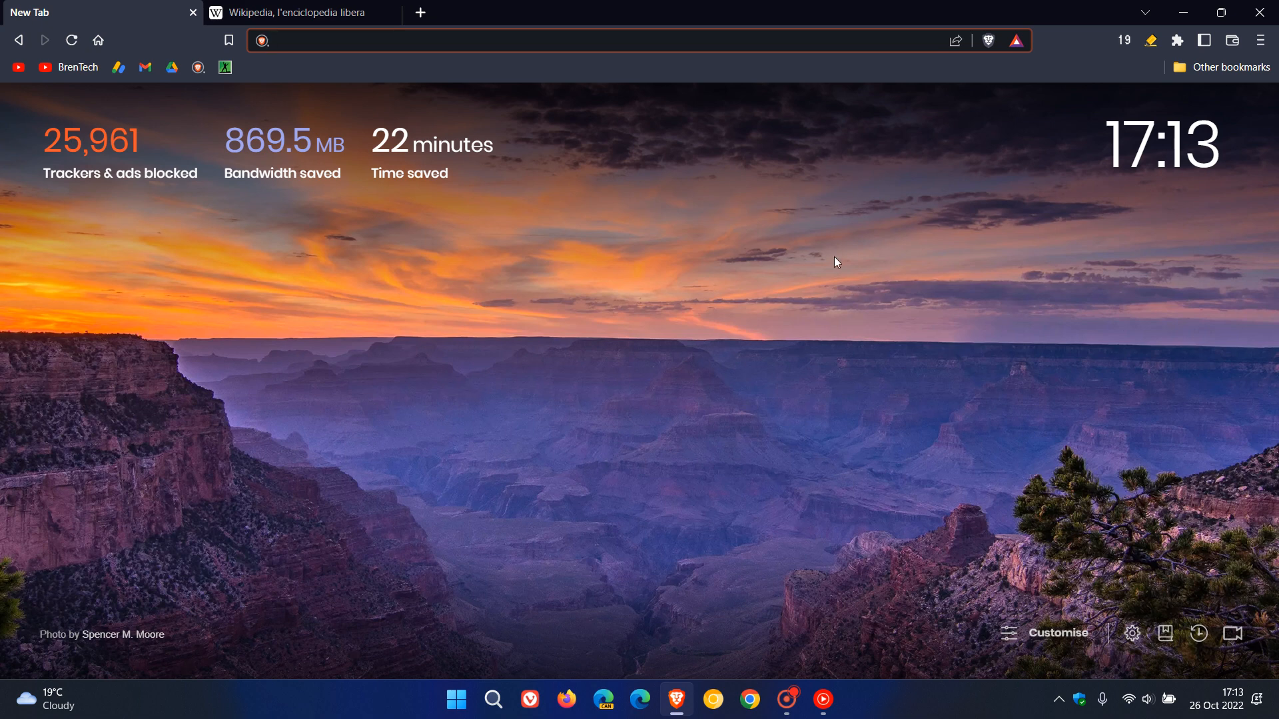
pyautogui.click(571, 41)
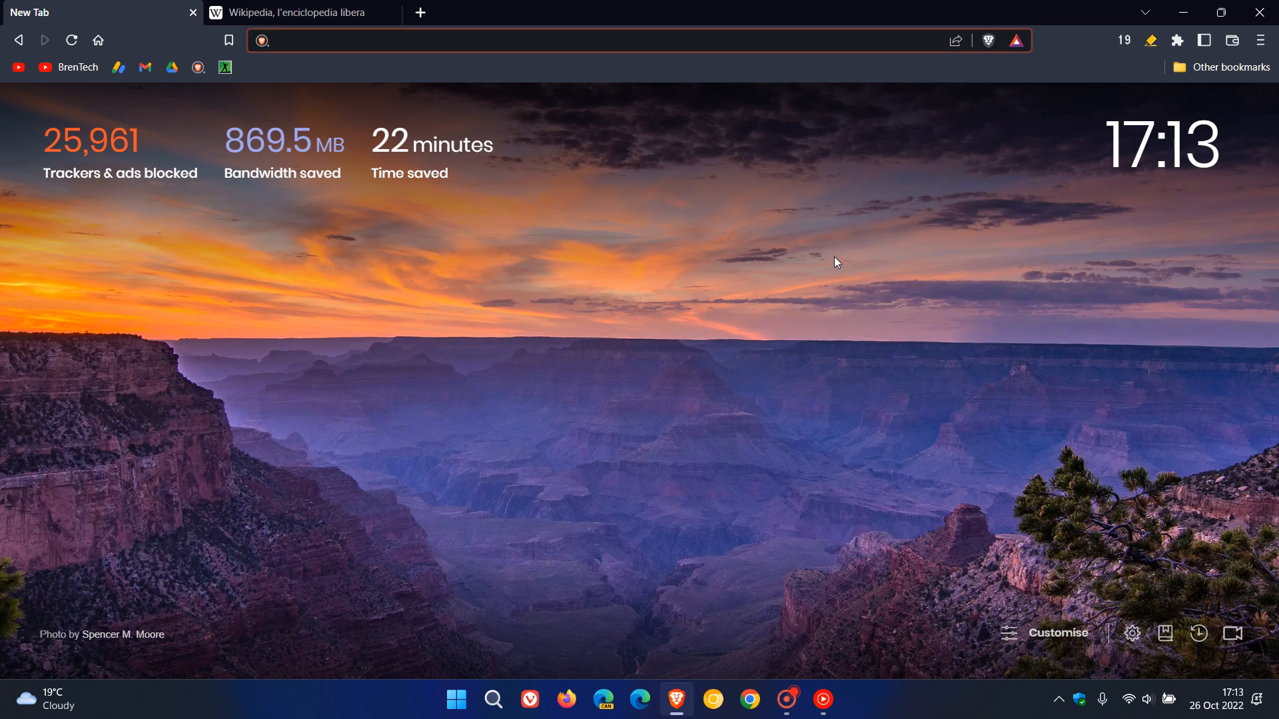
pyautogui.moveTo(855, 241)
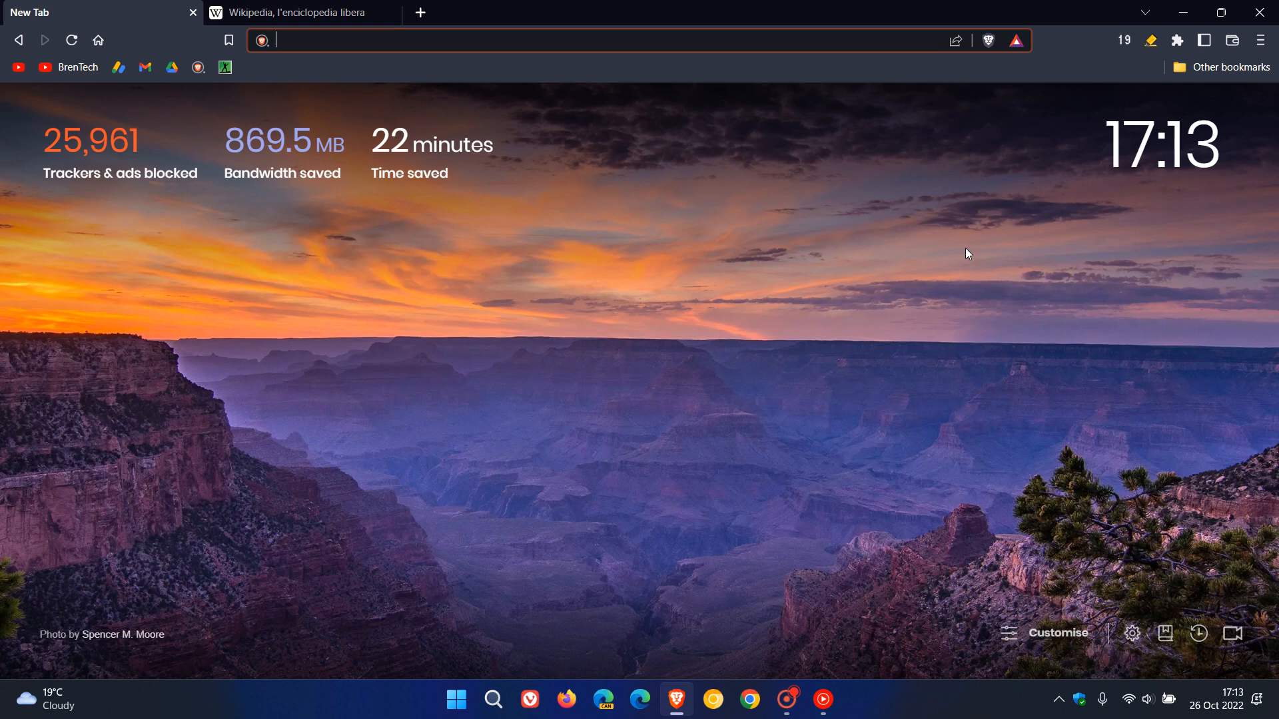
pyautogui.moveTo(951, 240)
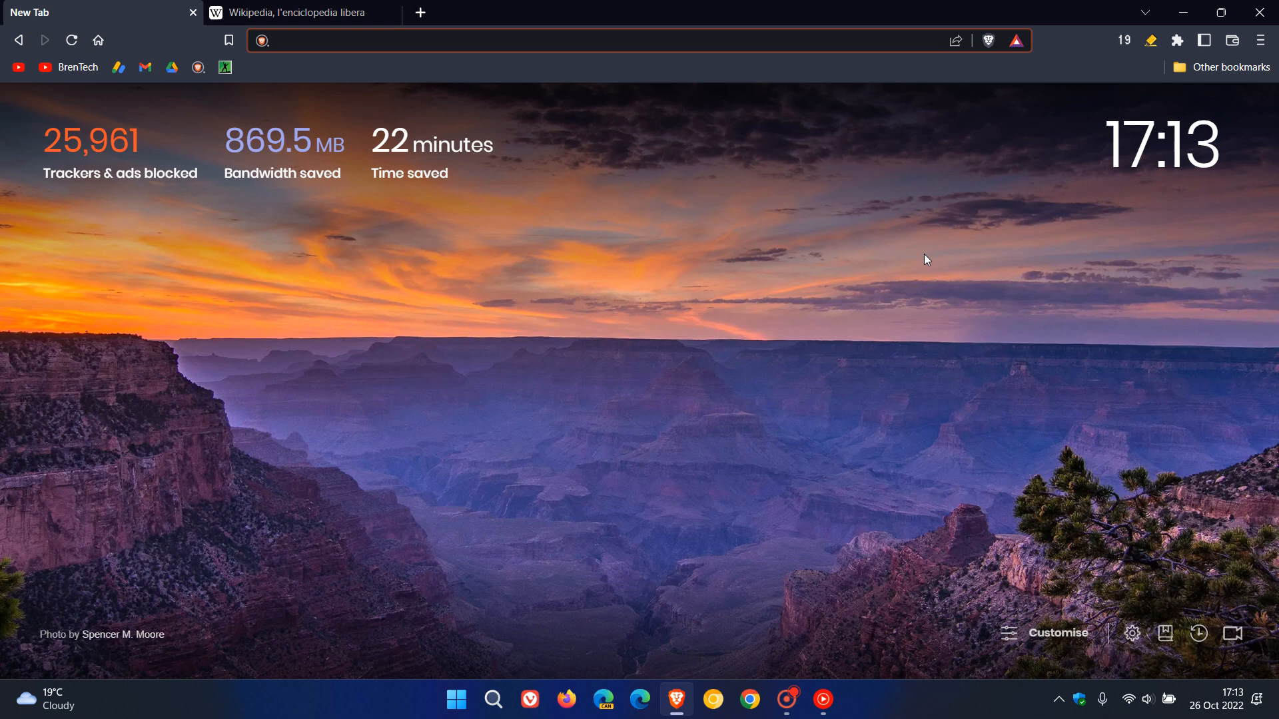
pyautogui.moveTo(810, 534)
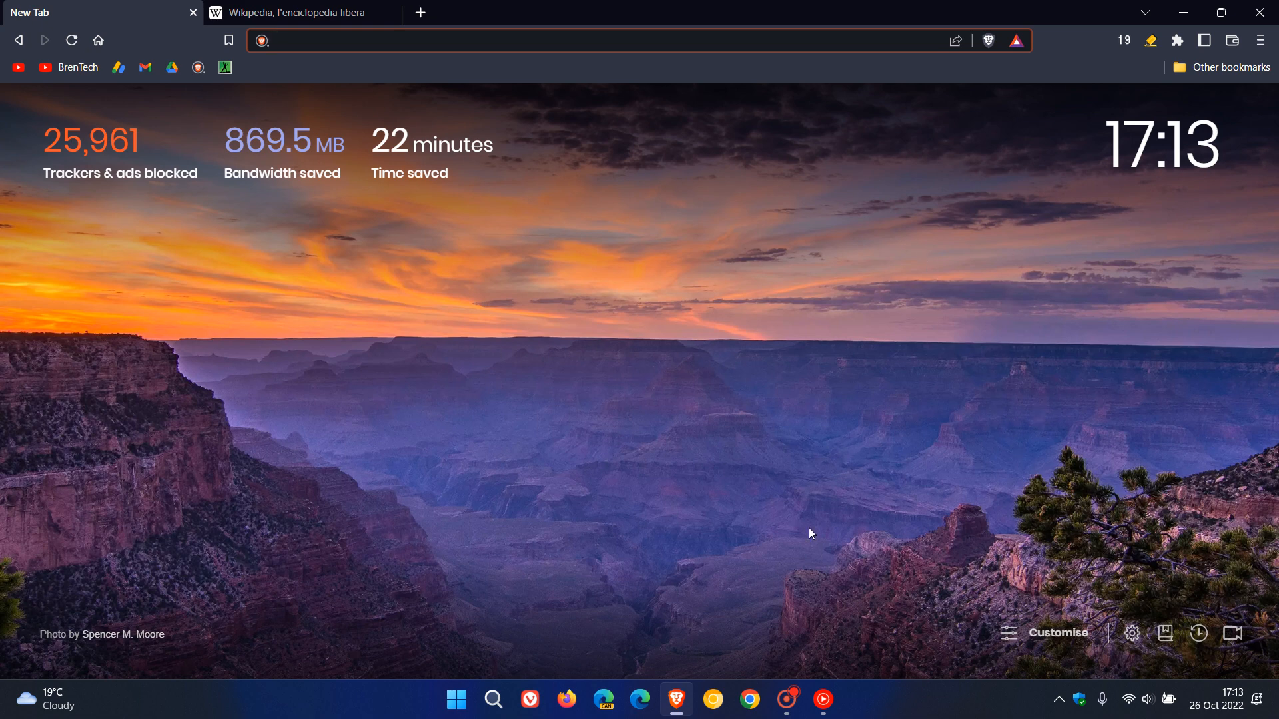
# In new-tab customisation, set the purple-pink gradient as the background.
pyautogui.click(1058, 633)
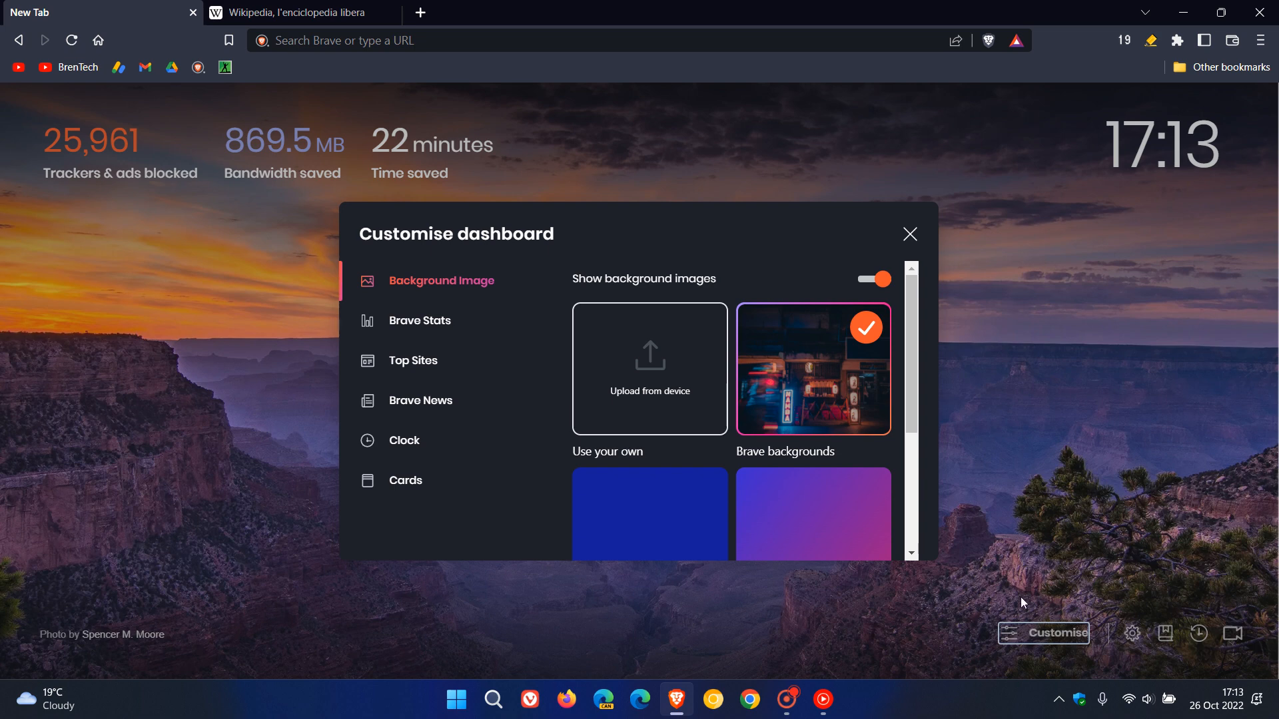
pyautogui.scroll(-3)
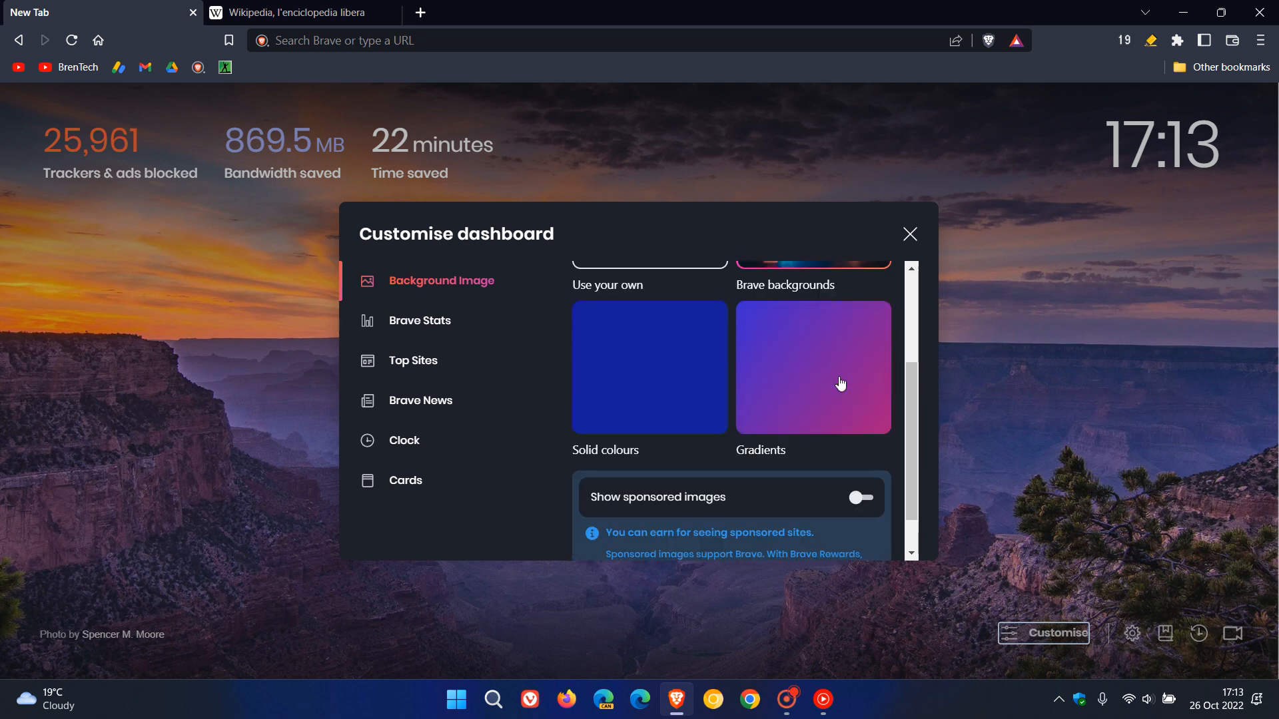
pyautogui.moveTo(834, 388)
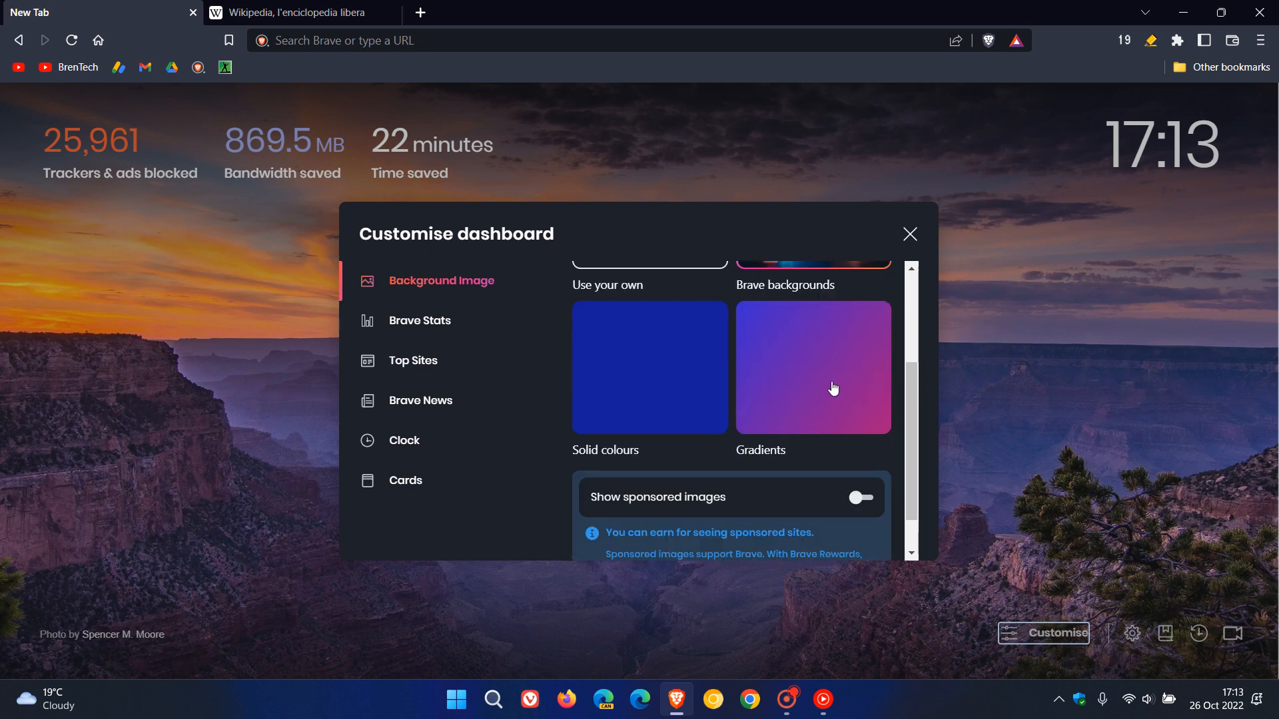
pyautogui.moveTo(833, 388)
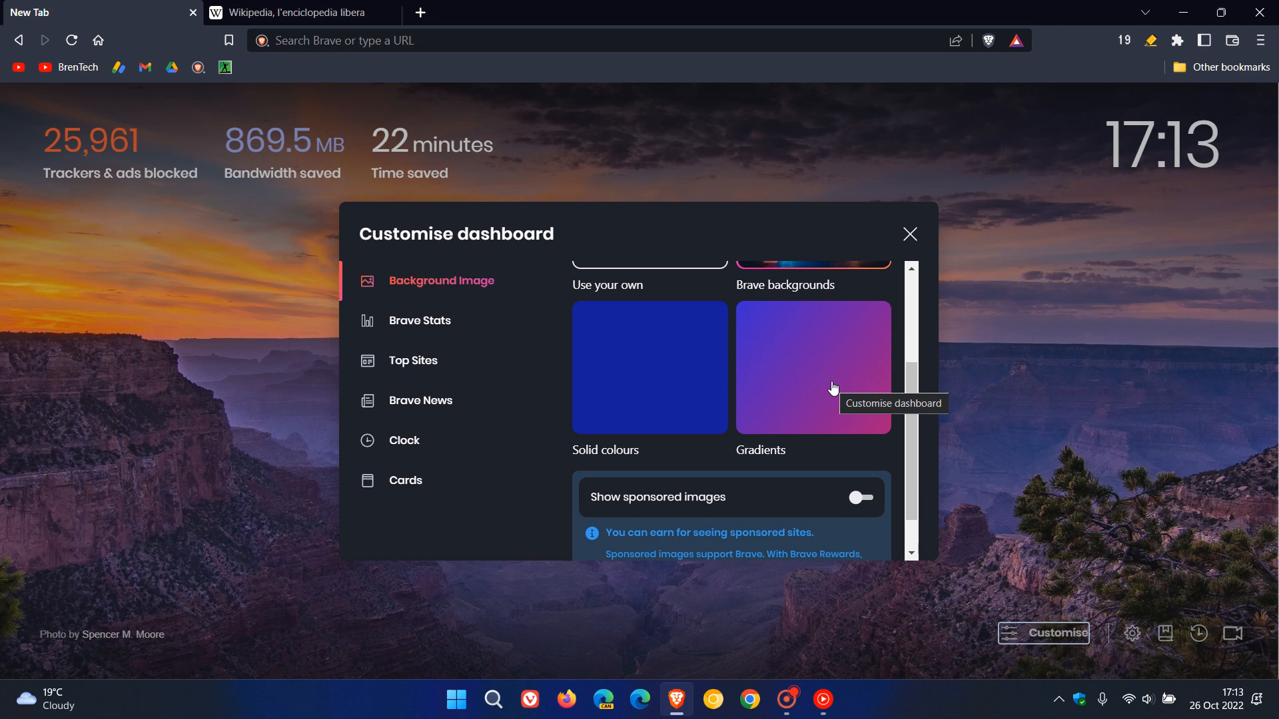
pyautogui.moveTo(606, 394)
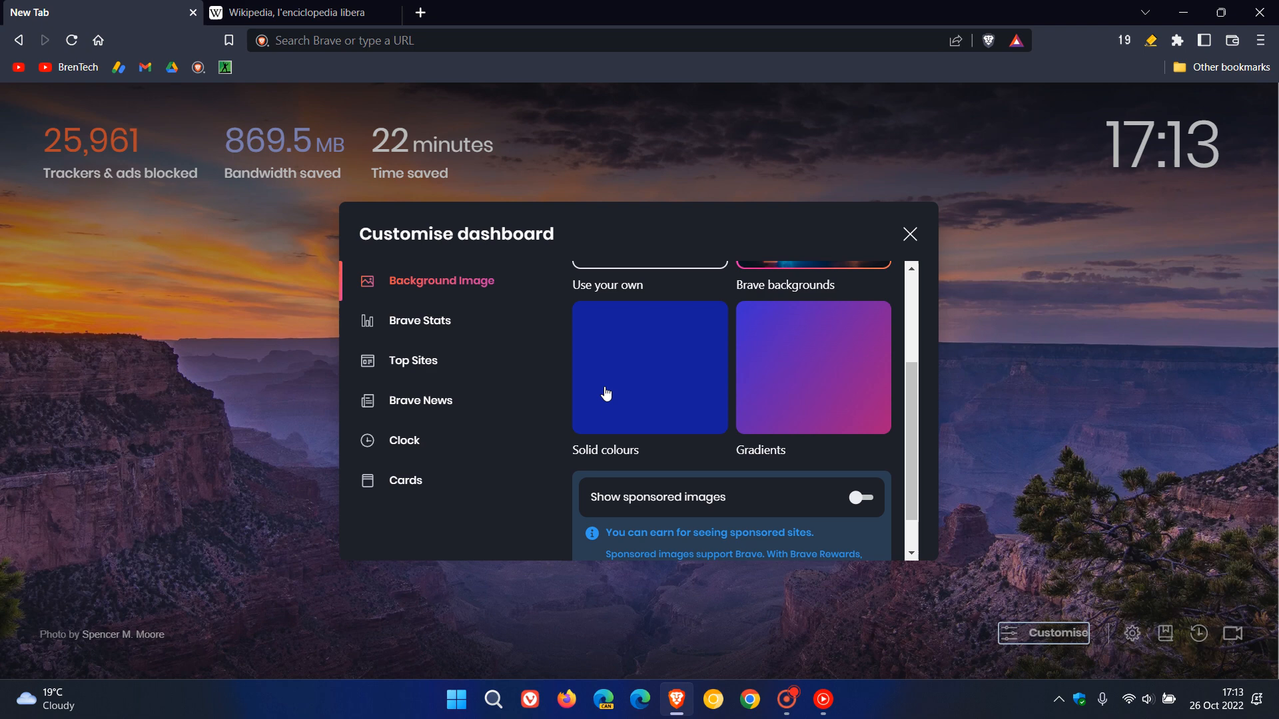
pyautogui.click(813, 368)
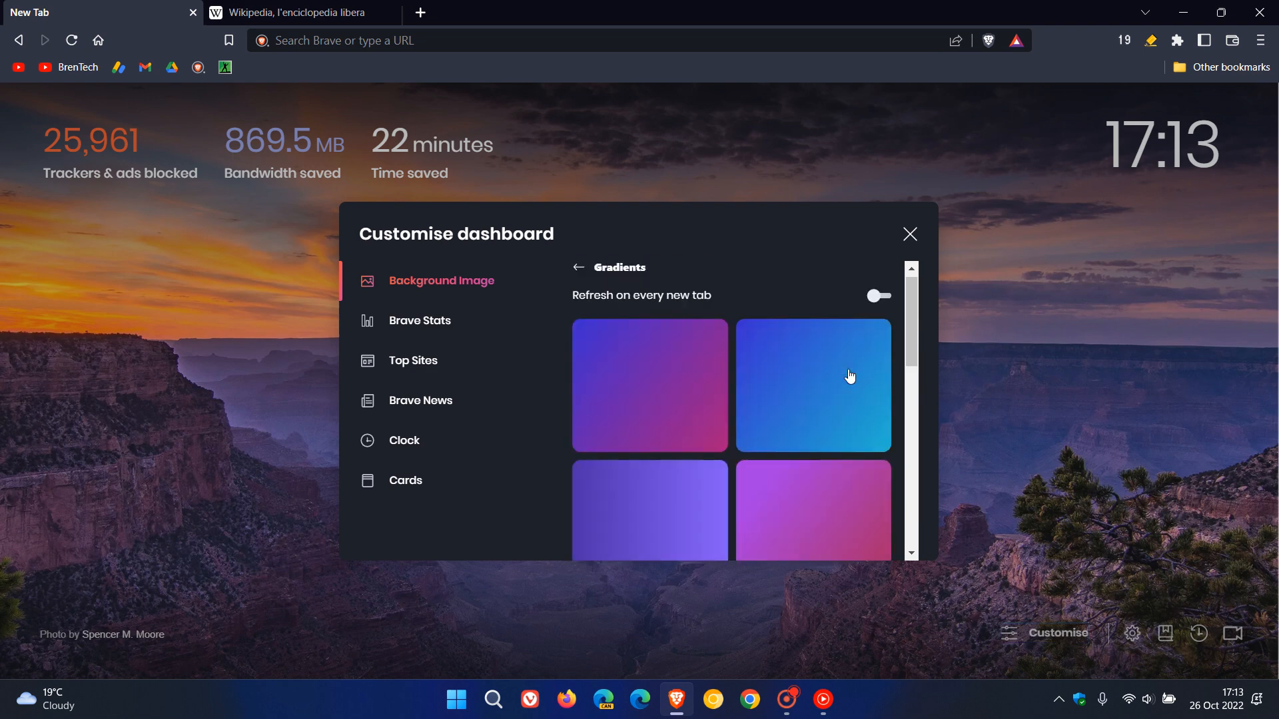
pyautogui.click(650, 385)
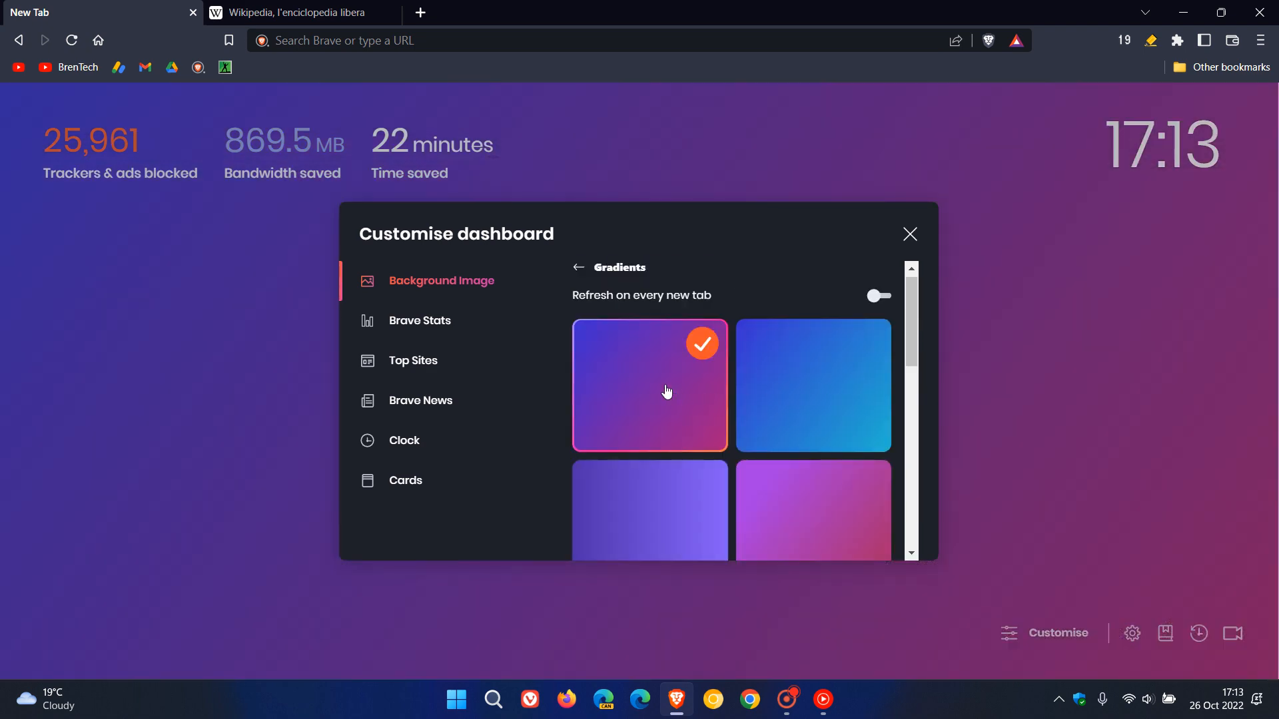
pyautogui.moveTo(684, 401)
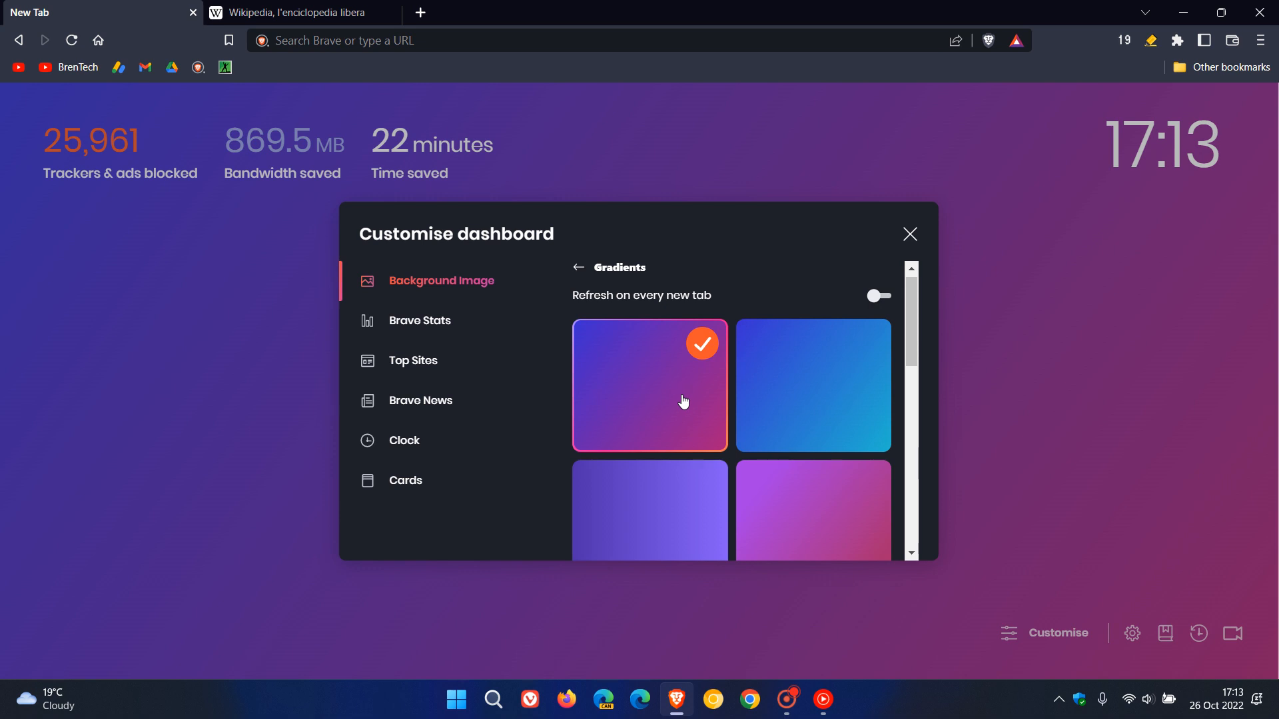
pyautogui.moveTo(869, 309)
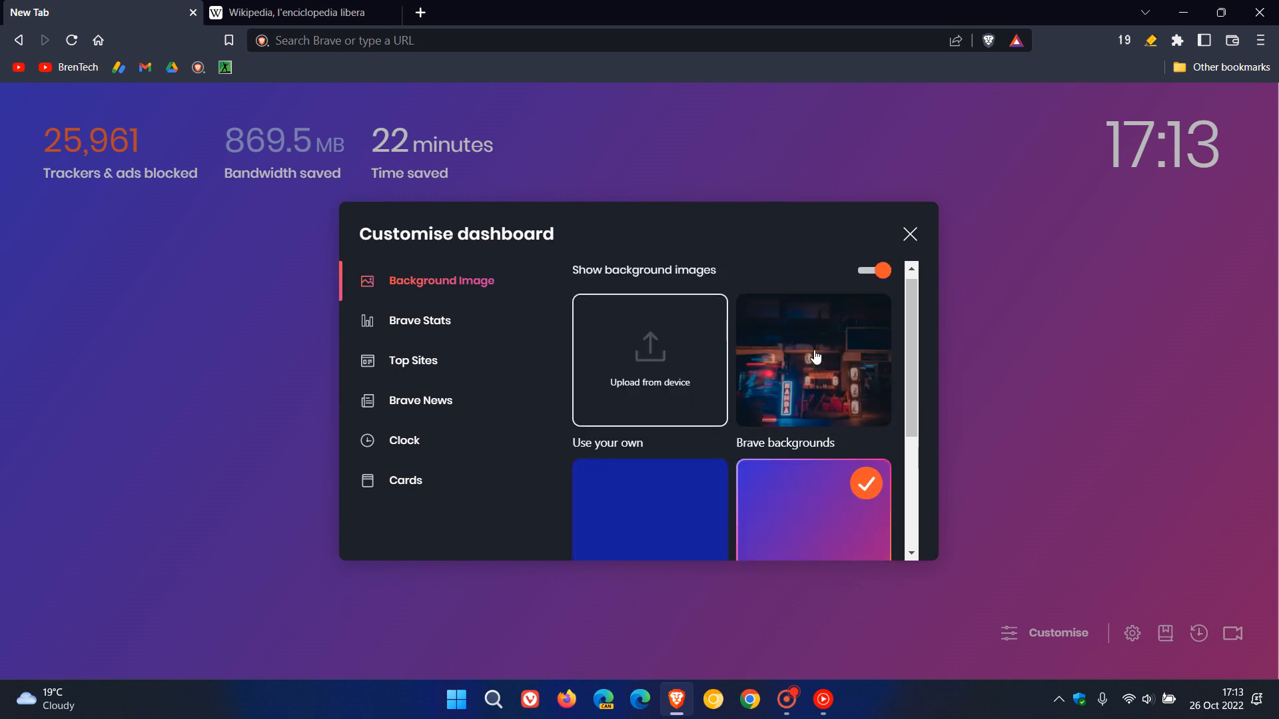
# Switch back to Brave's photo backgrounds, close customisation, and bring up the main menu.
pyautogui.click(813, 360)
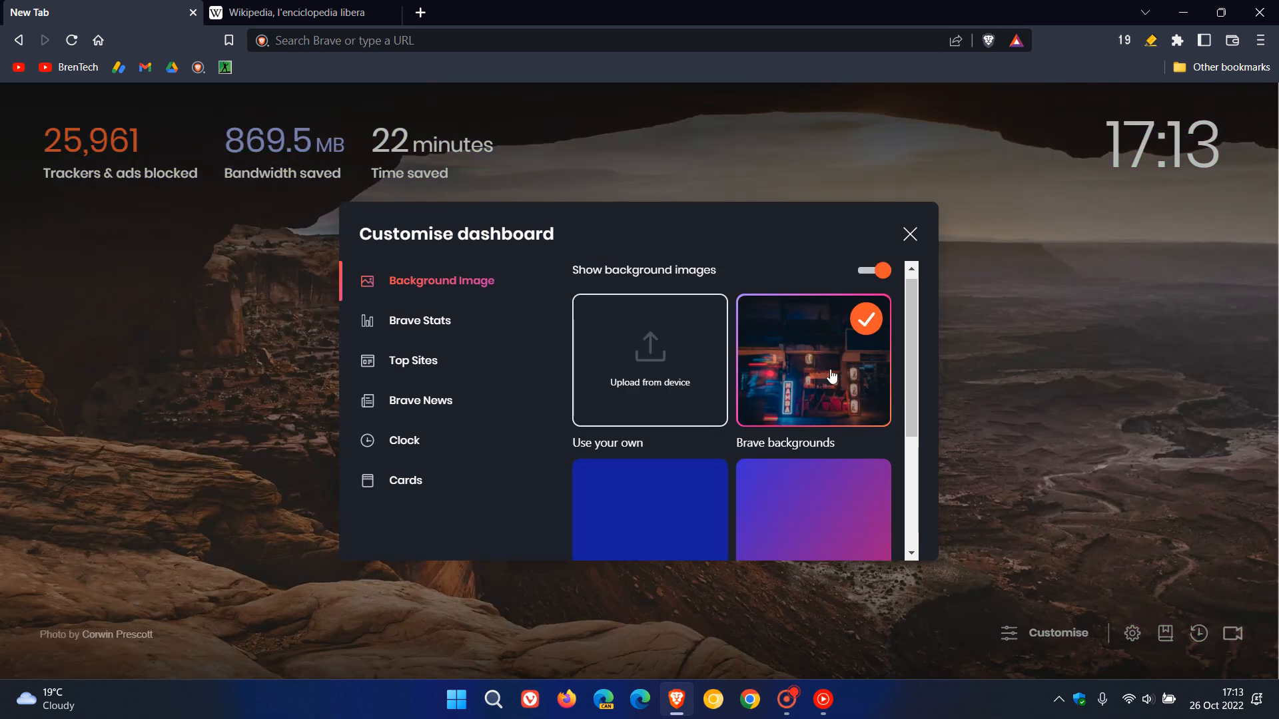
pyautogui.click(910, 234)
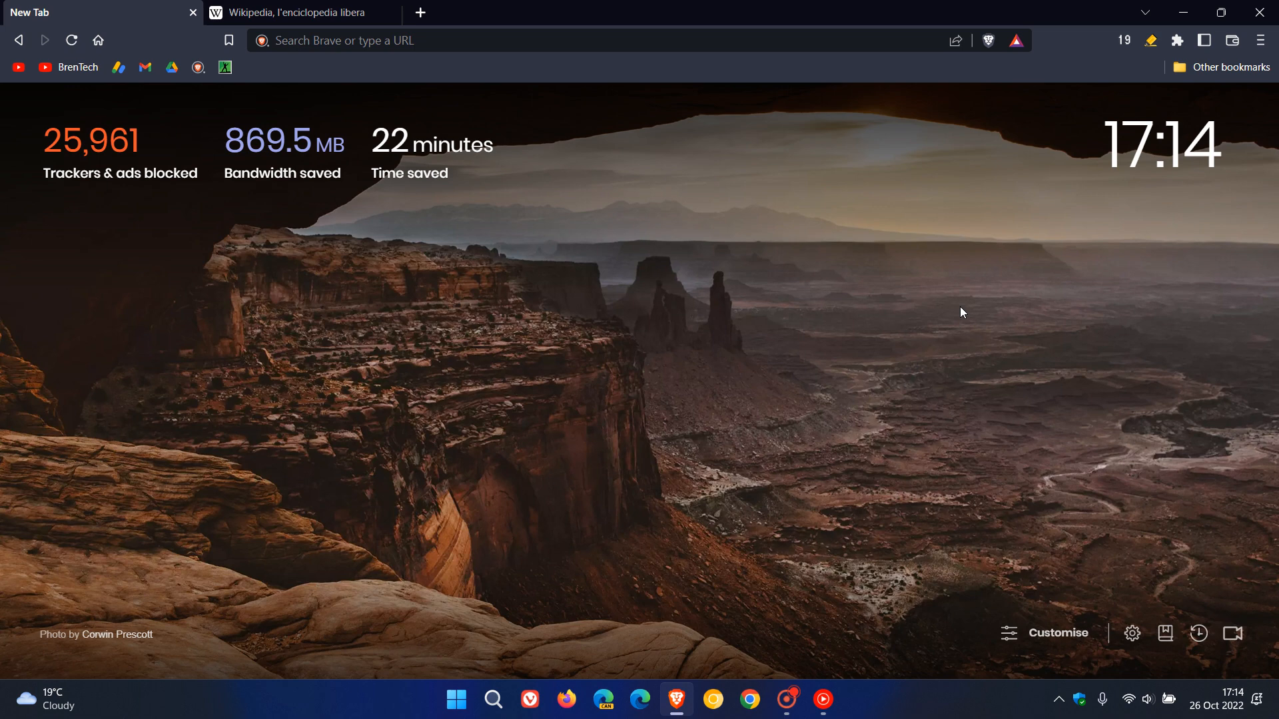
pyautogui.moveTo(1159, 231)
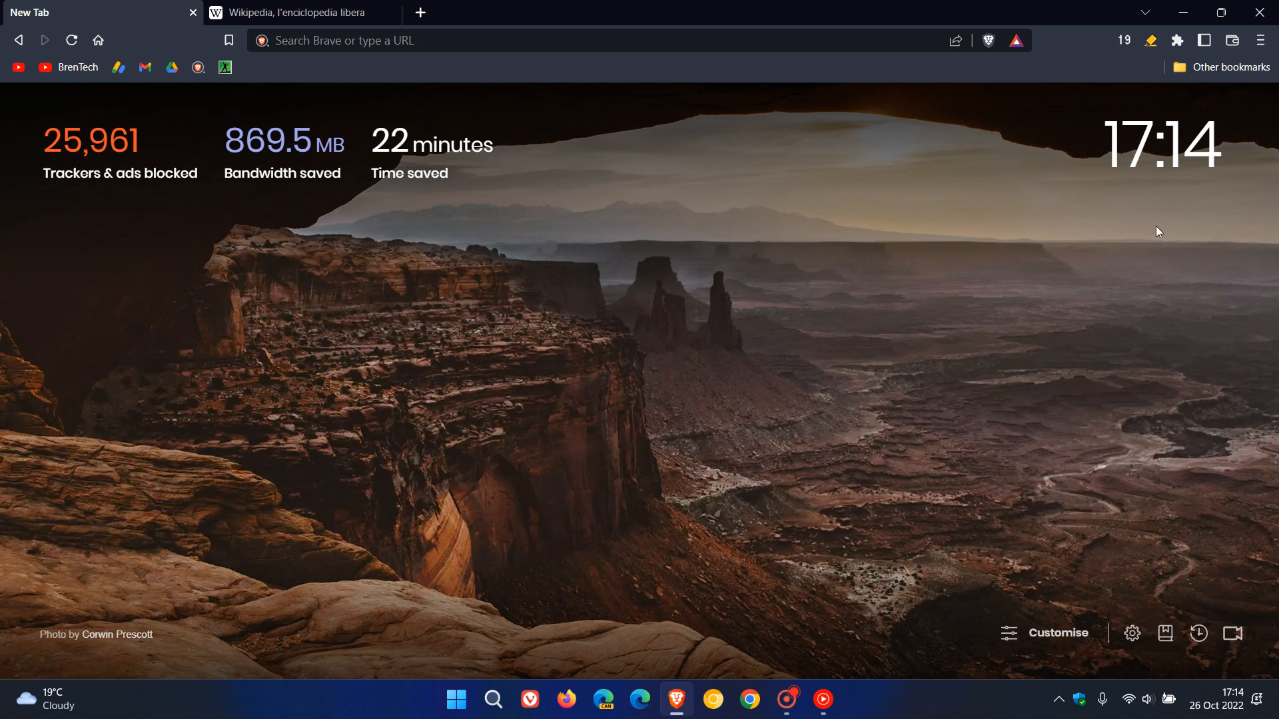
pyautogui.click(1261, 40)
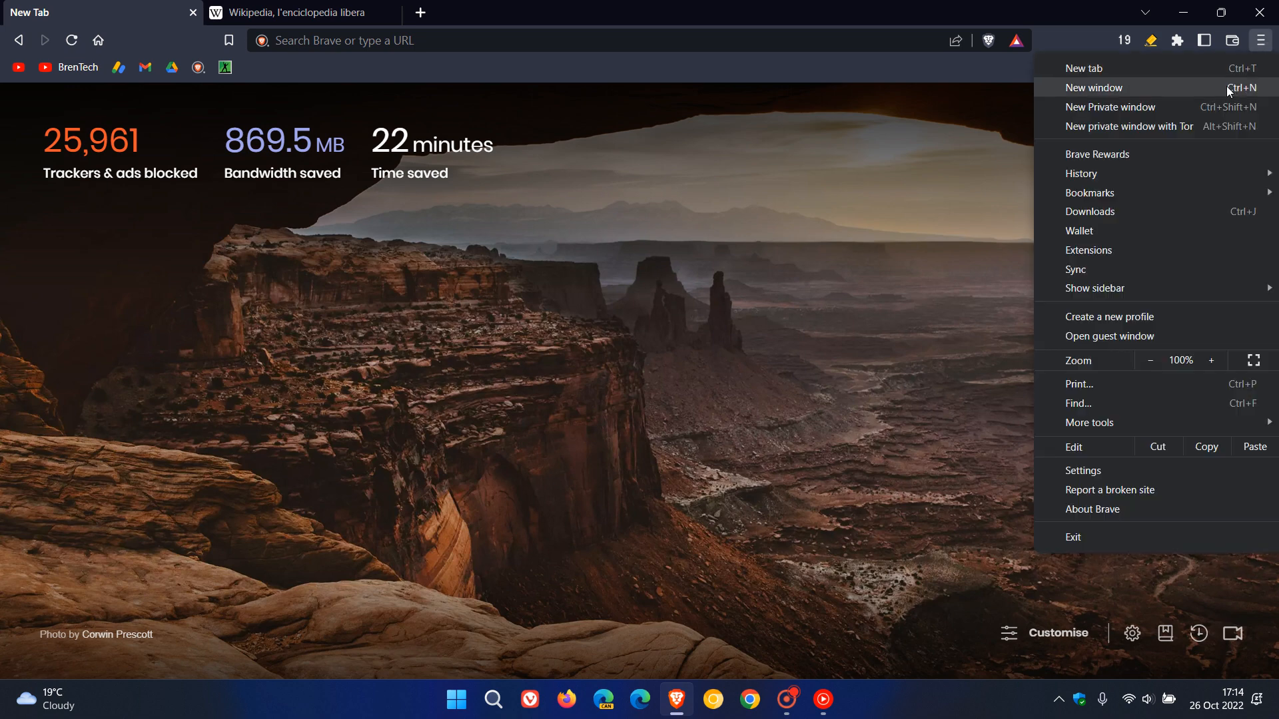
pyautogui.click(1109, 106)
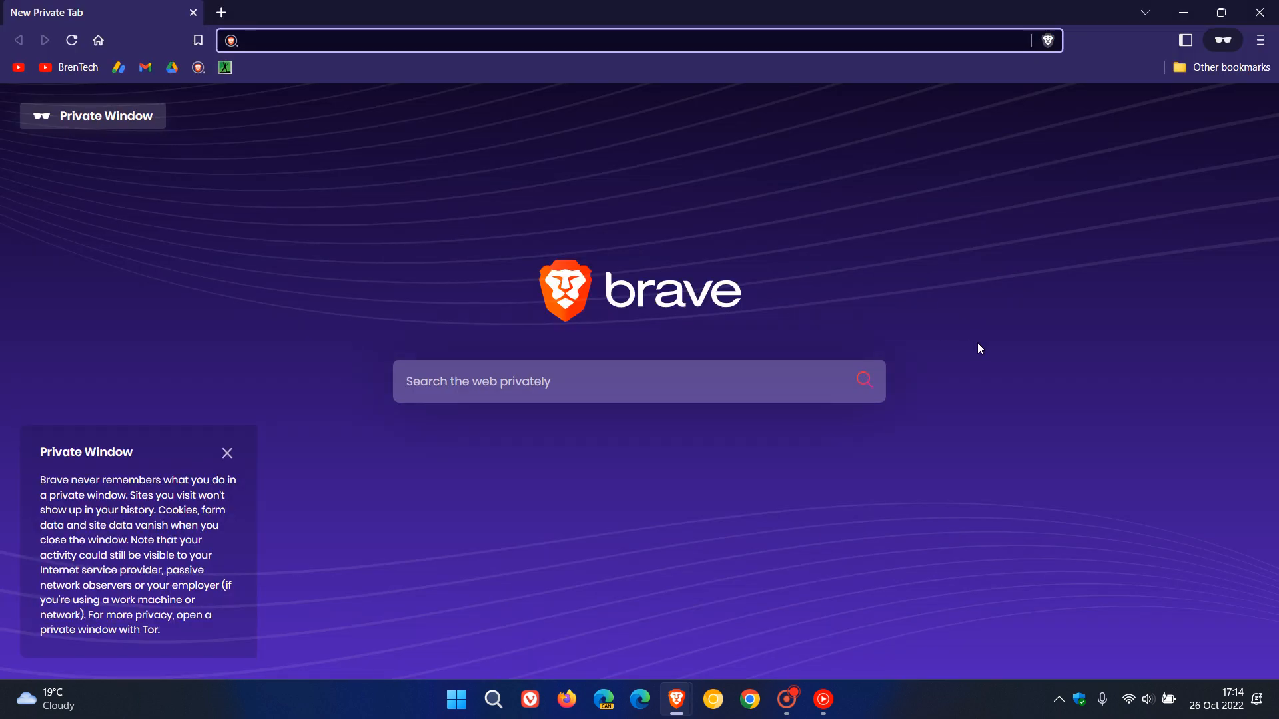
pyautogui.moveTo(1028, 304)
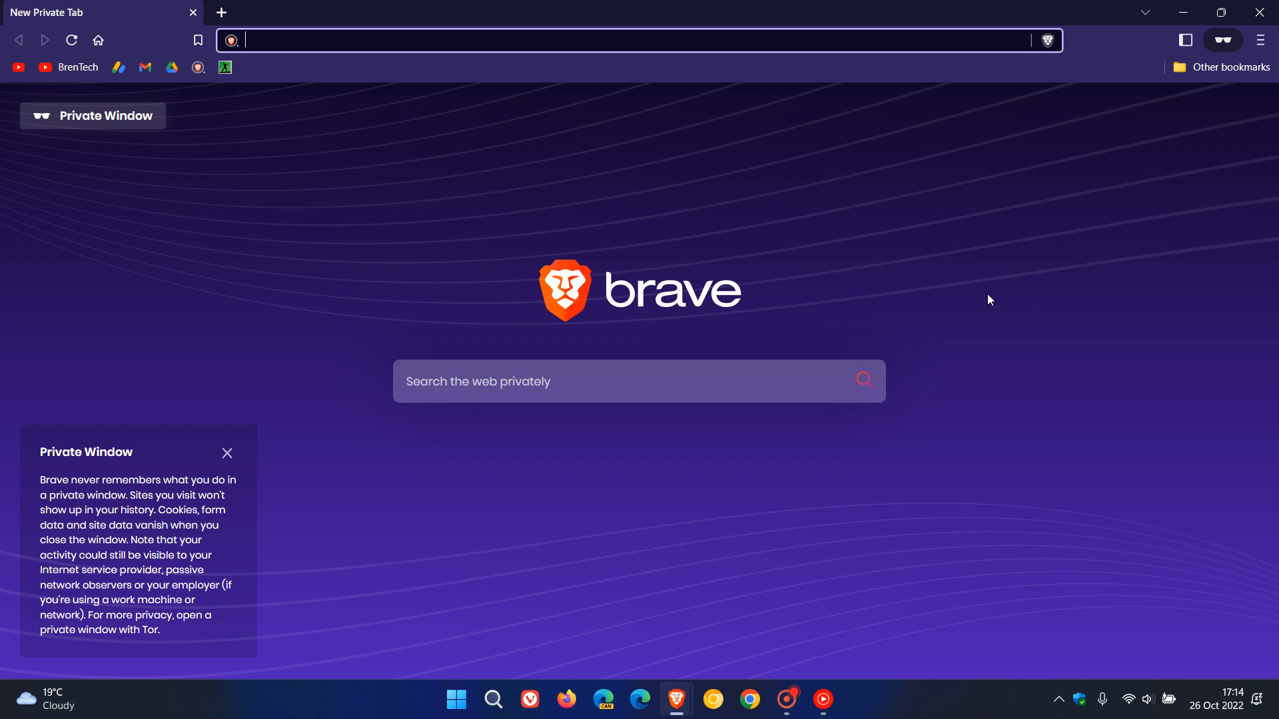
pyautogui.moveTo(988, 282)
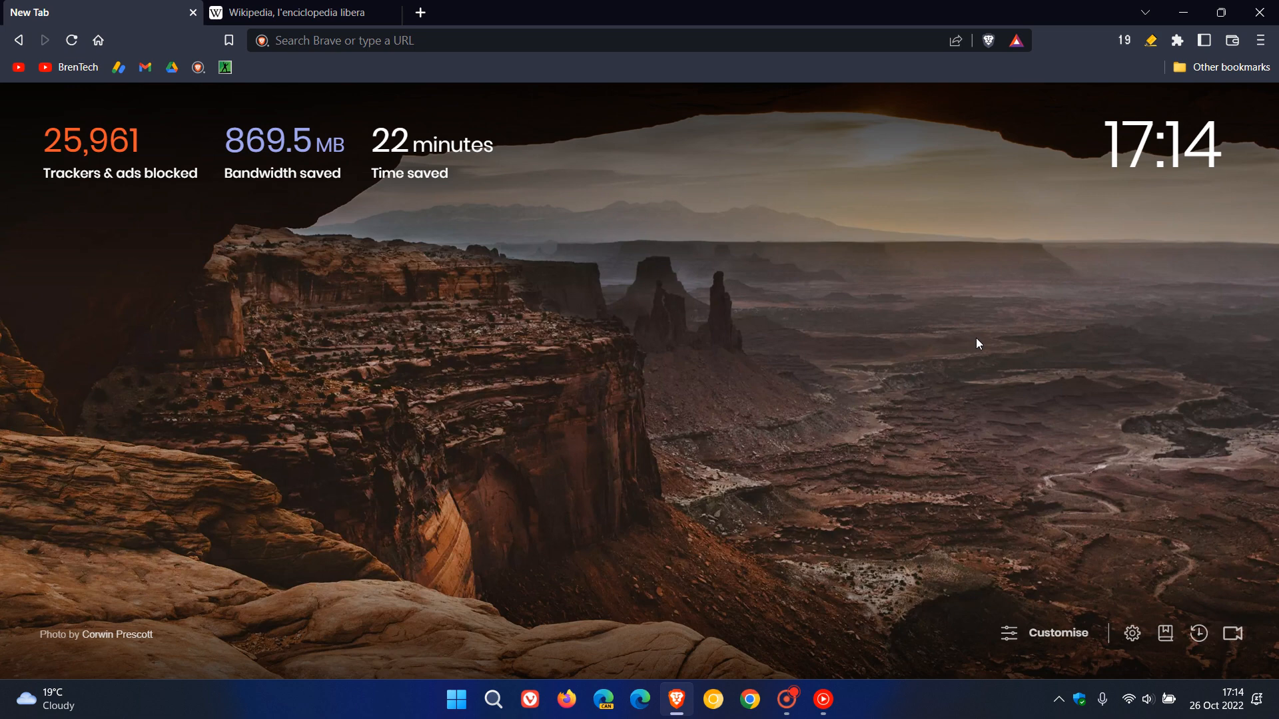
pyautogui.moveTo(1138, 166)
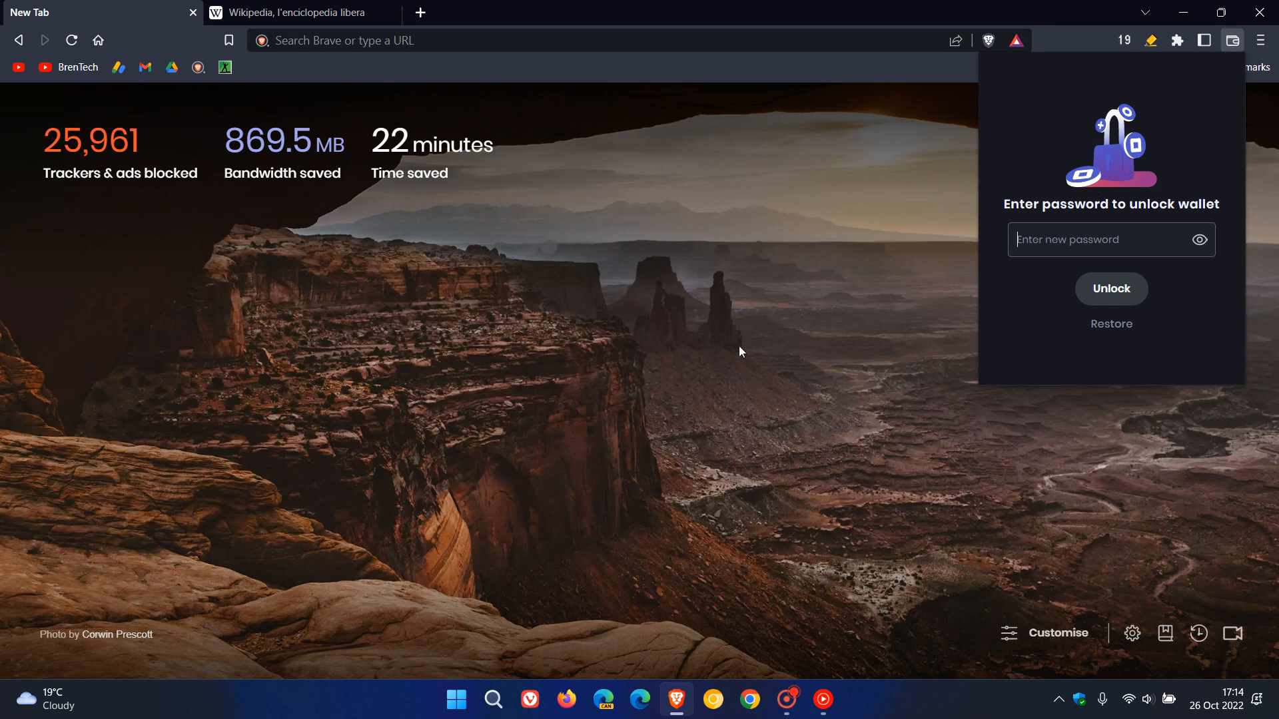
pyautogui.moveTo(826, 327)
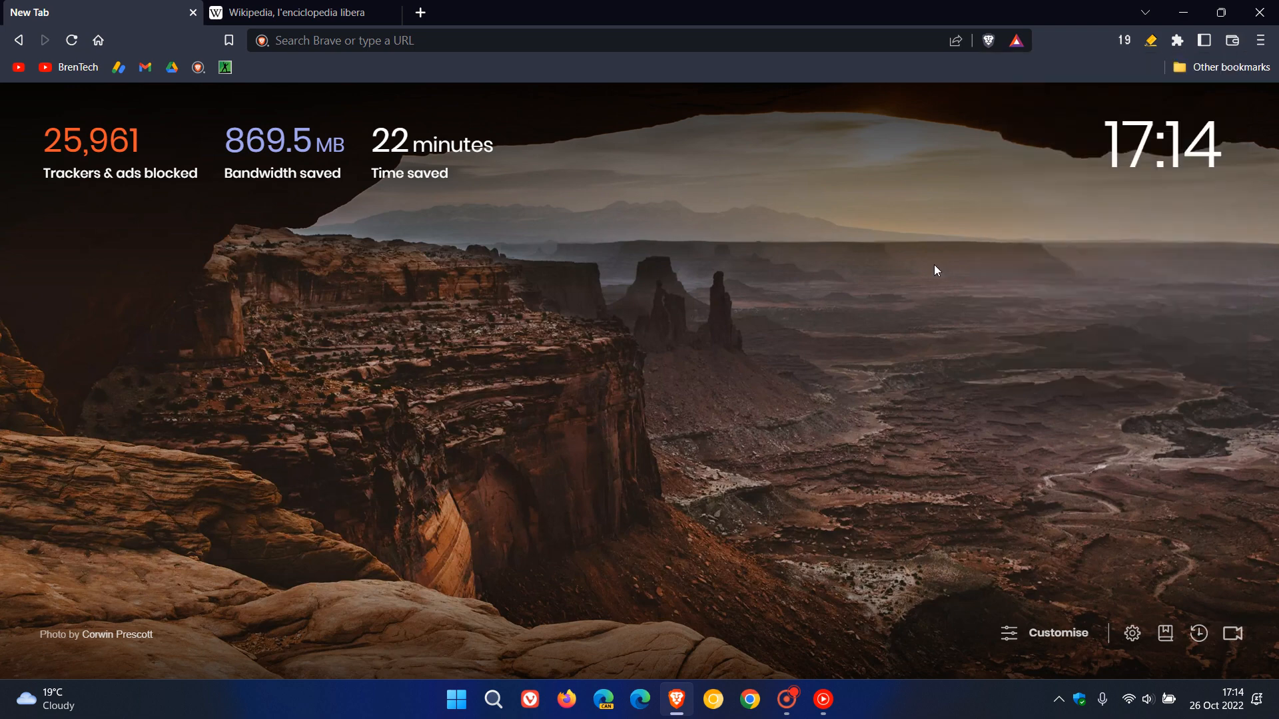
pyautogui.moveTo(906, 254)
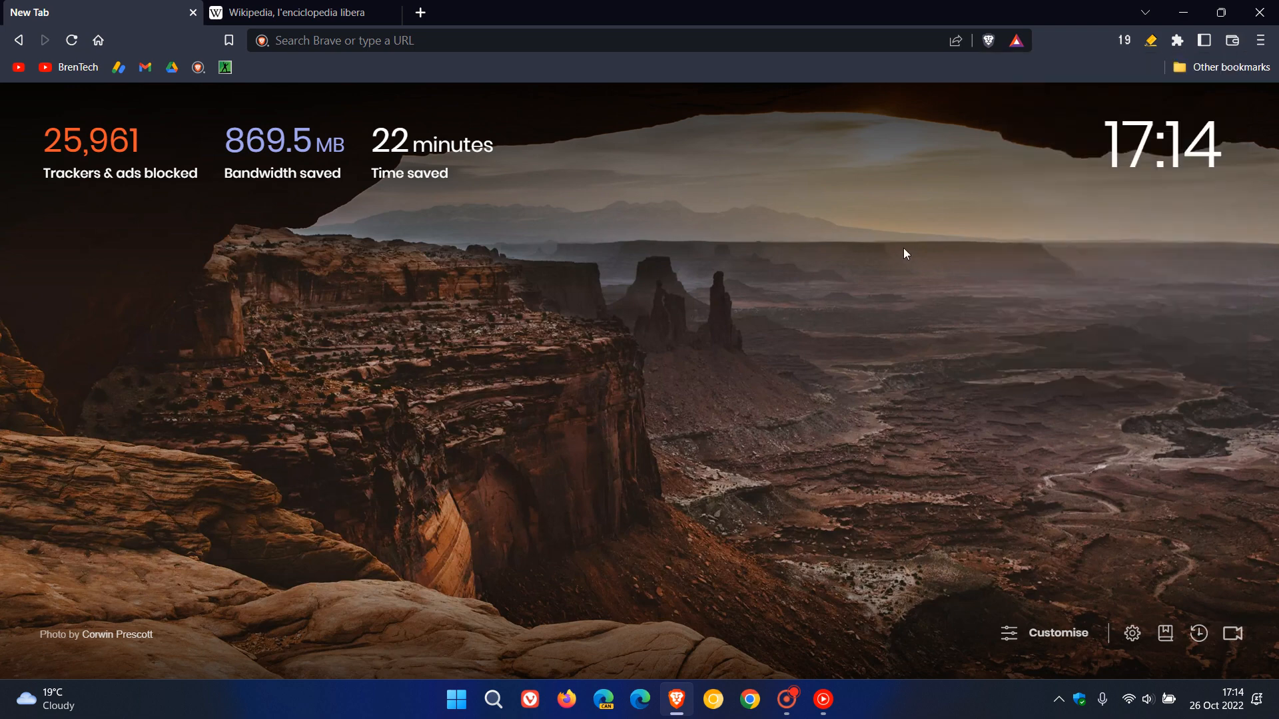
pyautogui.moveTo(945, 291)
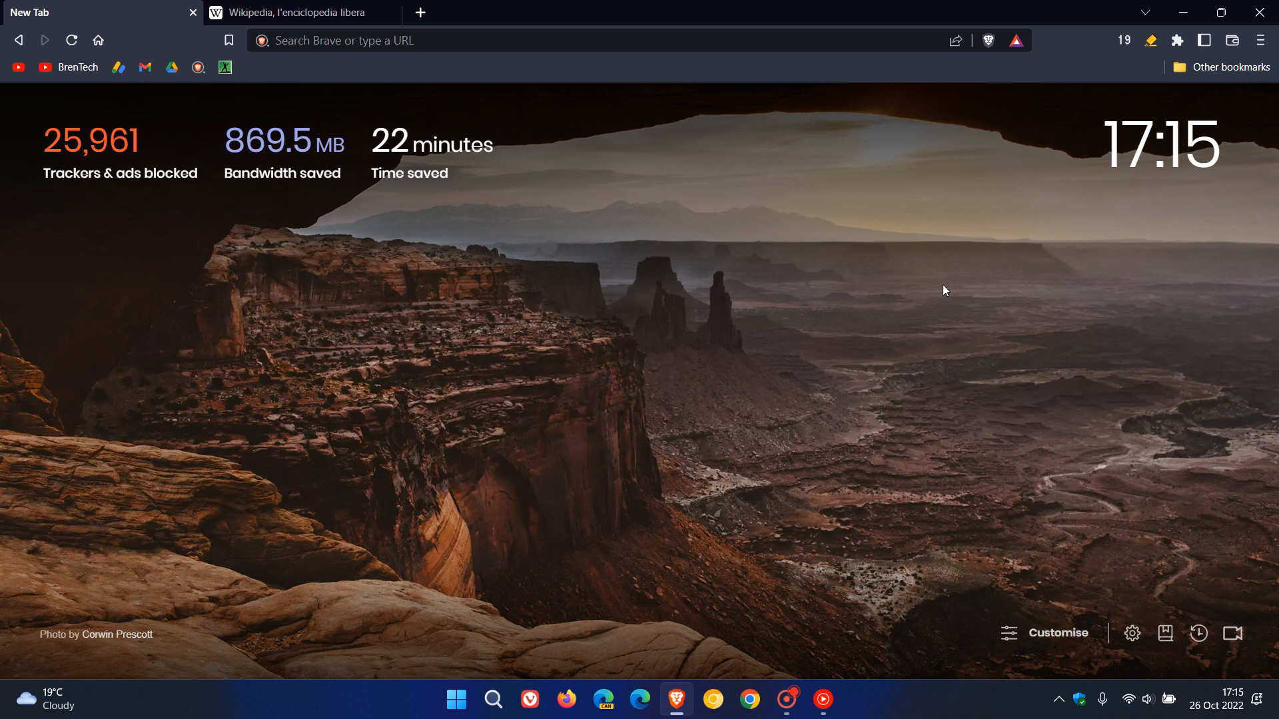
pyautogui.moveTo(784, 338)
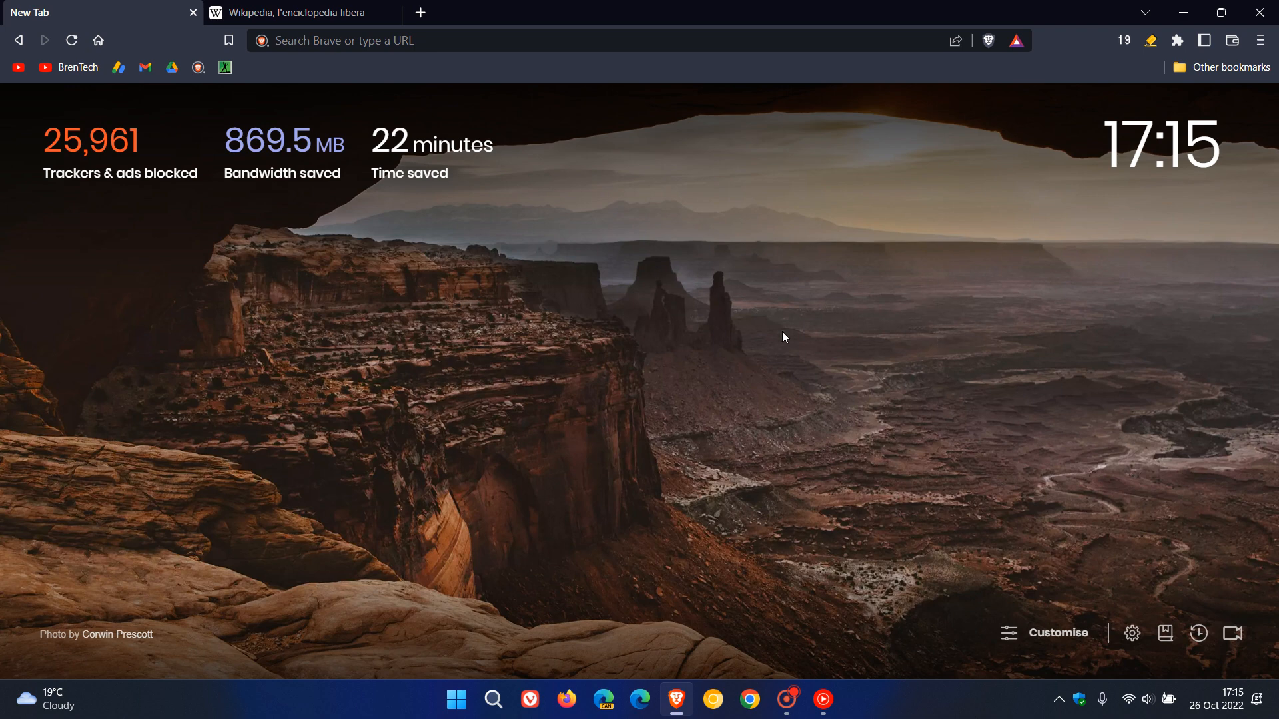
pyautogui.moveTo(948, 315)
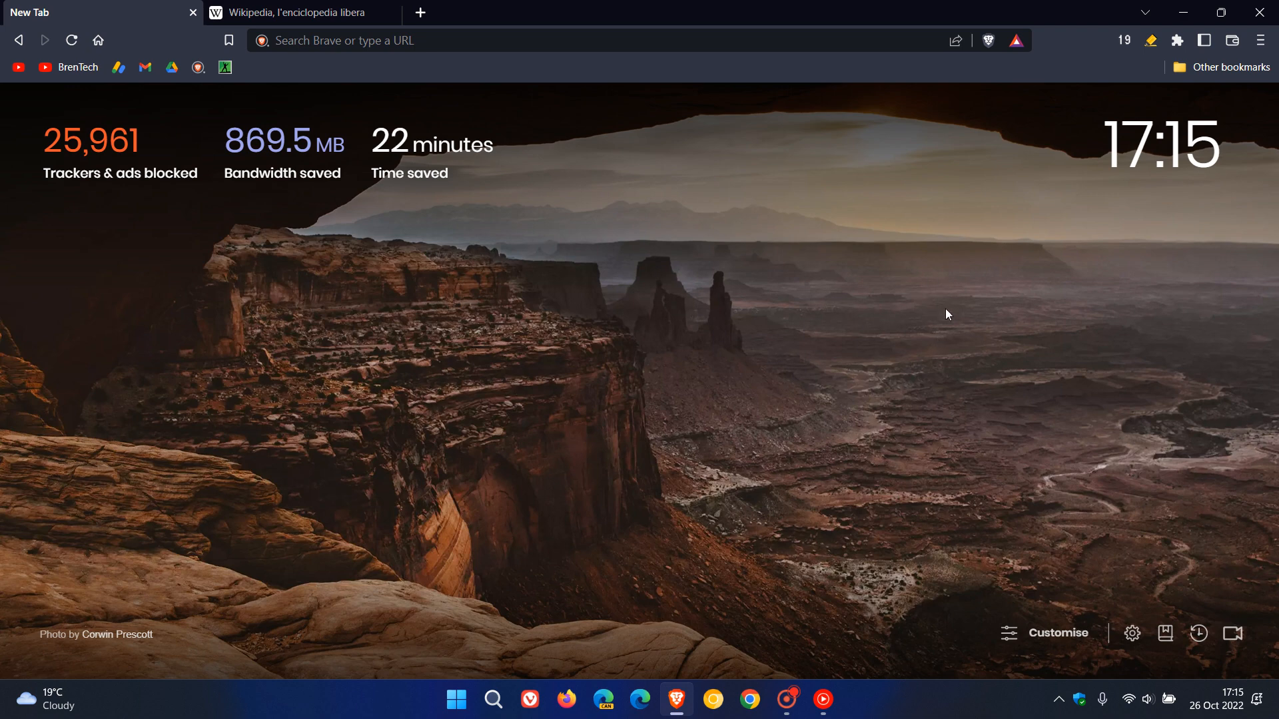
pyautogui.moveTo(946, 341)
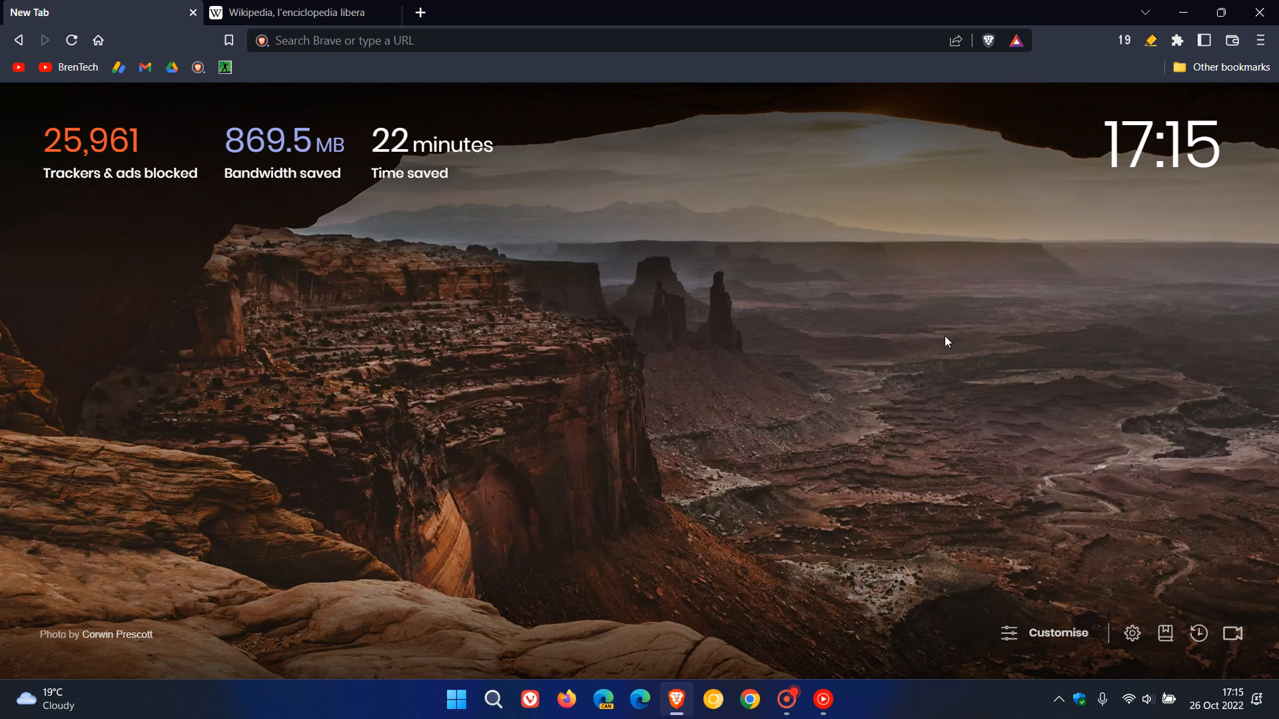
pyautogui.moveTo(955, 342)
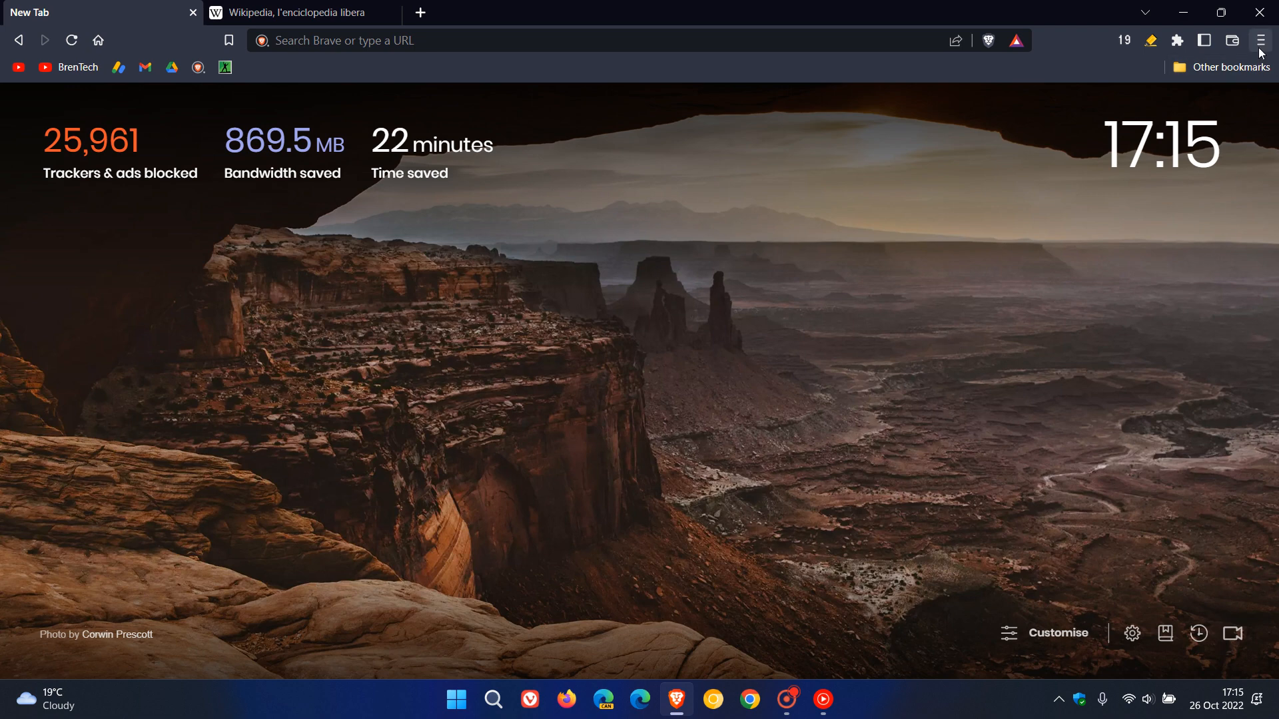
# Show the About Brave page confirming version 1.45.113 is up to date.
pyautogui.click(1261, 41)
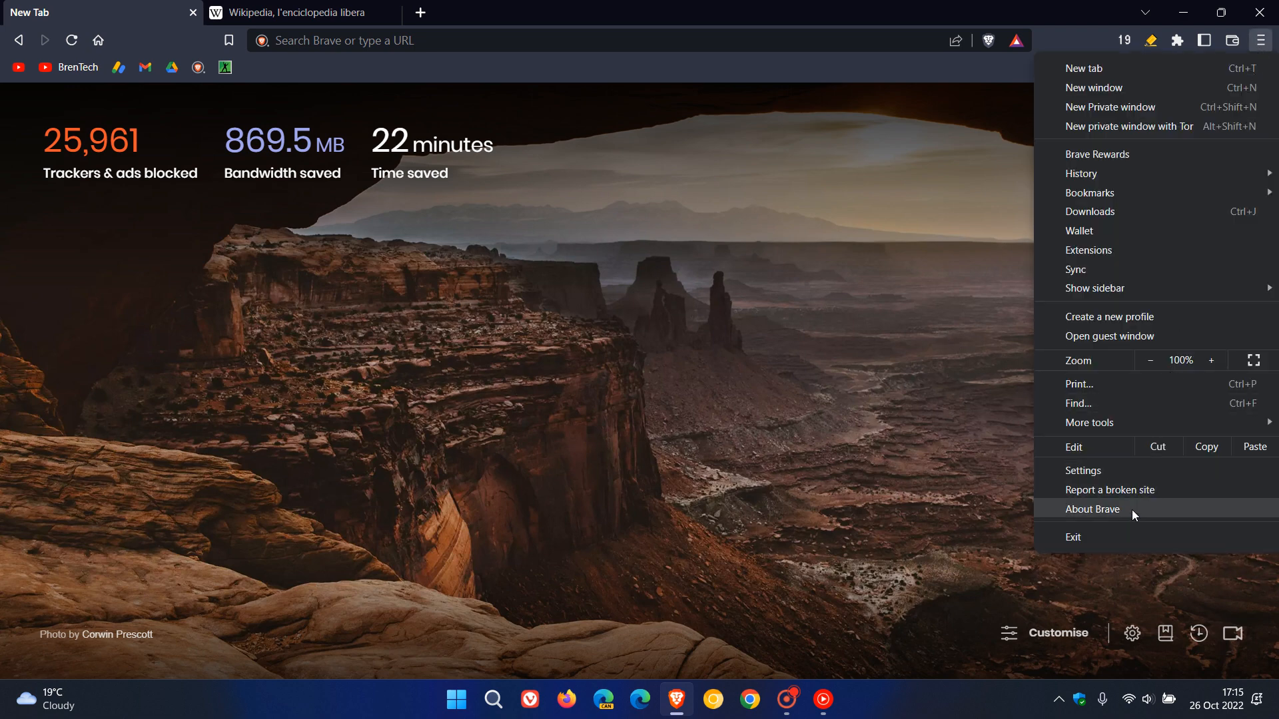
pyautogui.click(1093, 509)
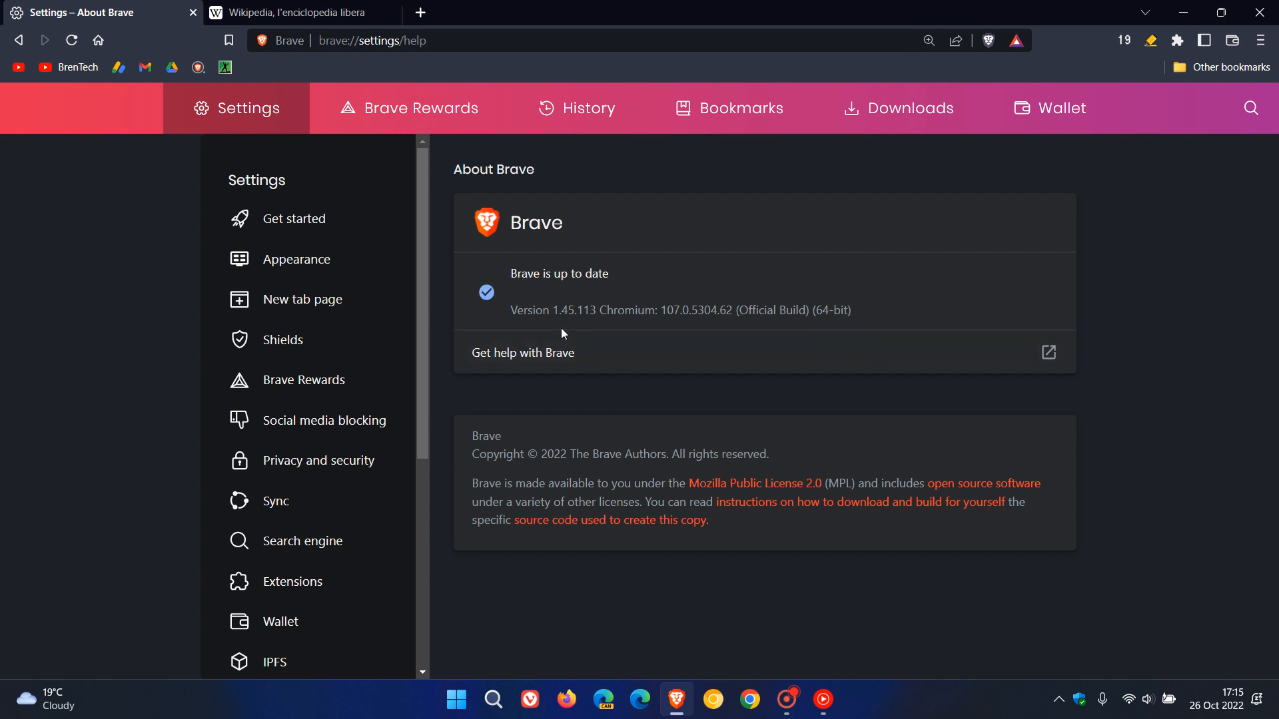
pyautogui.moveTo(589, 330)
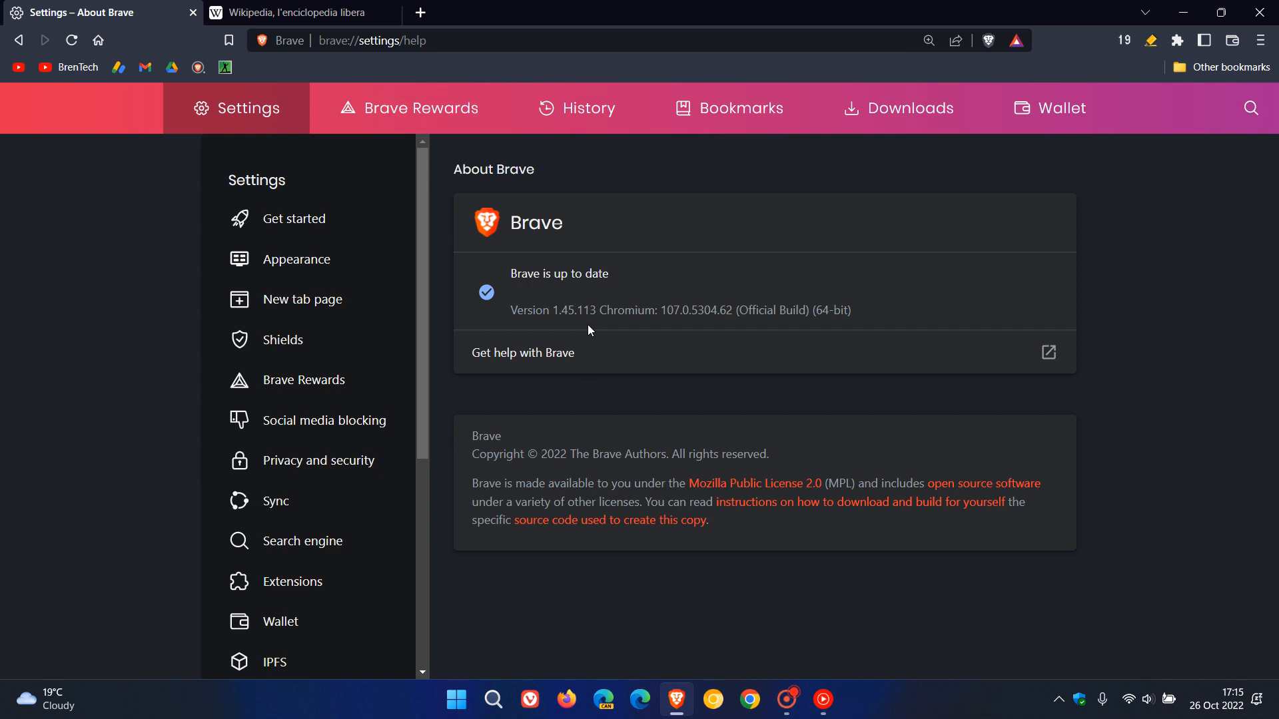
pyautogui.moveTo(581, 330)
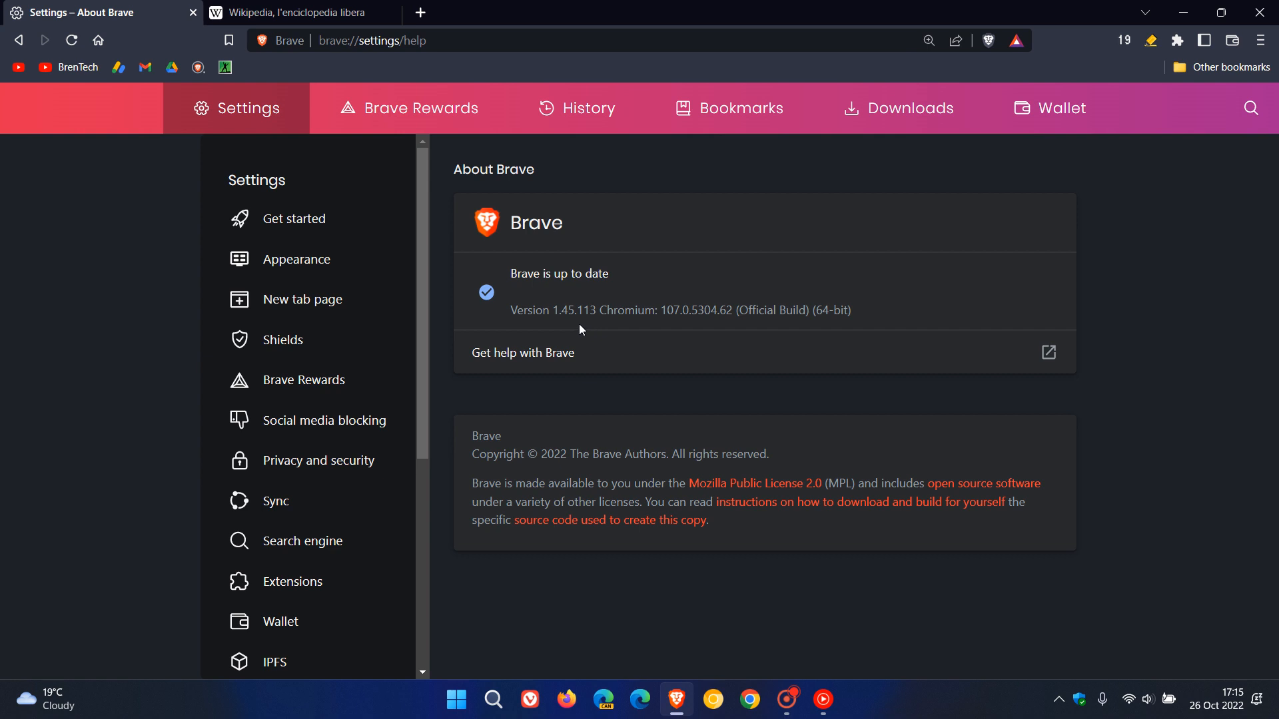
pyautogui.moveTo(683, 325)
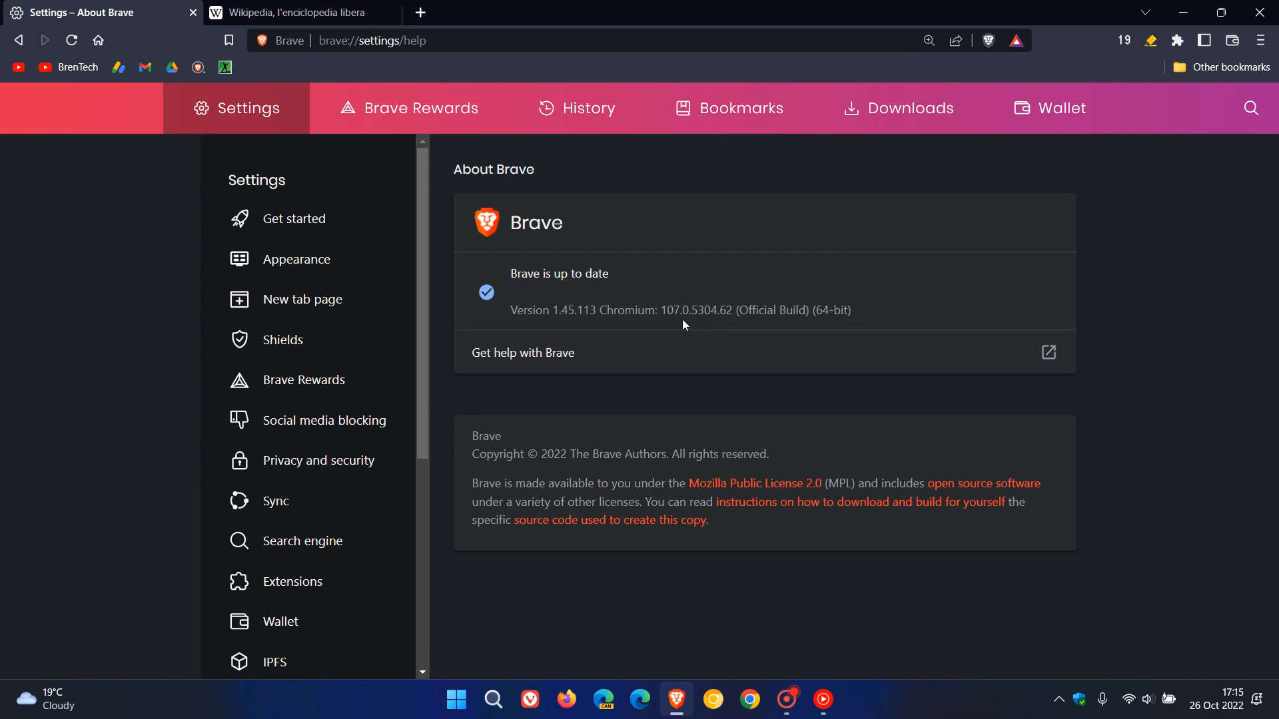
pyautogui.moveTo(699, 328)
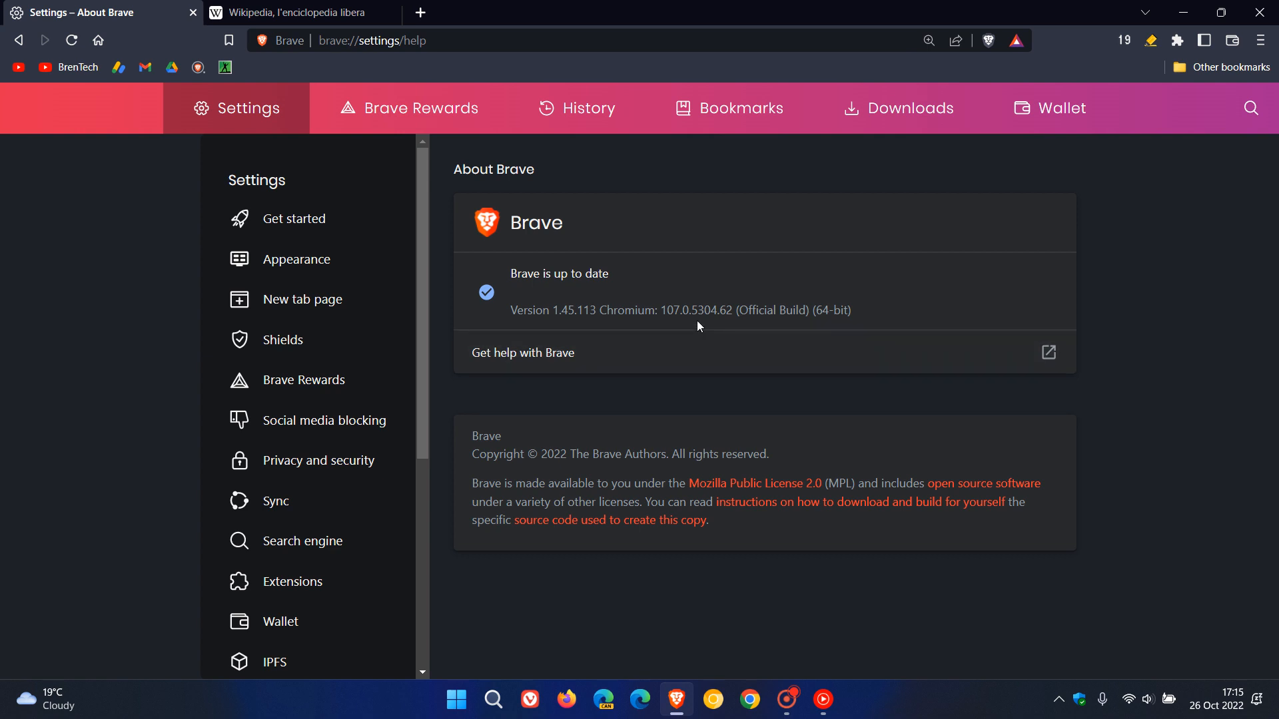
pyautogui.moveTo(699, 328)
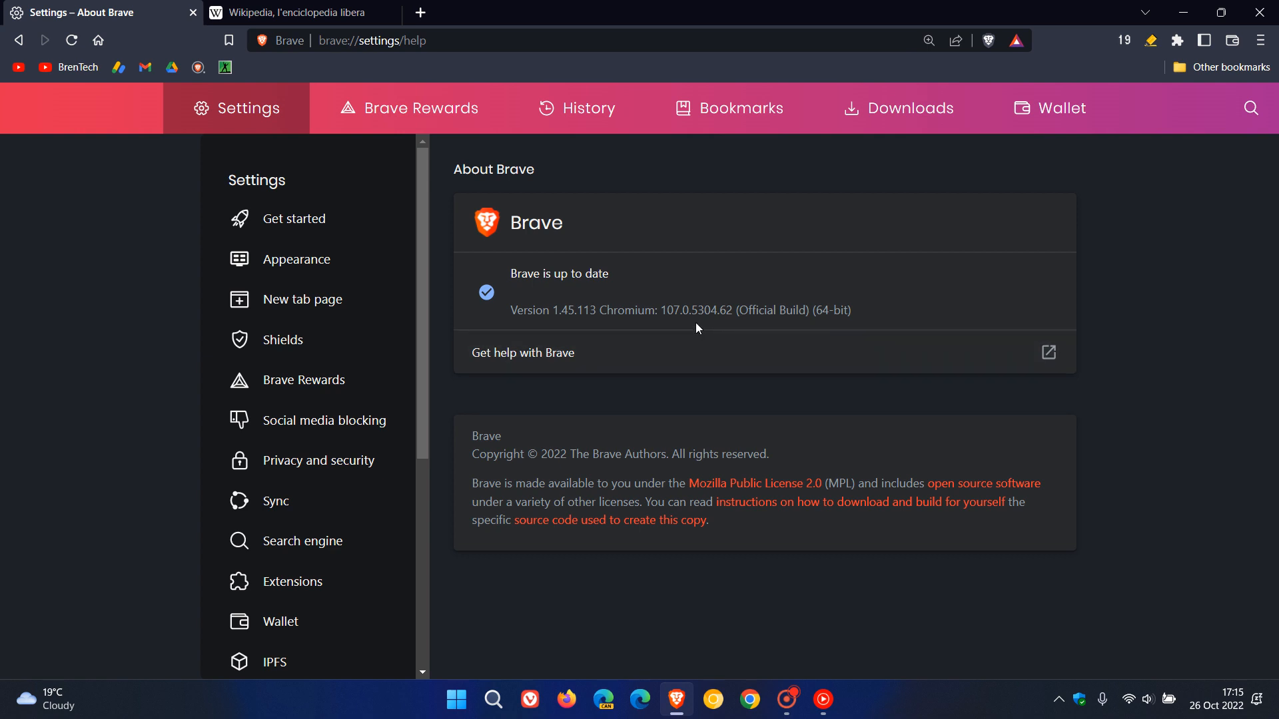
pyautogui.moveTo(685, 328)
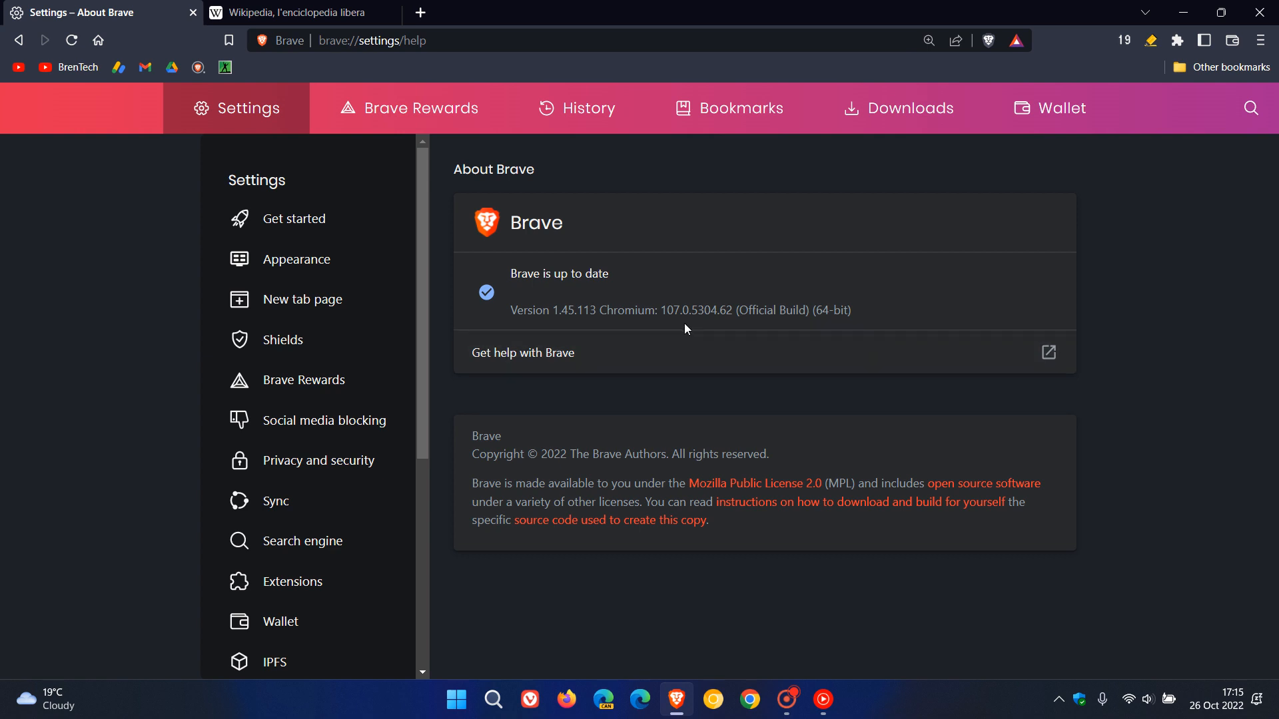
pyautogui.moveTo(726, 329)
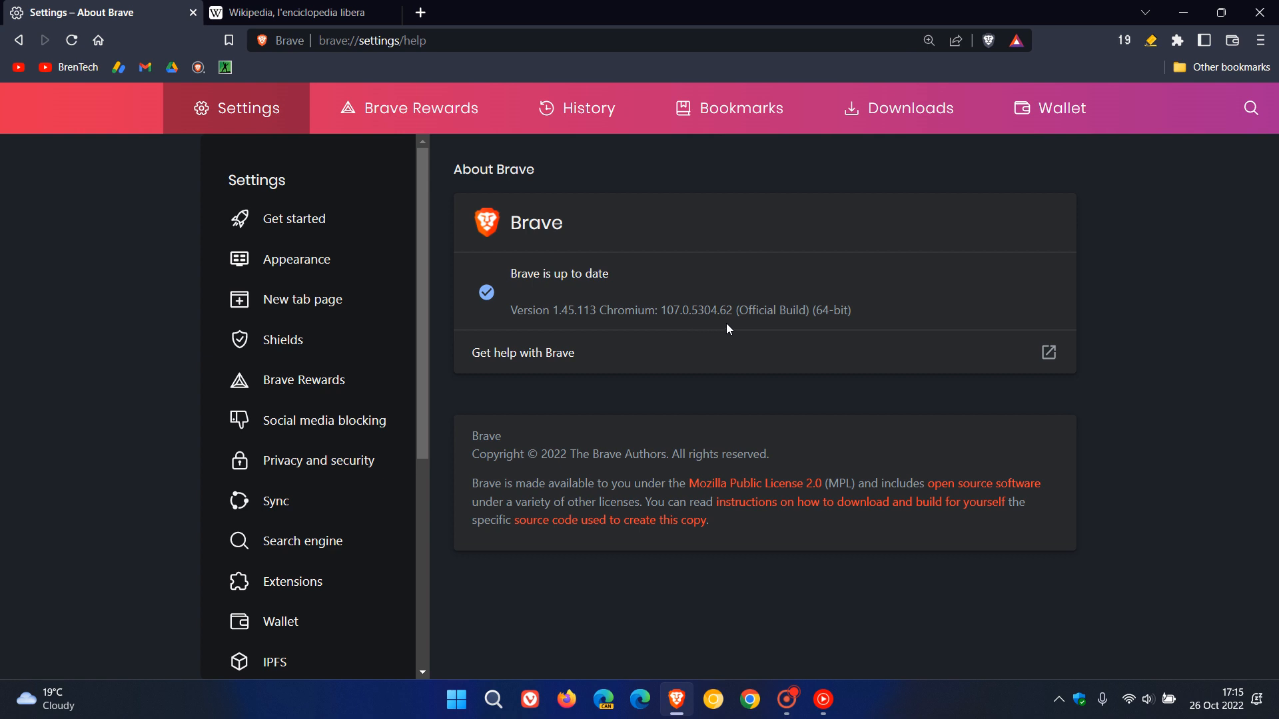
pyautogui.moveTo(822, 266)
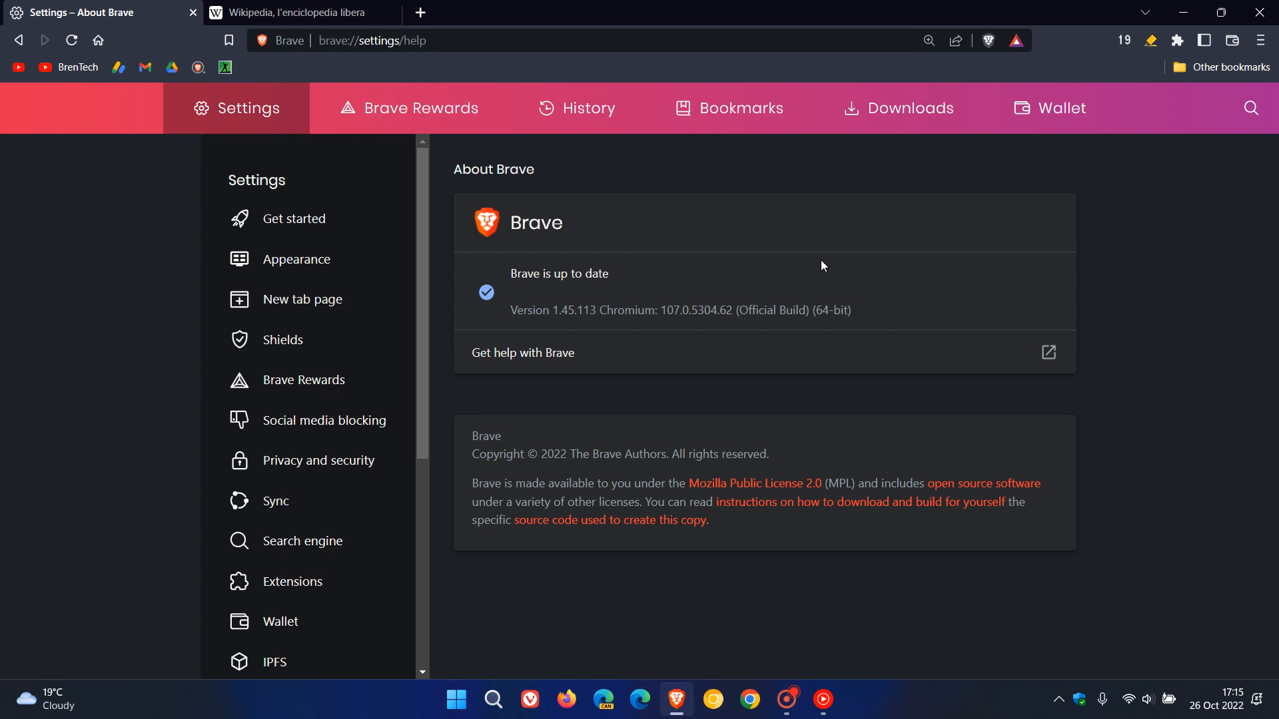
pyautogui.moveTo(879, 251)
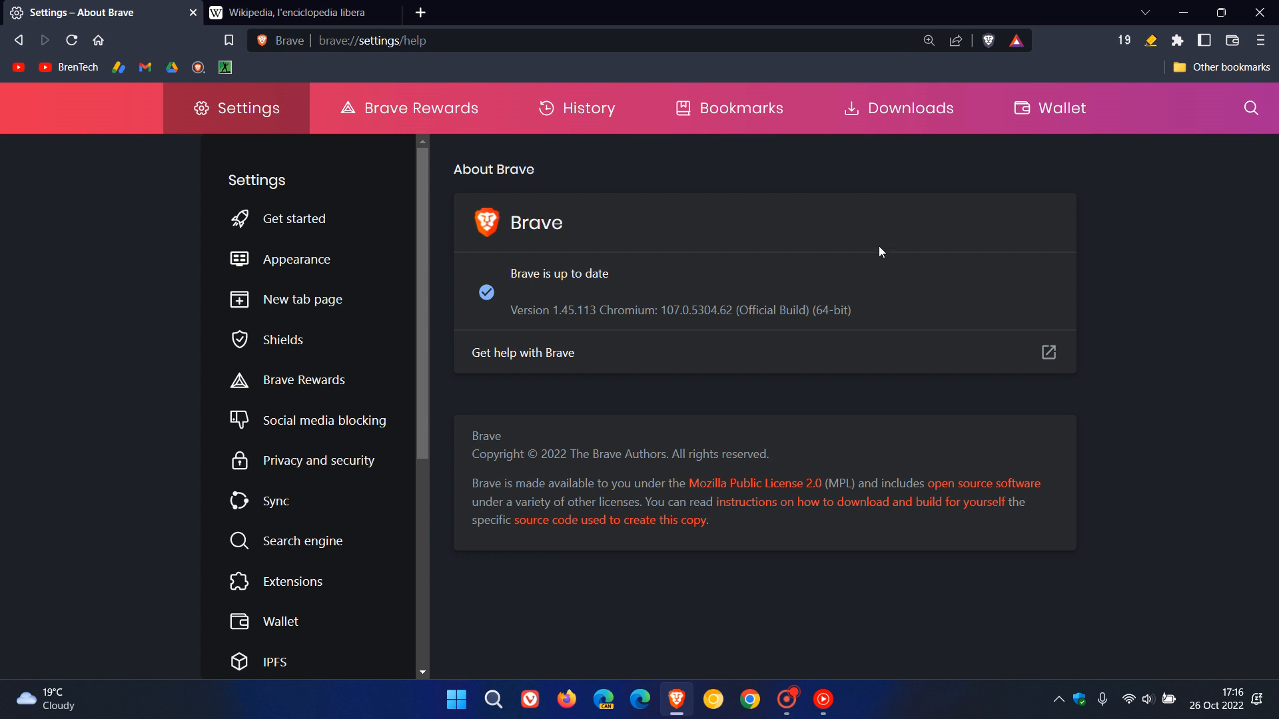
pyautogui.moveTo(874, 249)
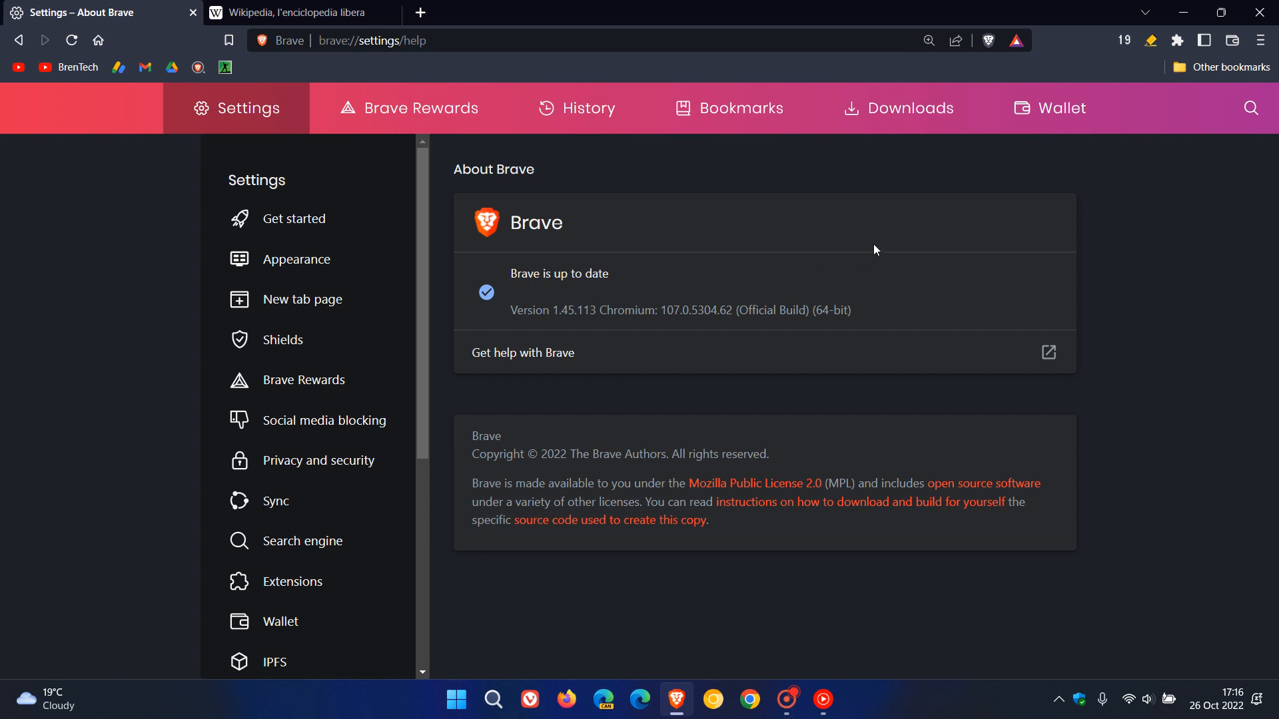
pyautogui.moveTo(855, 251)
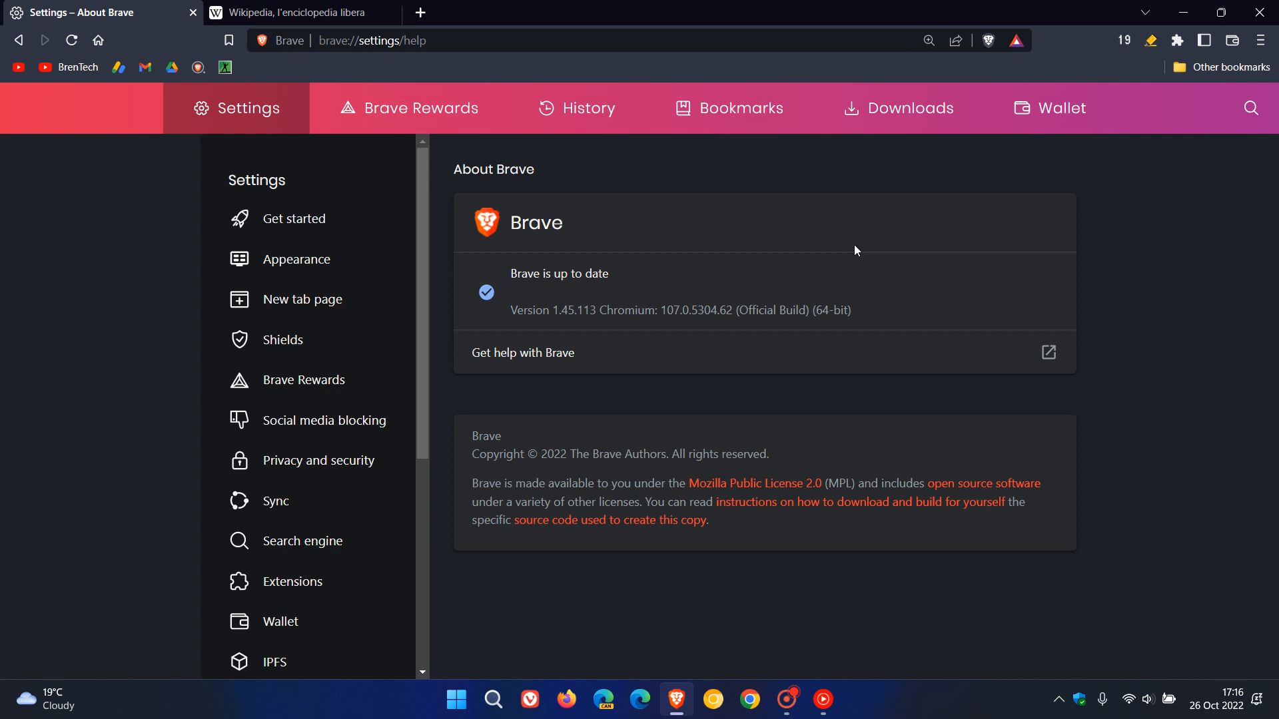
pyautogui.moveTo(889, 236)
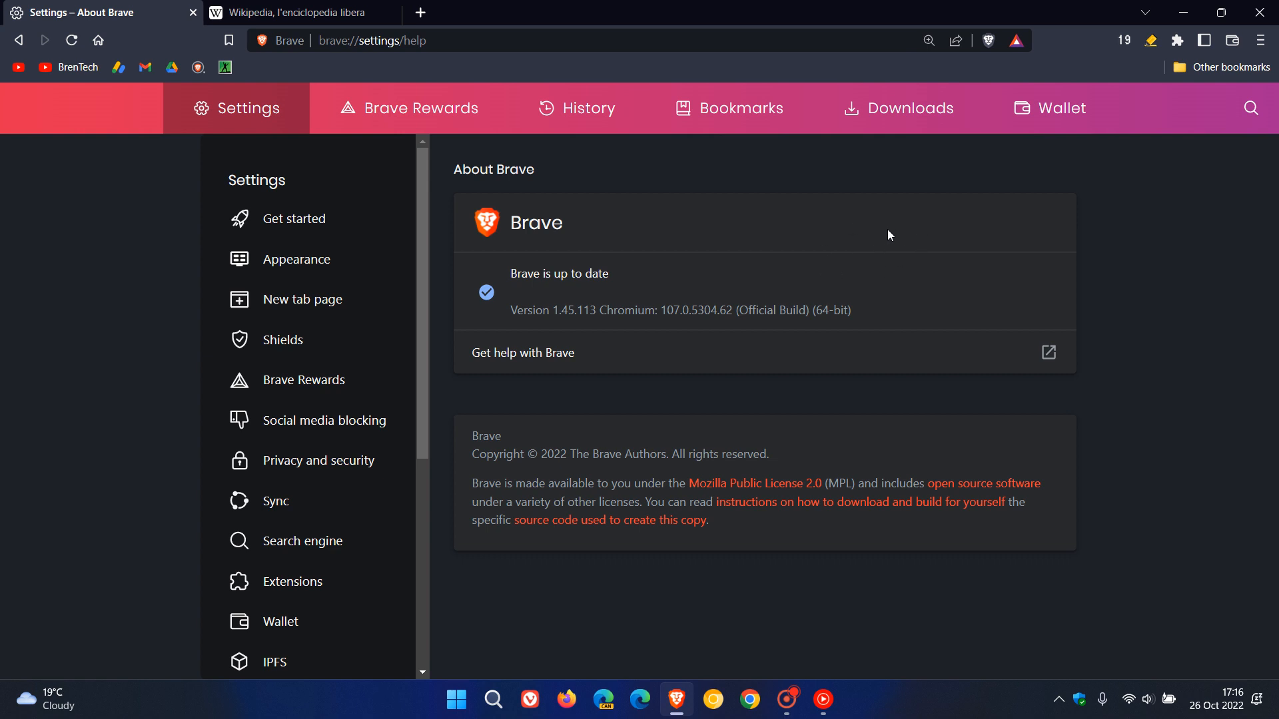
pyautogui.moveTo(897, 242)
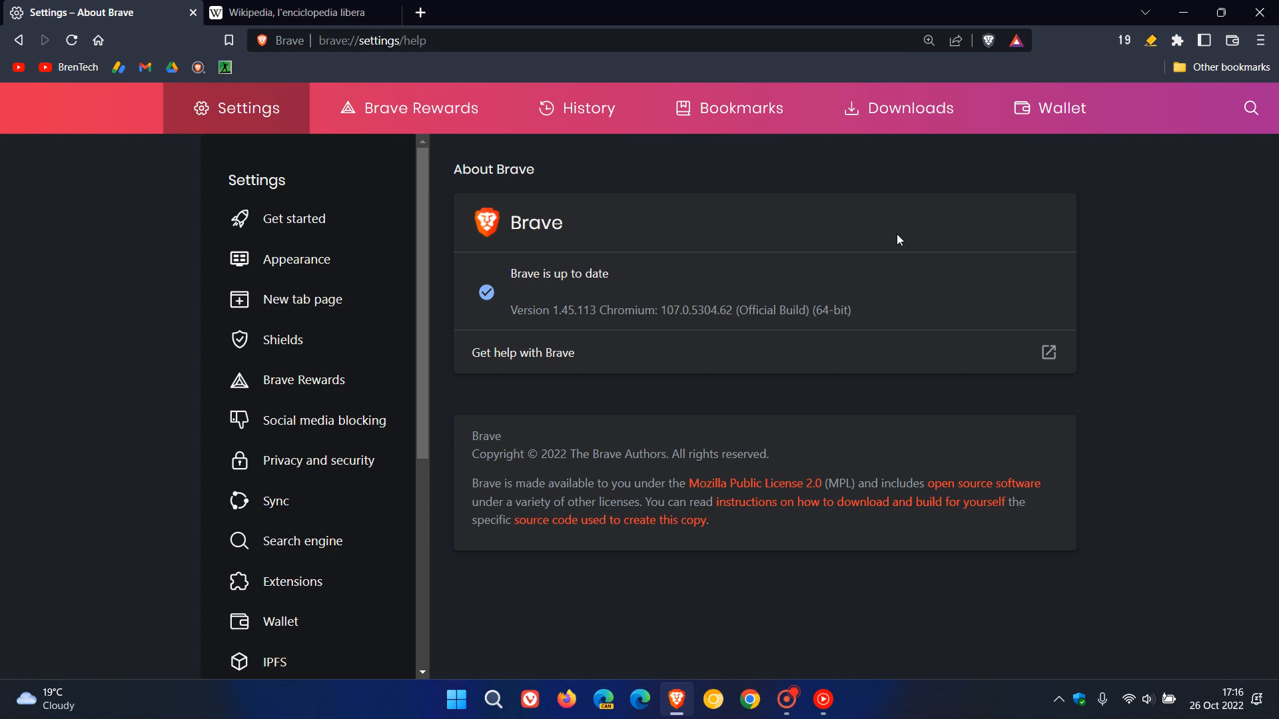
pyautogui.moveTo(760, 306)
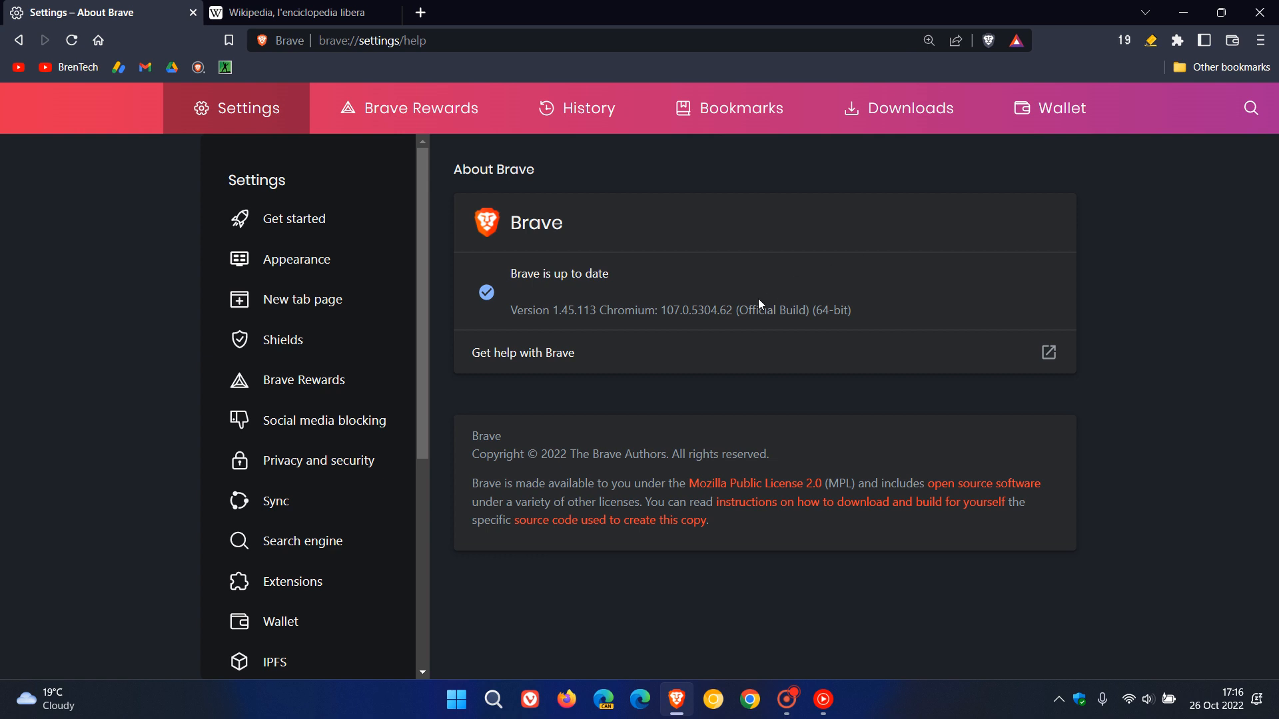
pyautogui.click(1048, 352)
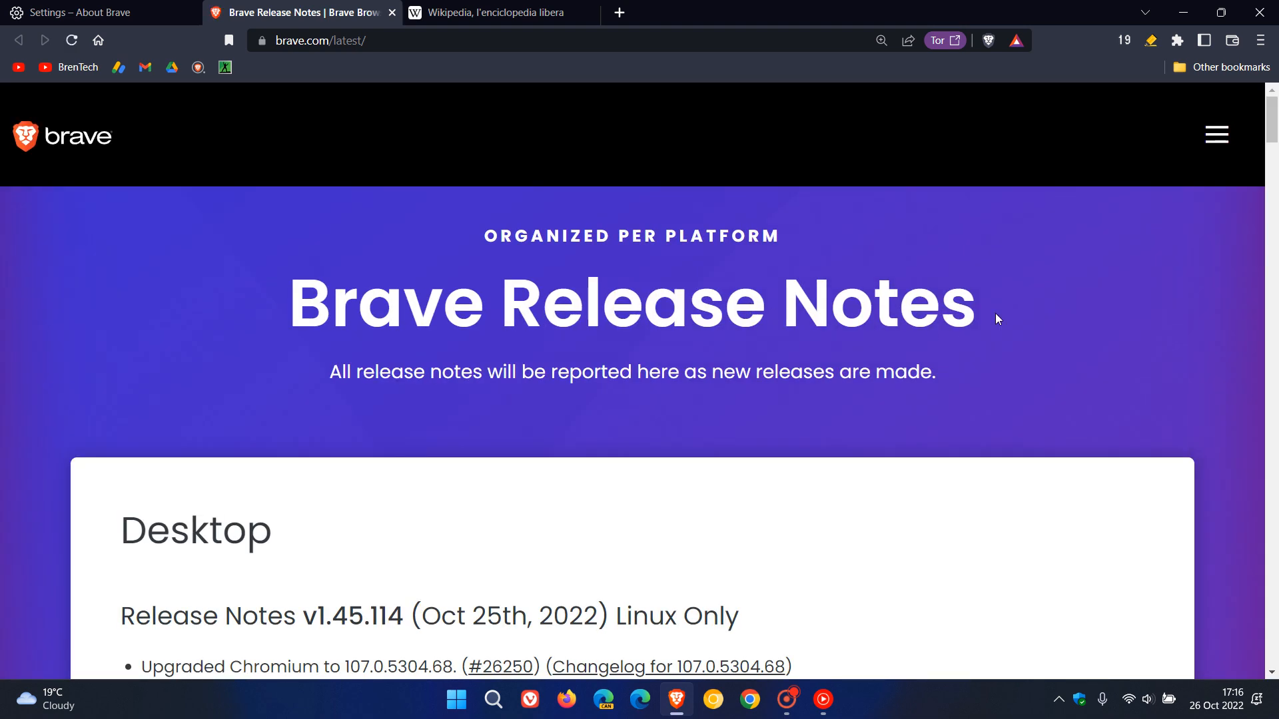
# Scroll through the v1.45.113 release notes to the Download button, then return to the About Brave tab.
pyautogui.scroll(-3)
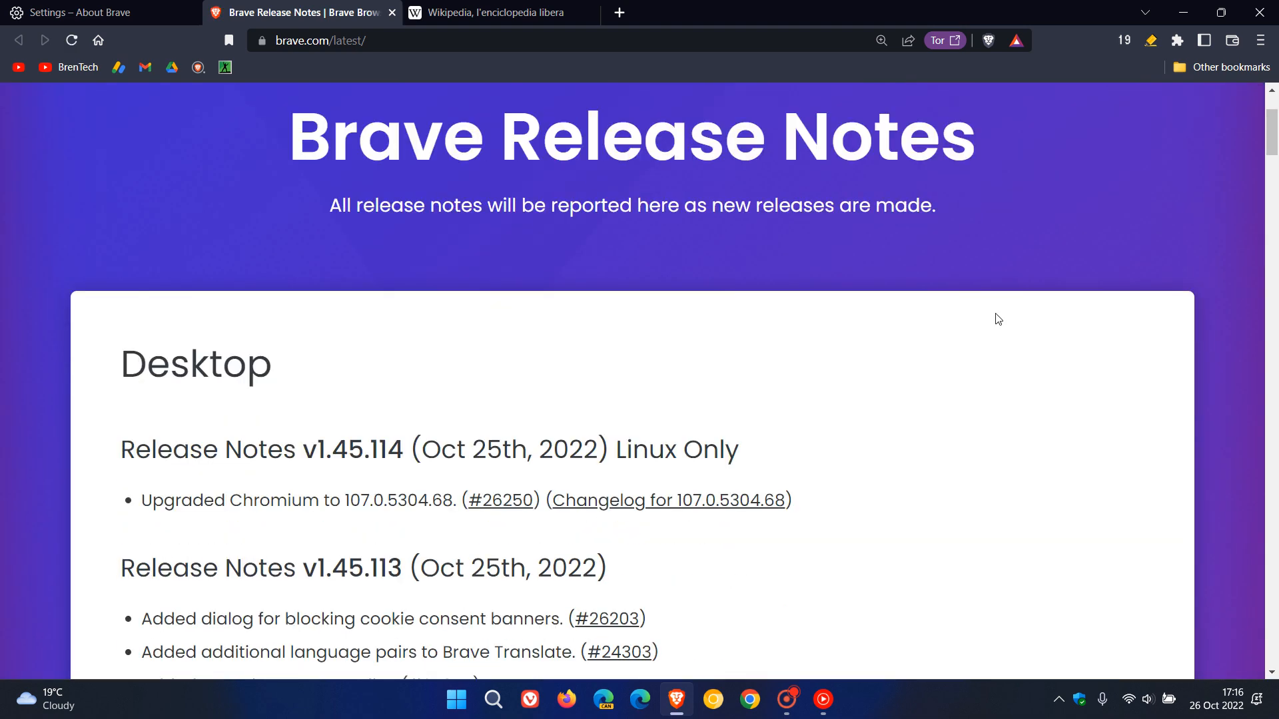
pyautogui.scroll(-3)
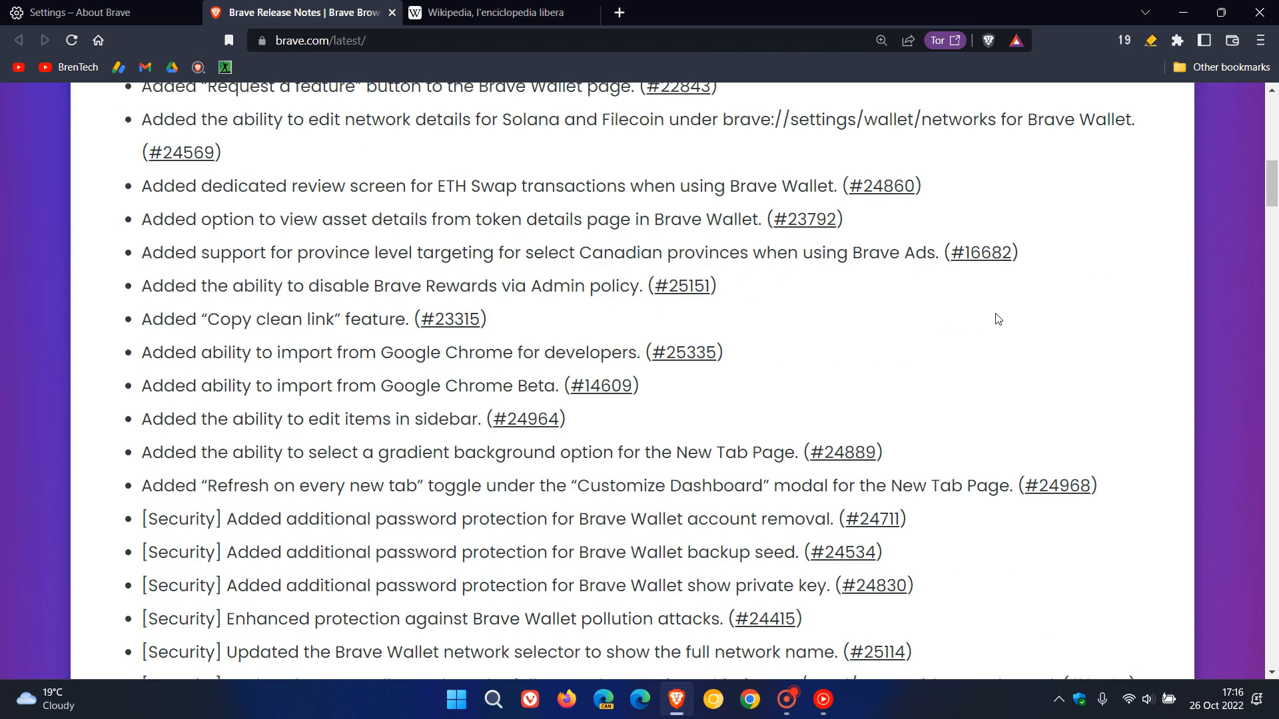
pyautogui.scroll(-3)
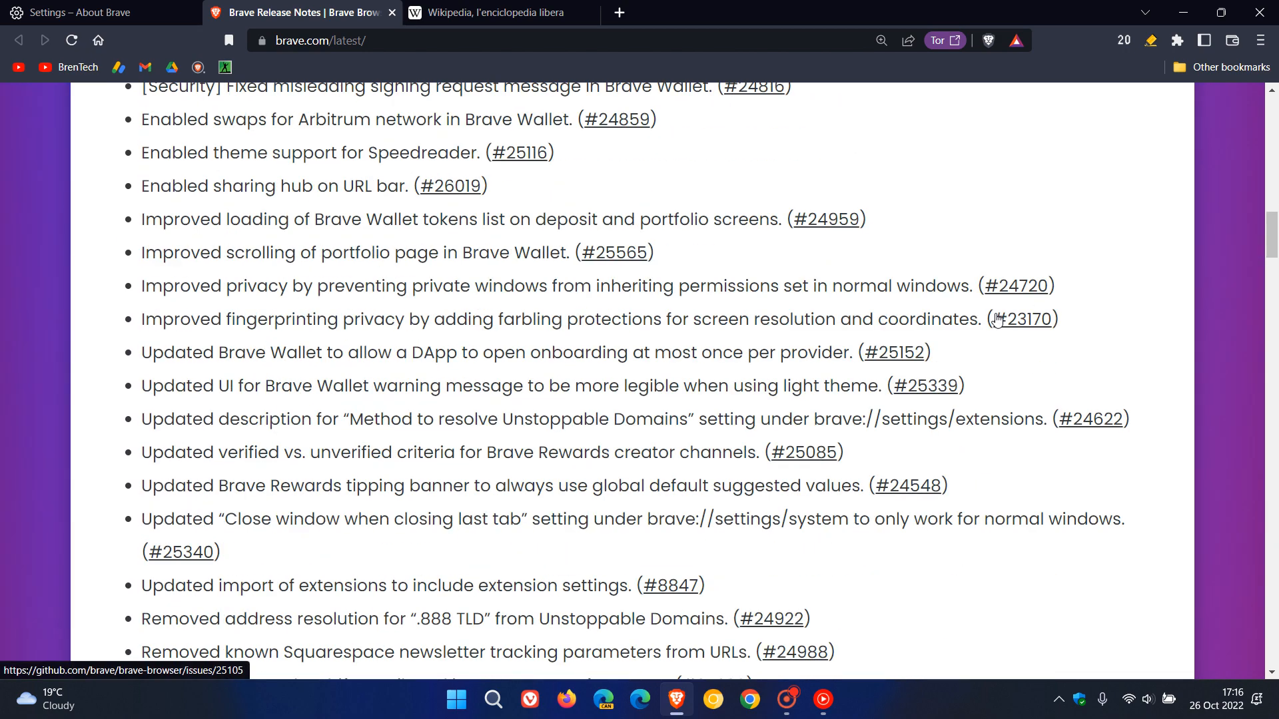
pyautogui.scroll(-3)
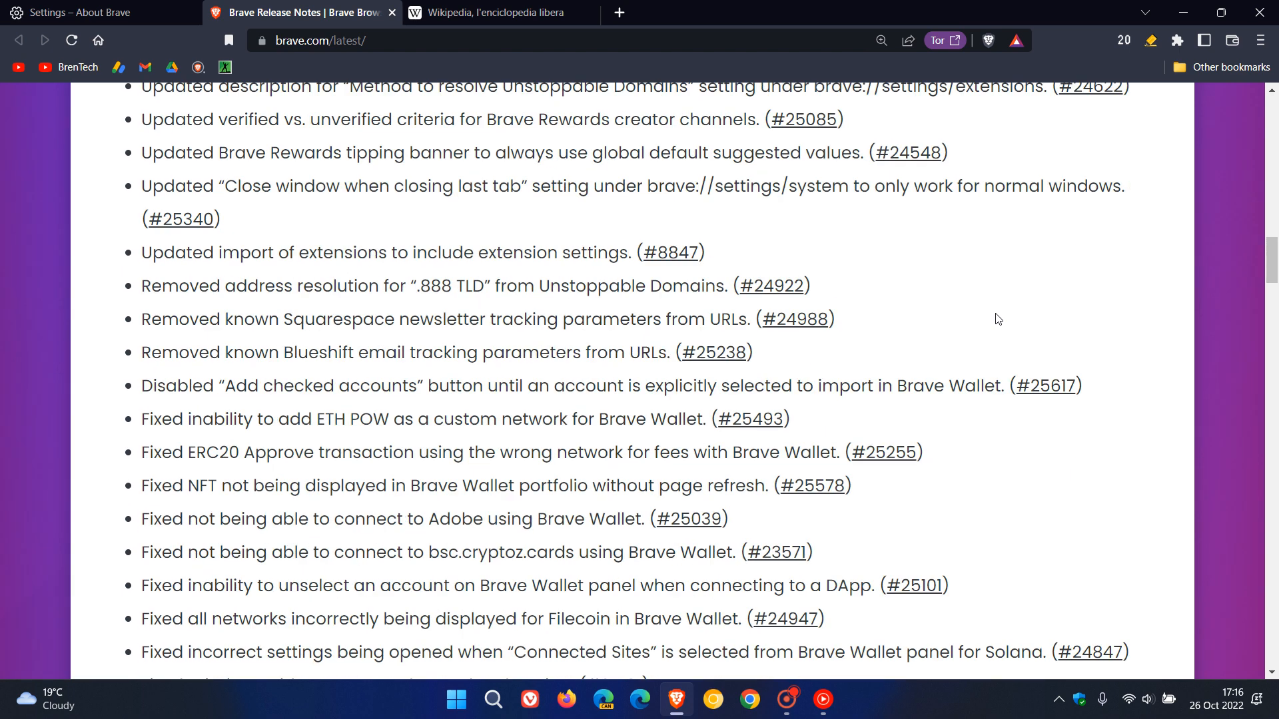
pyautogui.scroll(-3)
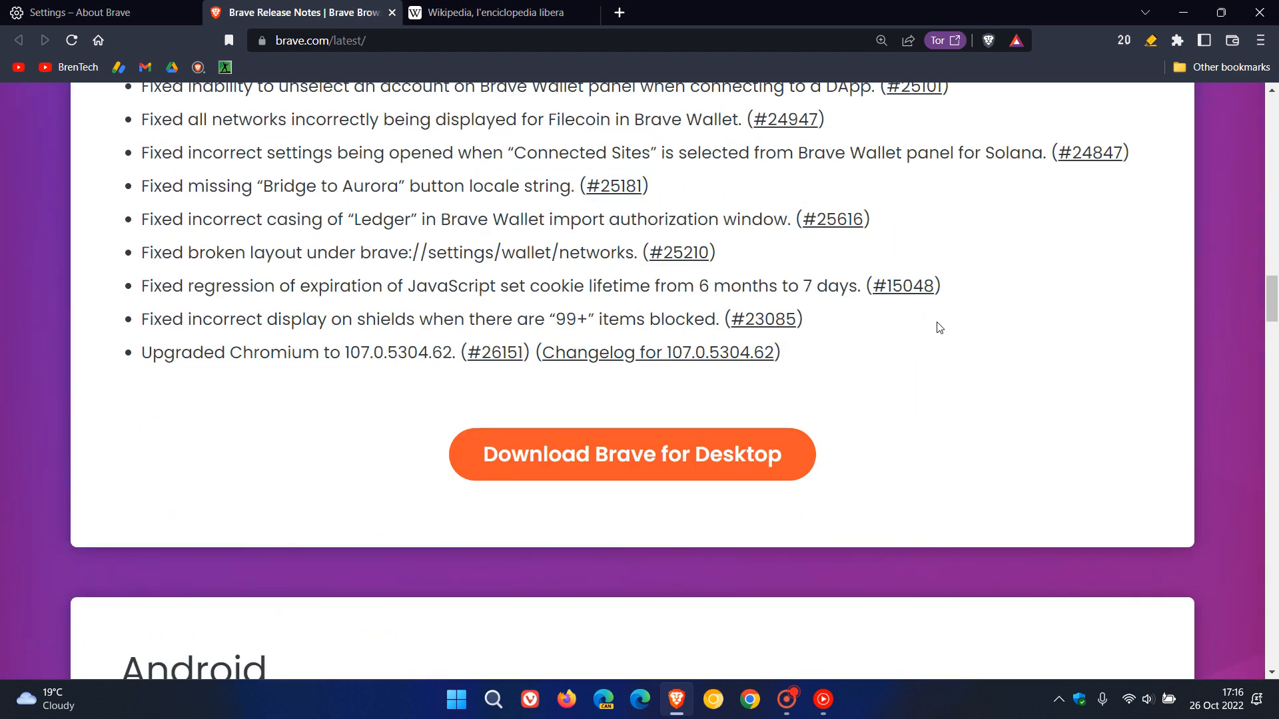
pyautogui.moveTo(987, 327)
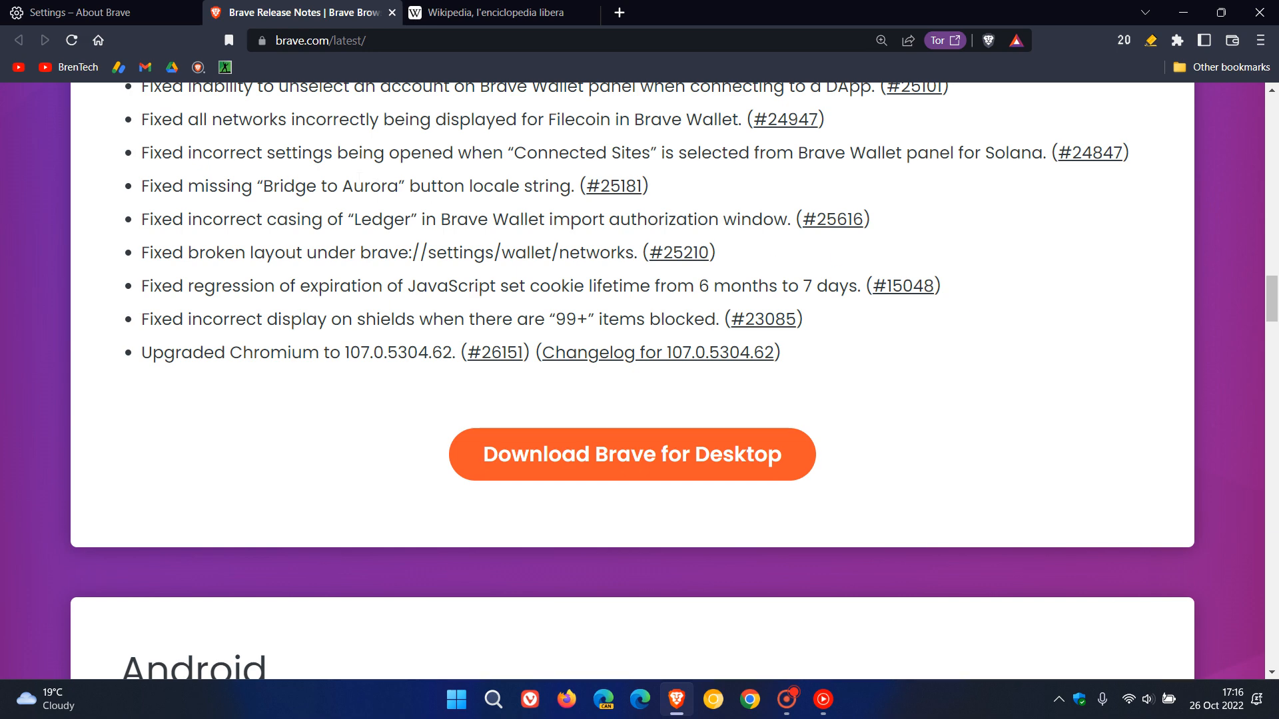
pyautogui.click(98, 40)
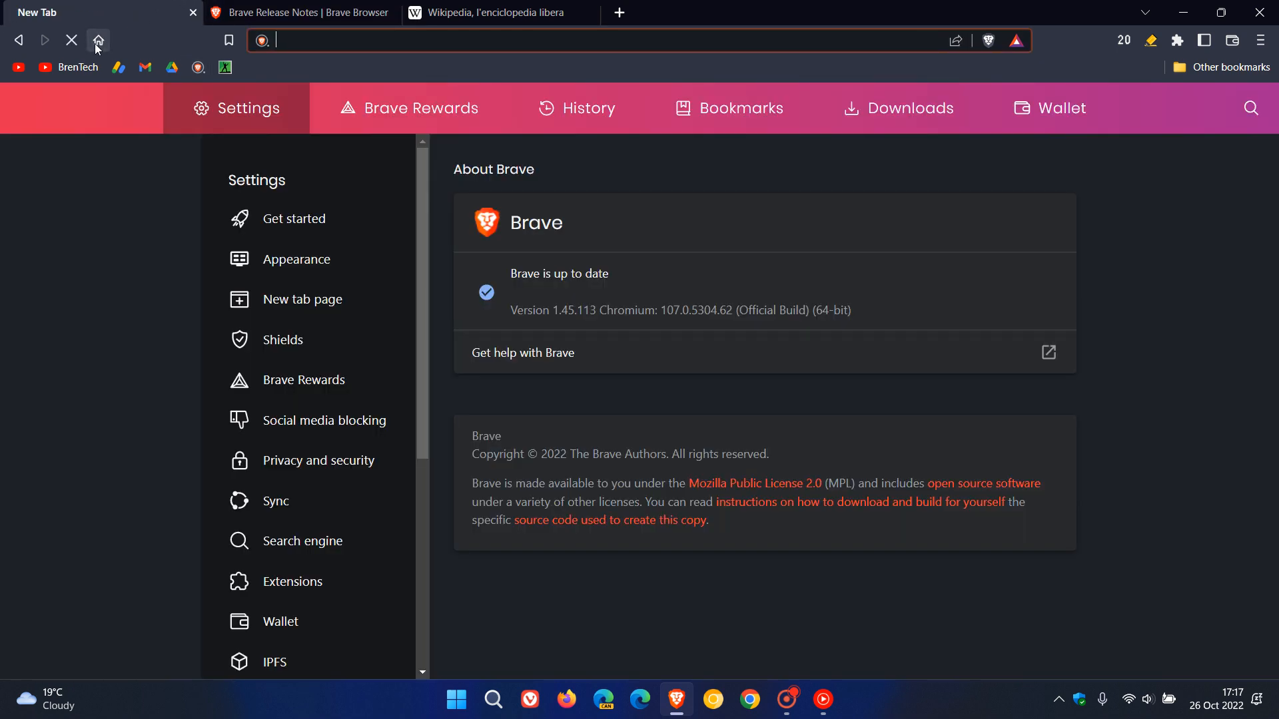
# Load the new tab page (fern photo) in place of the About Brave page.
pyautogui.click(97, 40)
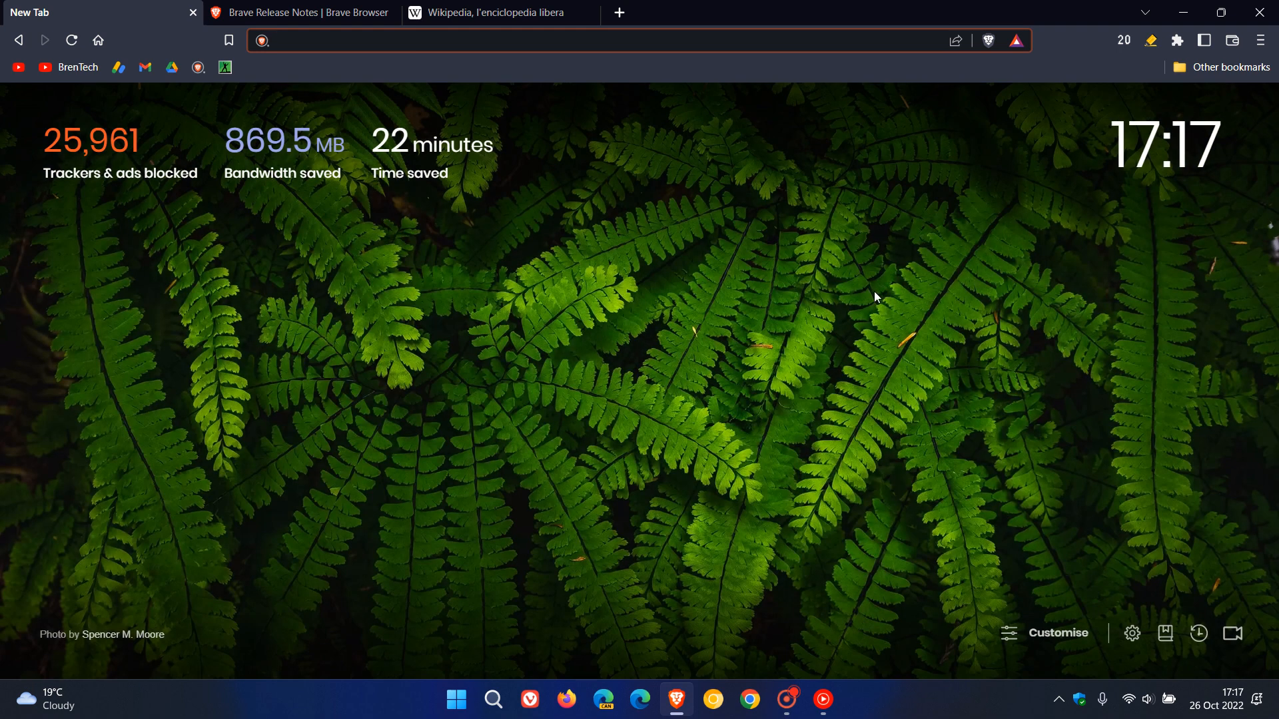
pyautogui.moveTo(689, 170)
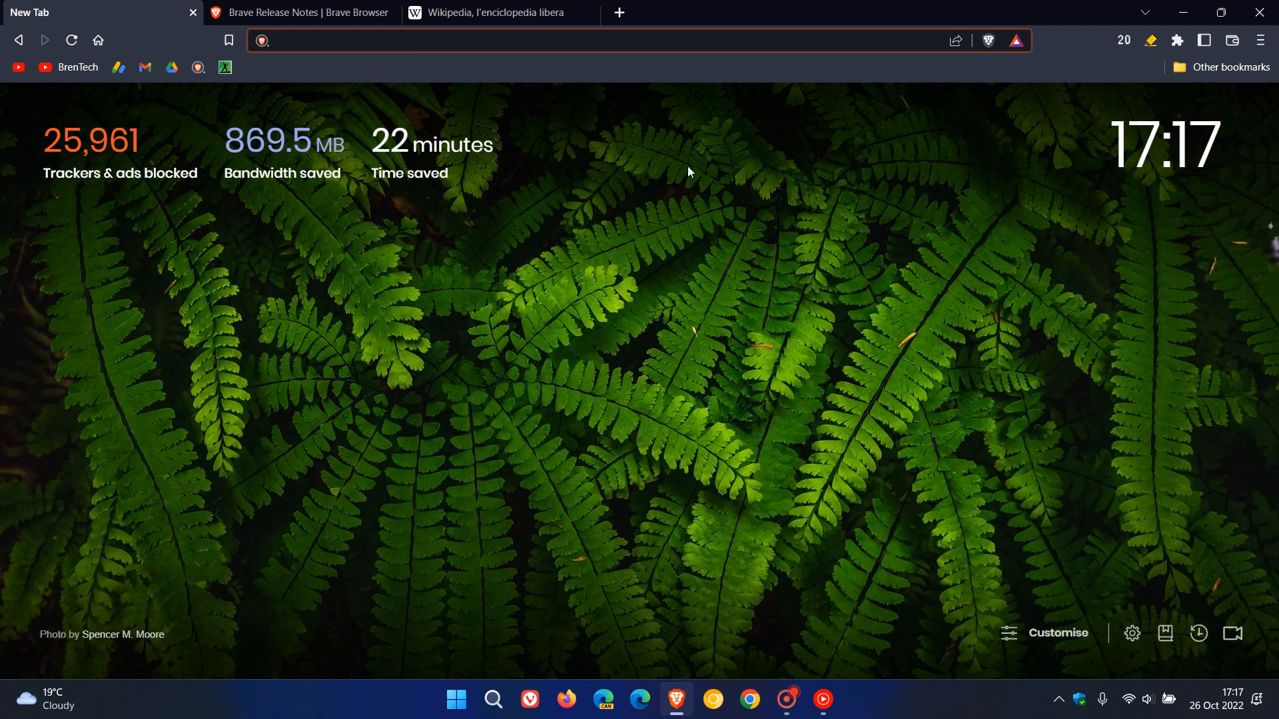
pyautogui.moveTo(964, 351)
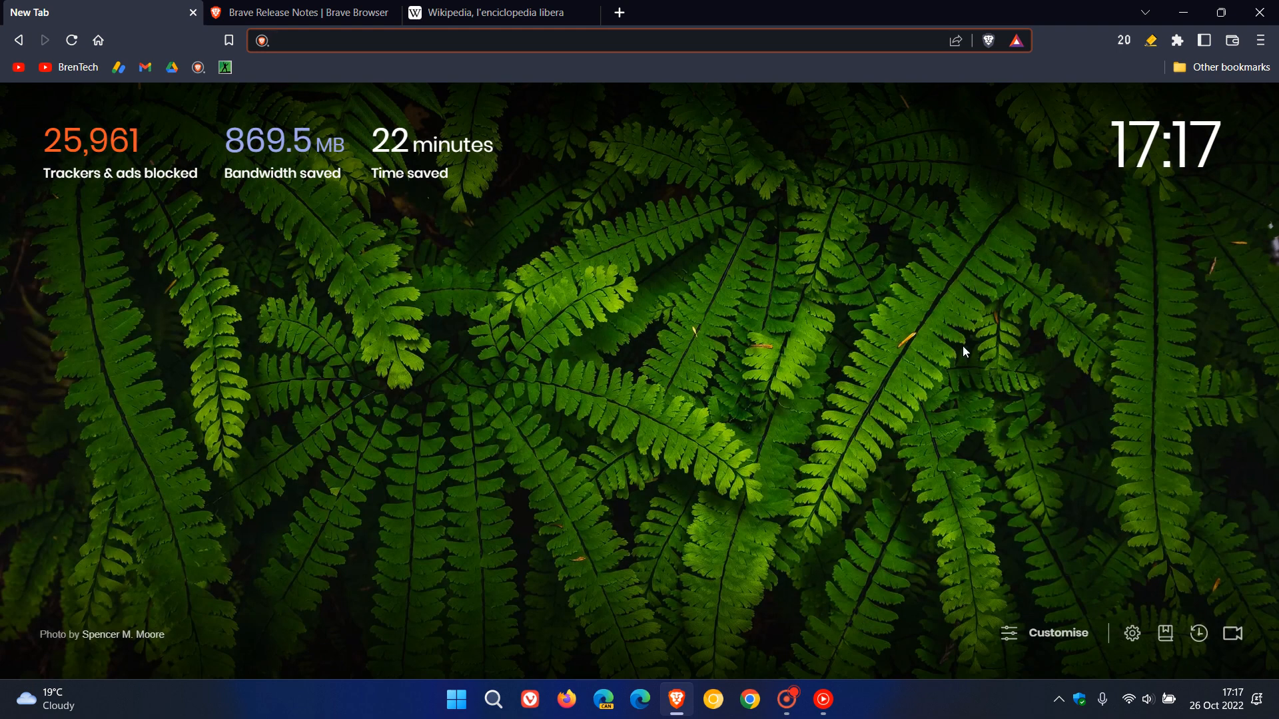